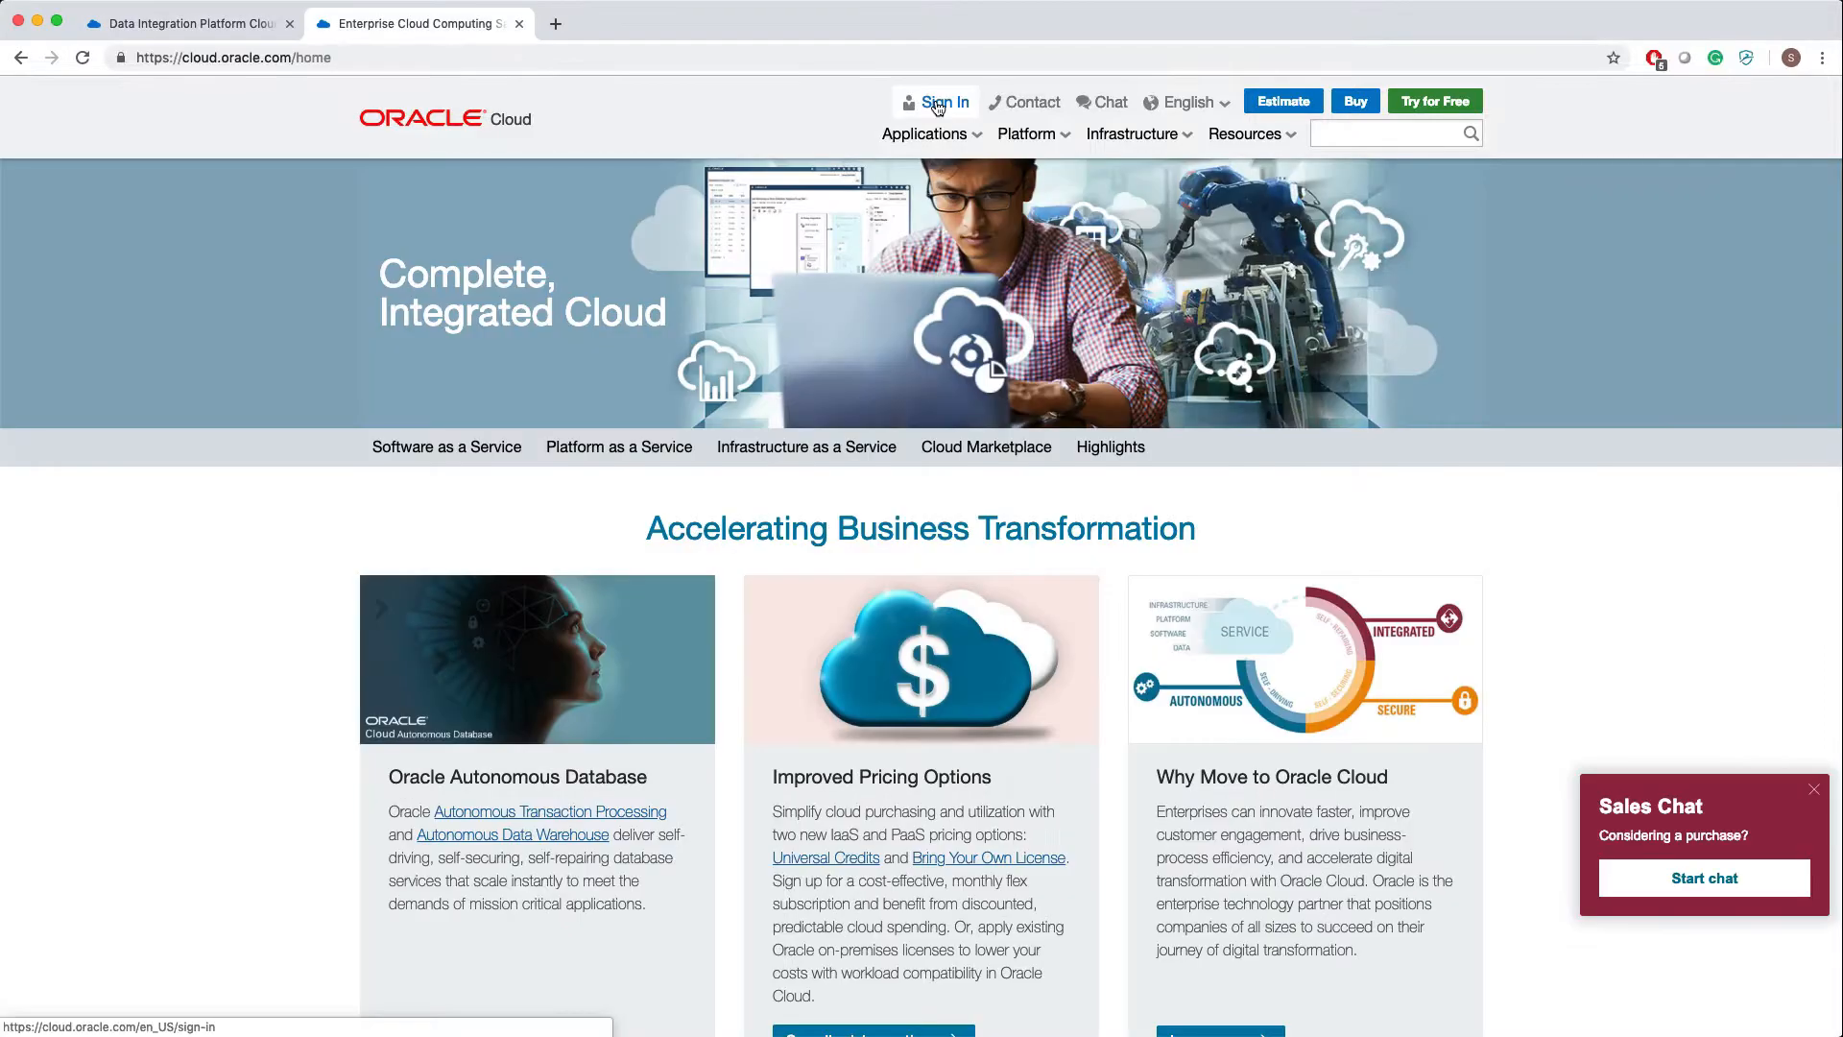
# Sign in to the Oracle Cloud account with saved credentials to reach the My Services dashboard
pyautogui.click(944, 101)
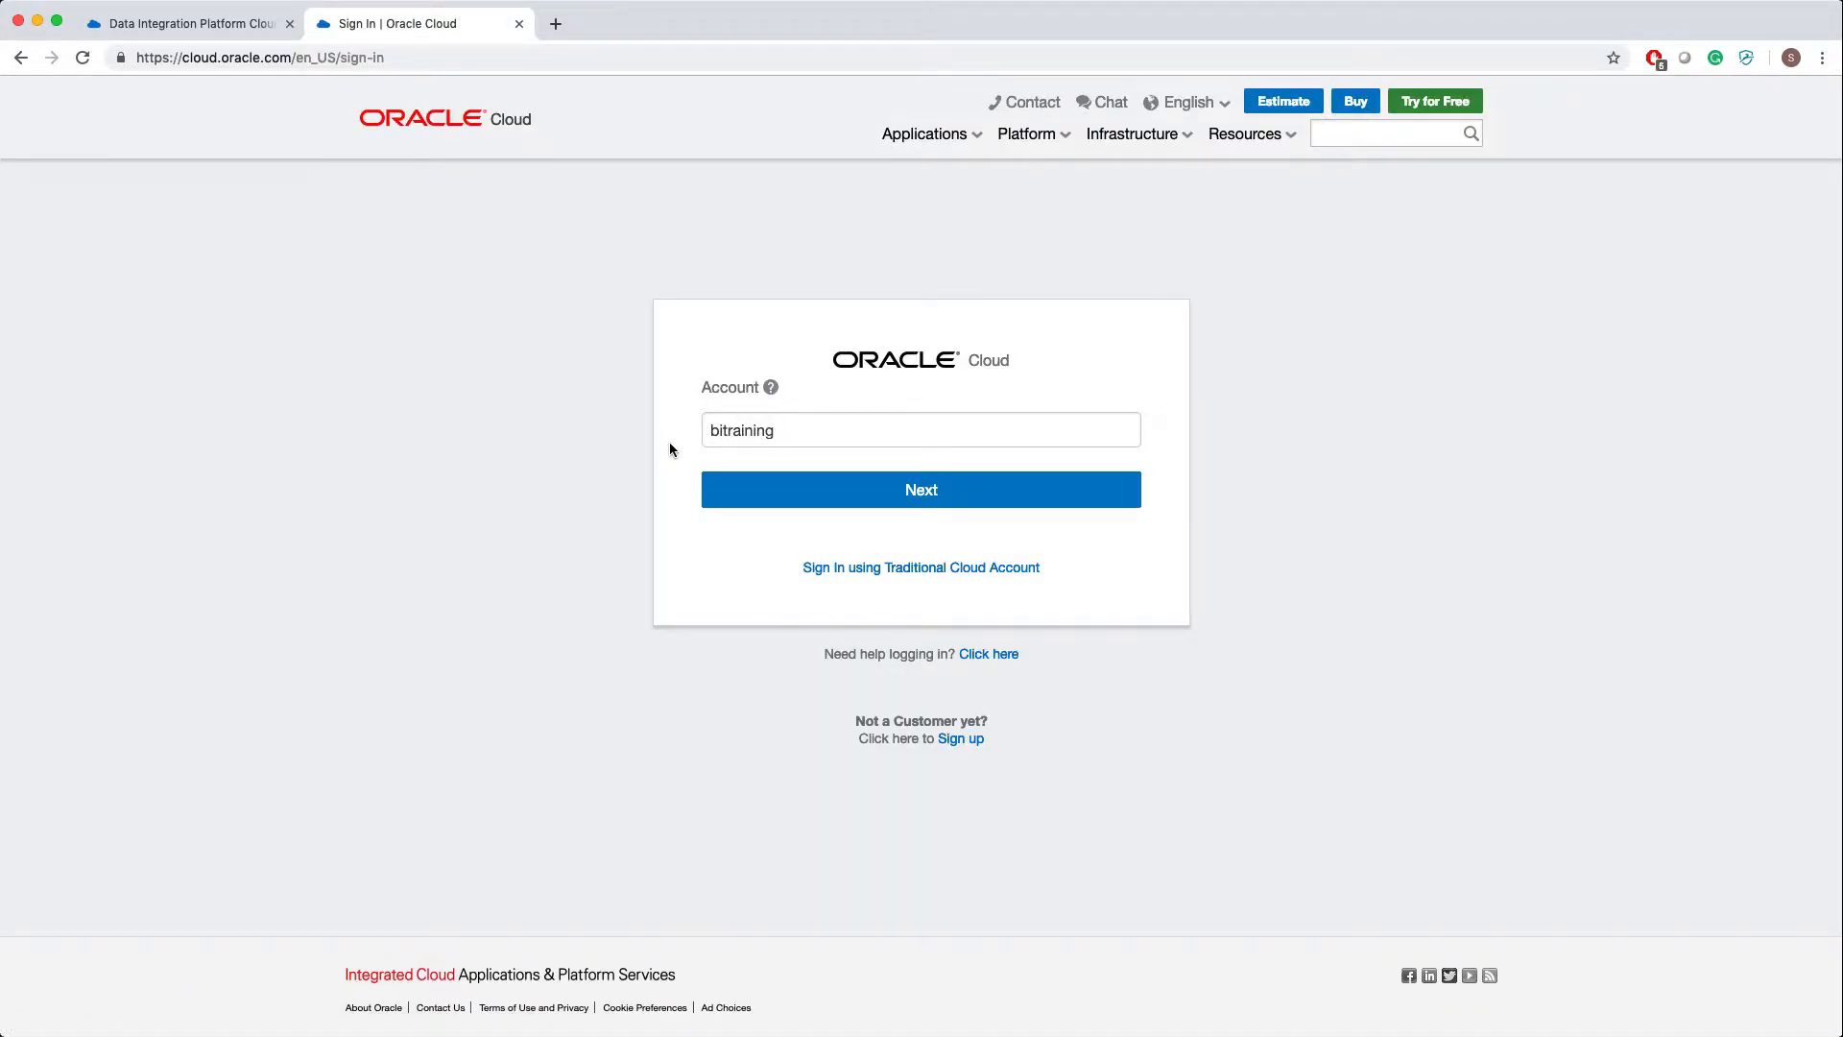
pyautogui.click(920, 489)
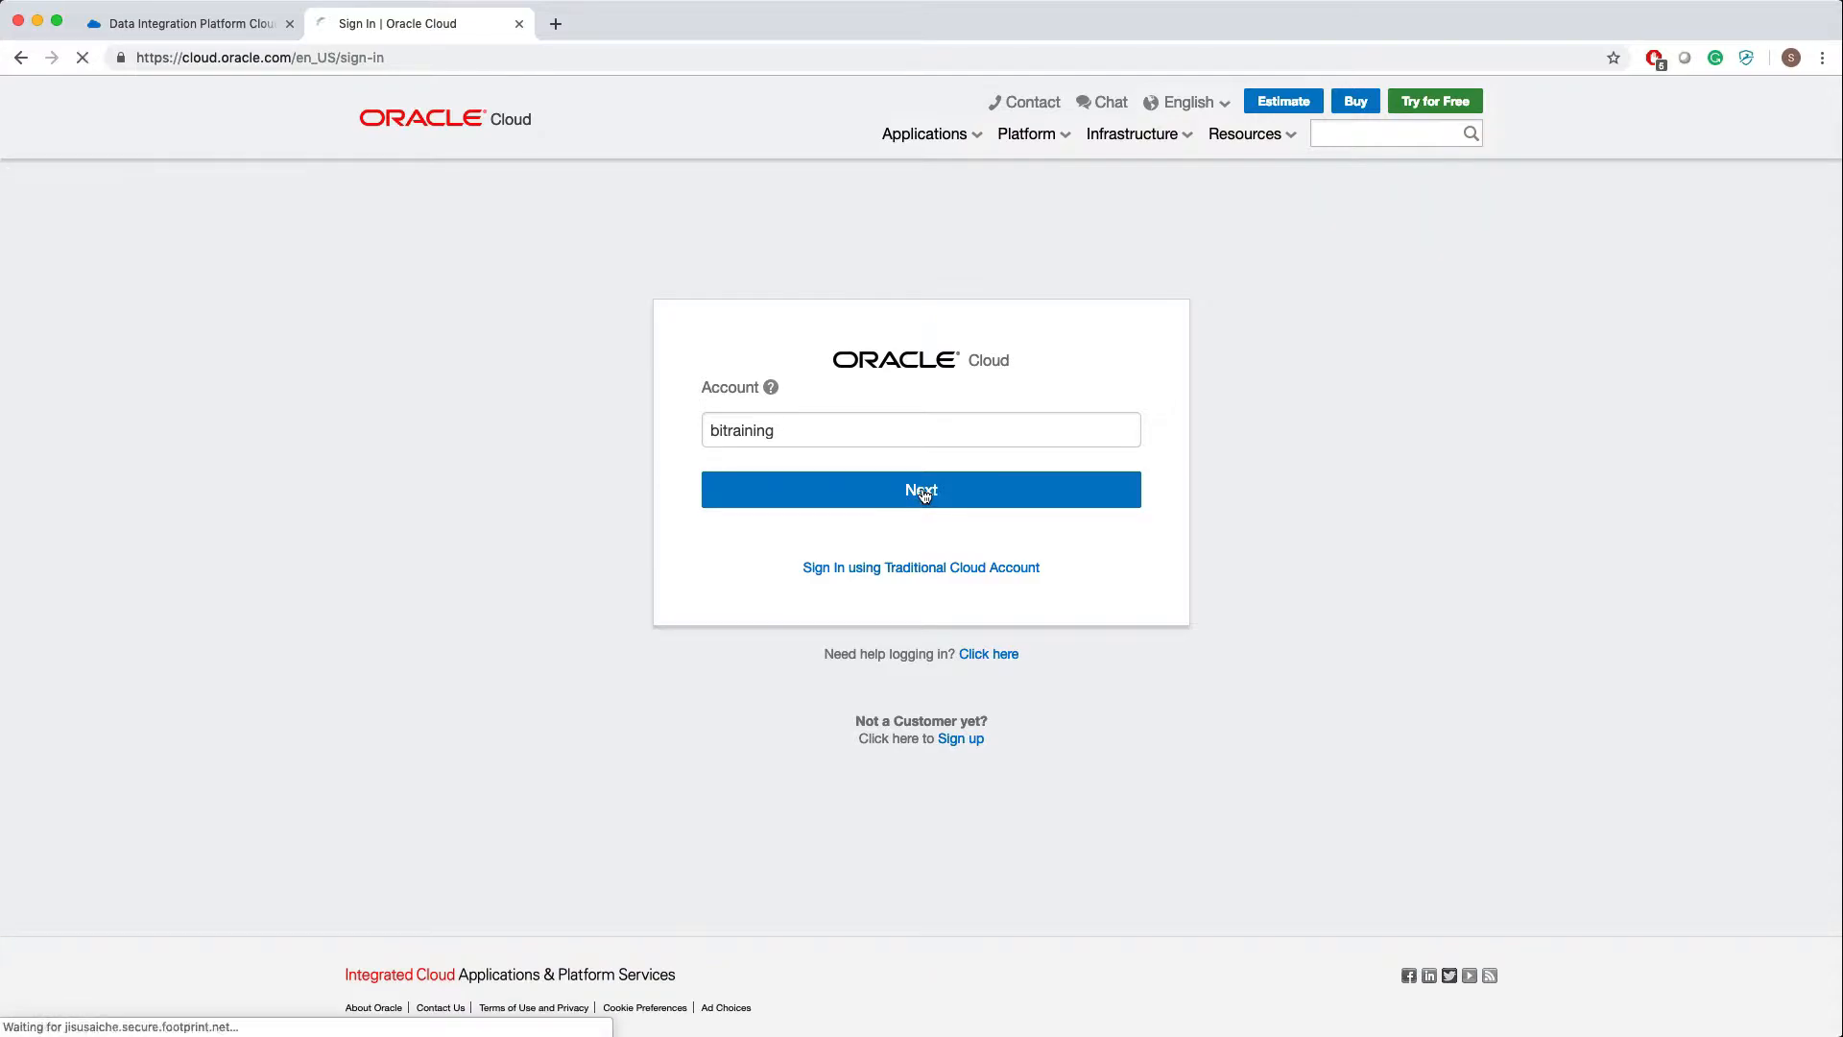
pyautogui.click(920, 490)
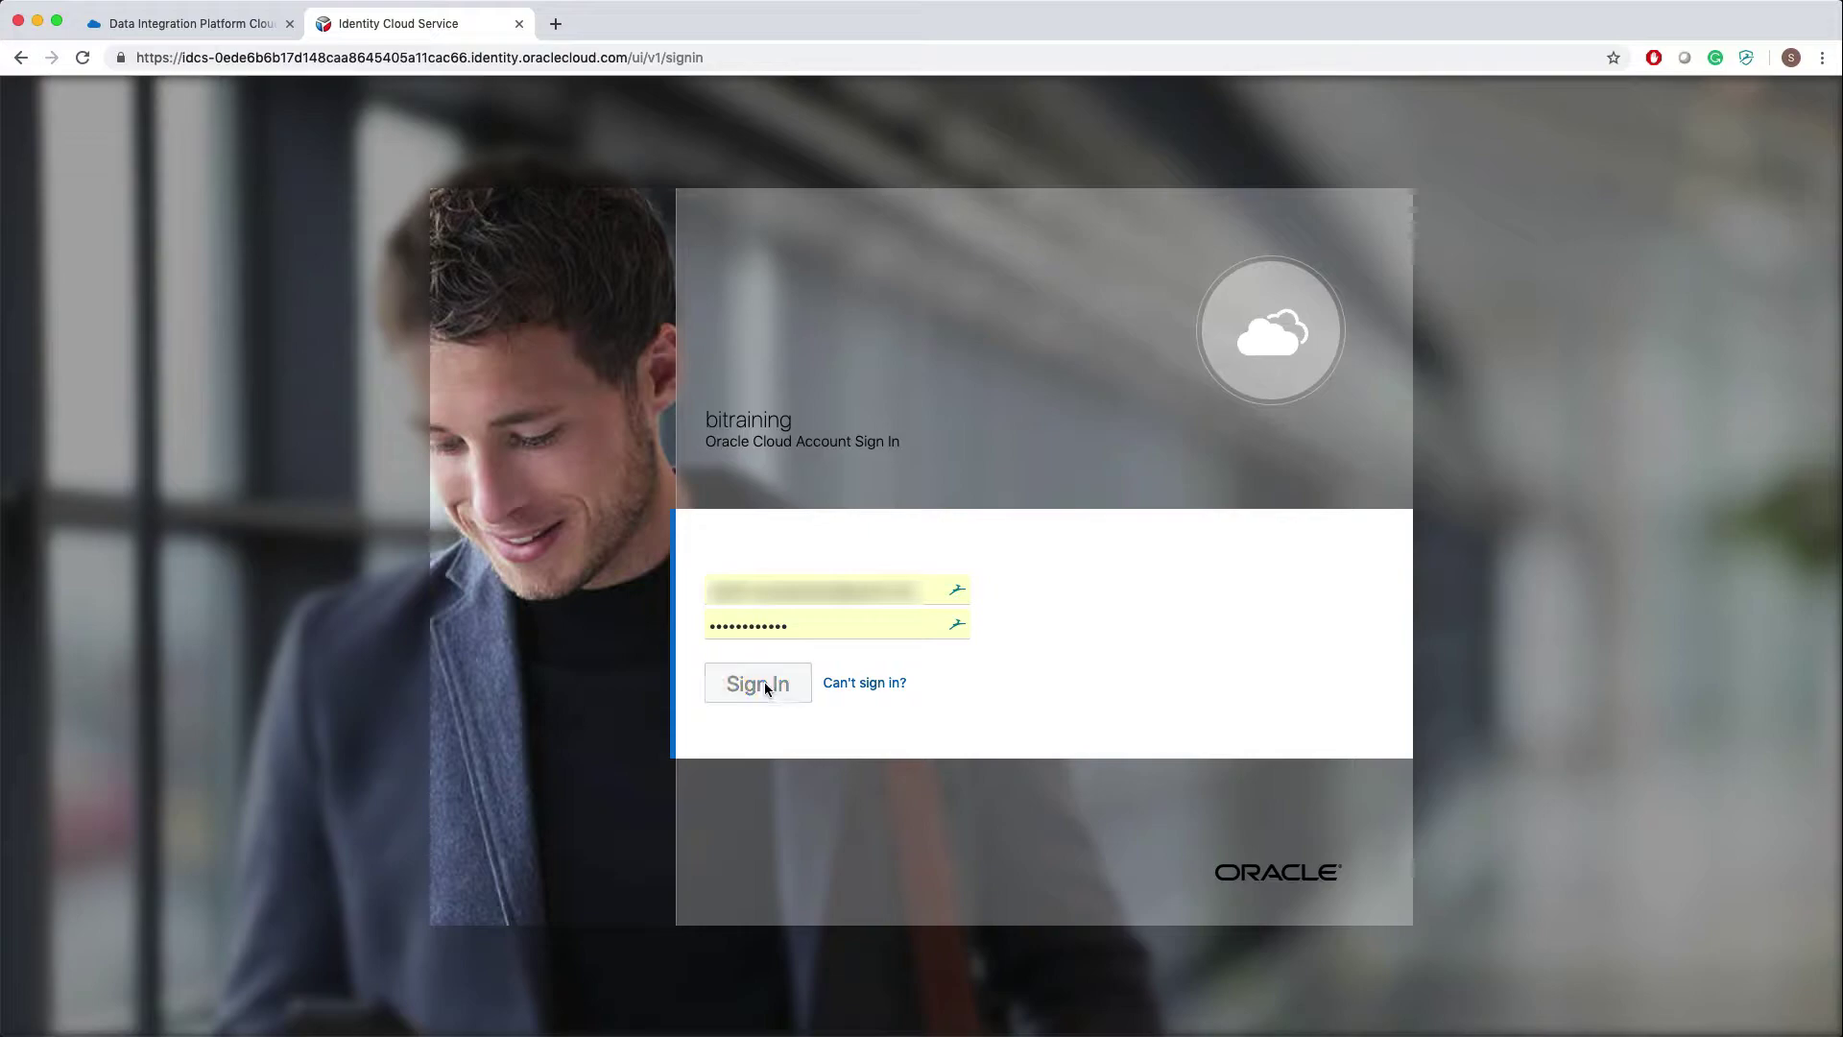
pyautogui.click(757, 684)
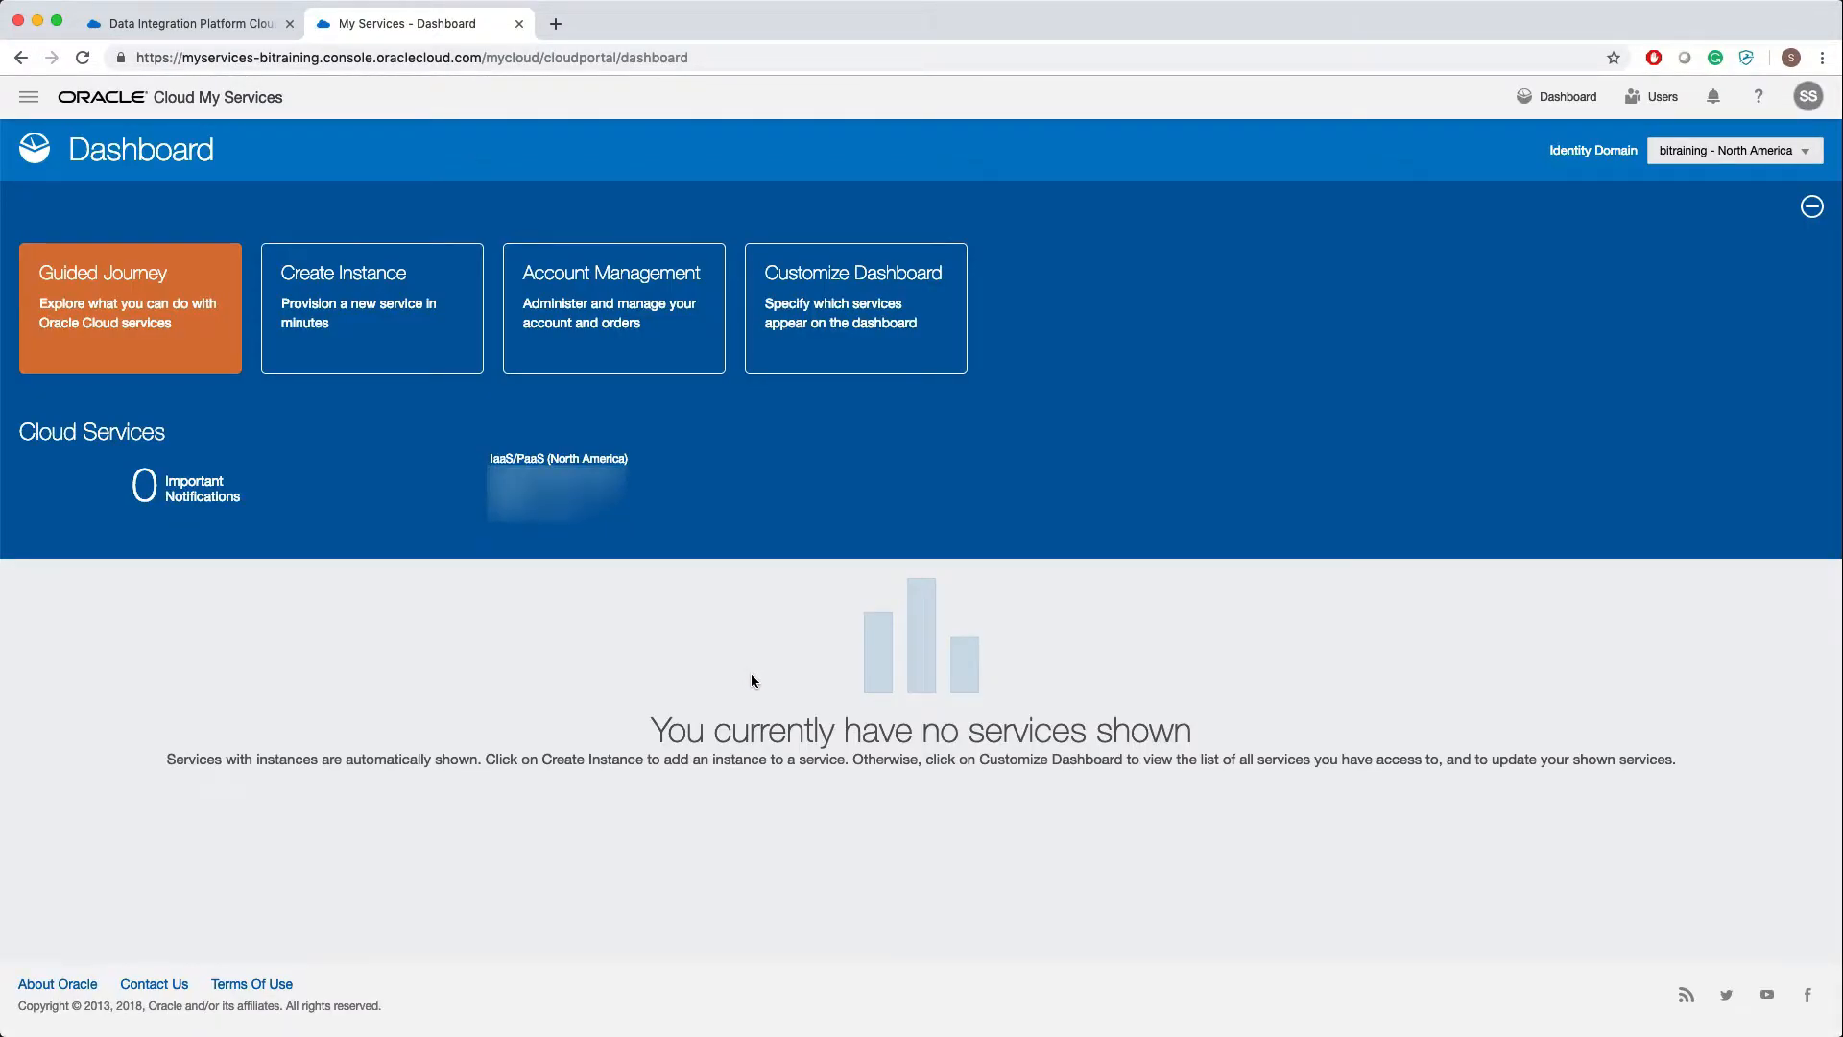
pyautogui.moveTo(522, 830)
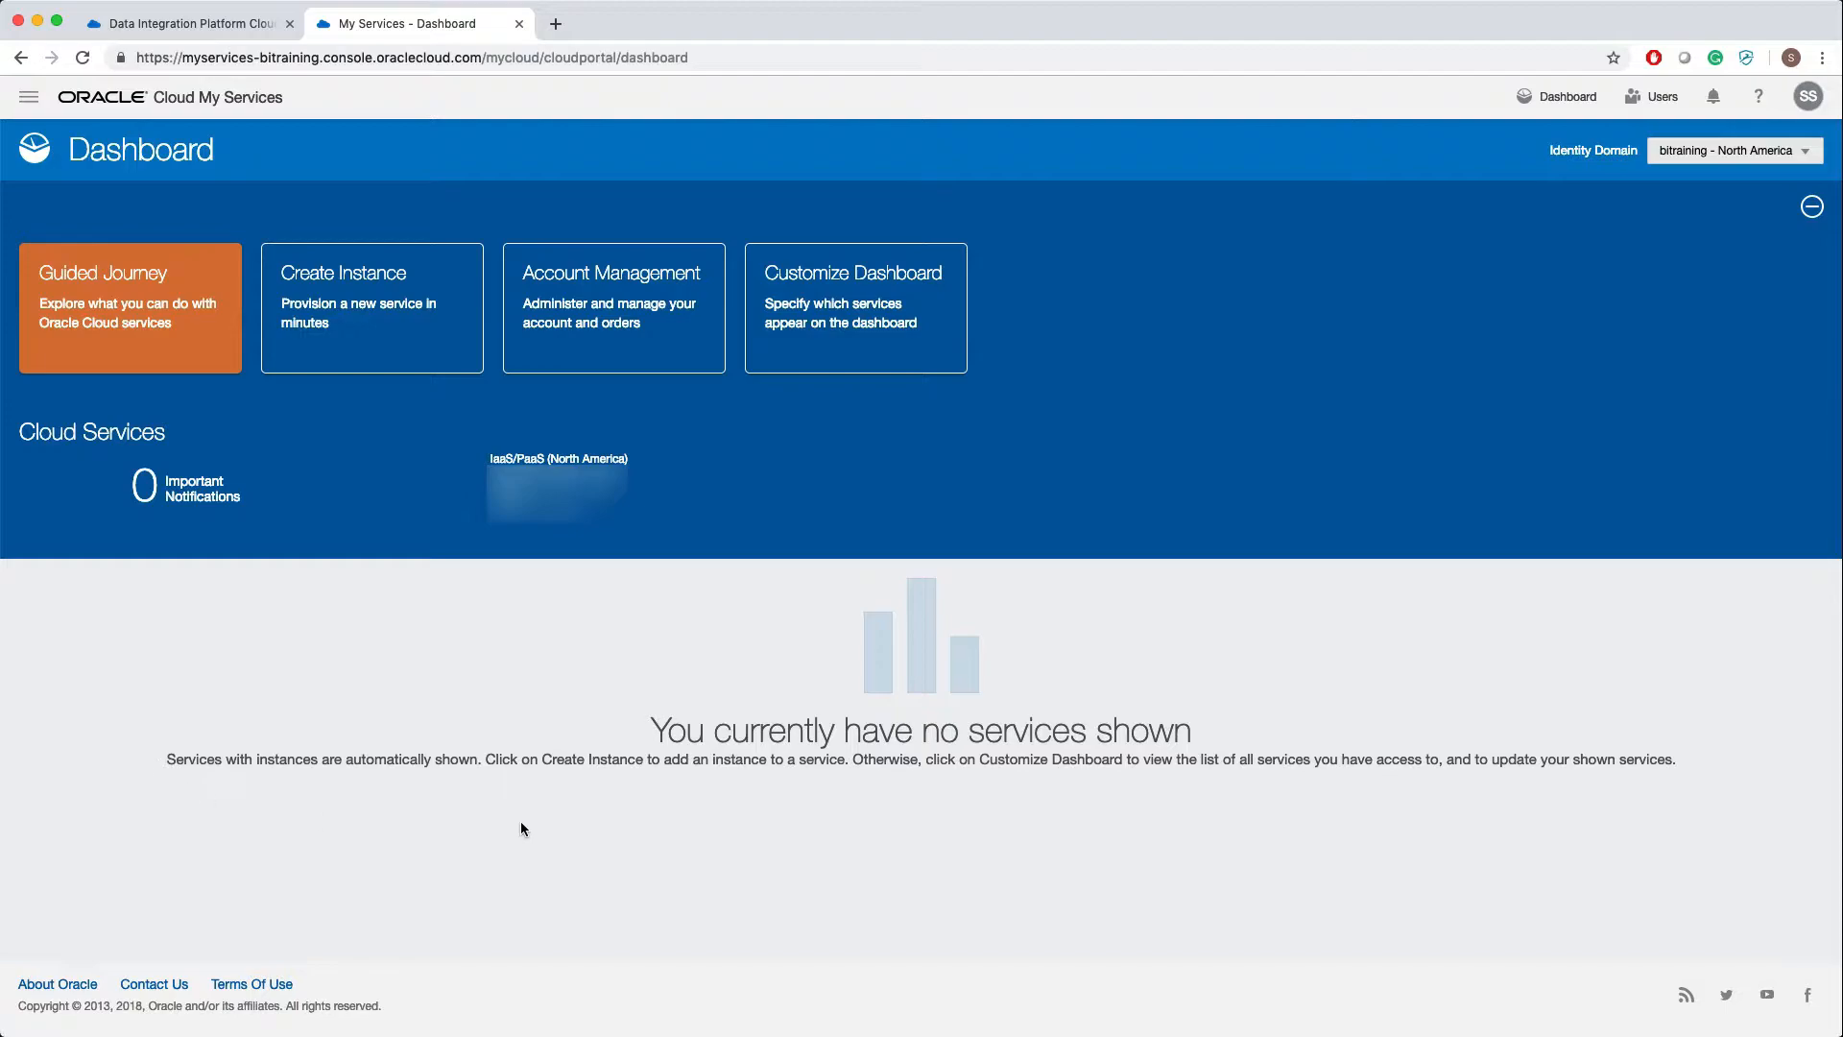
pyautogui.moveTo(119, 643)
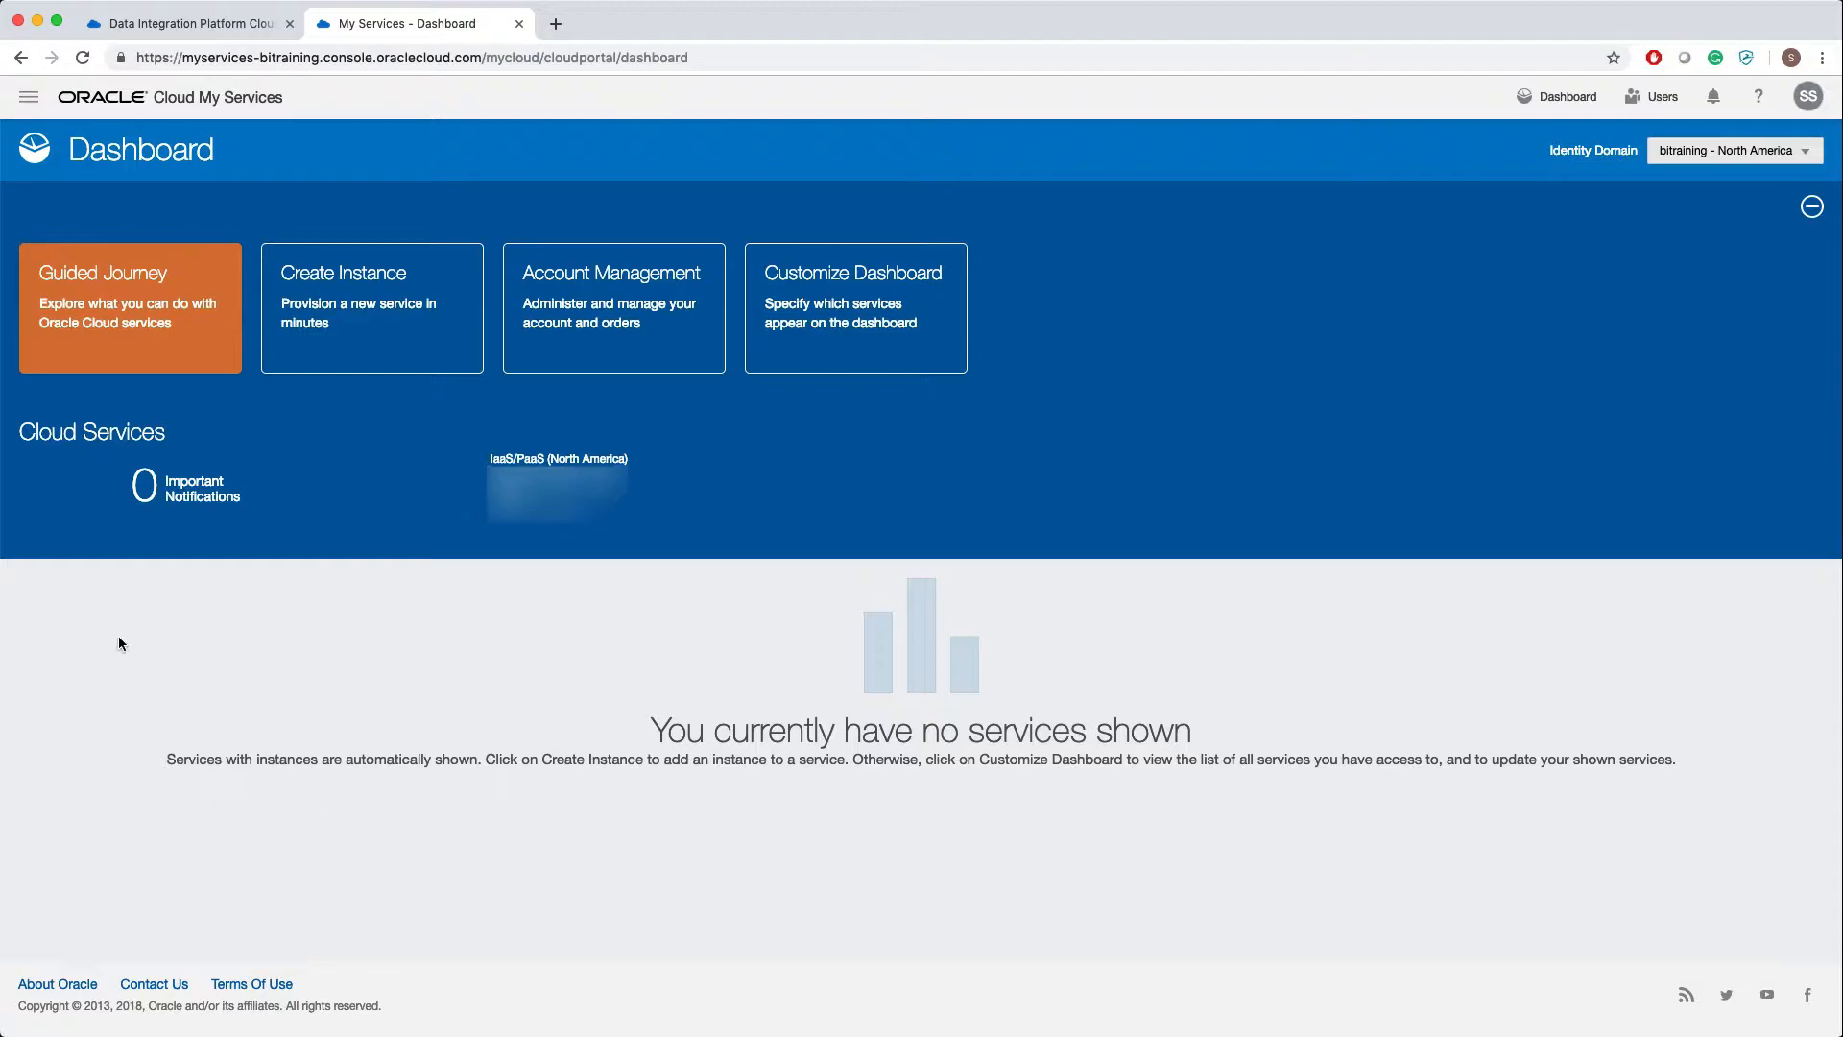
pyautogui.moveTo(140, 643)
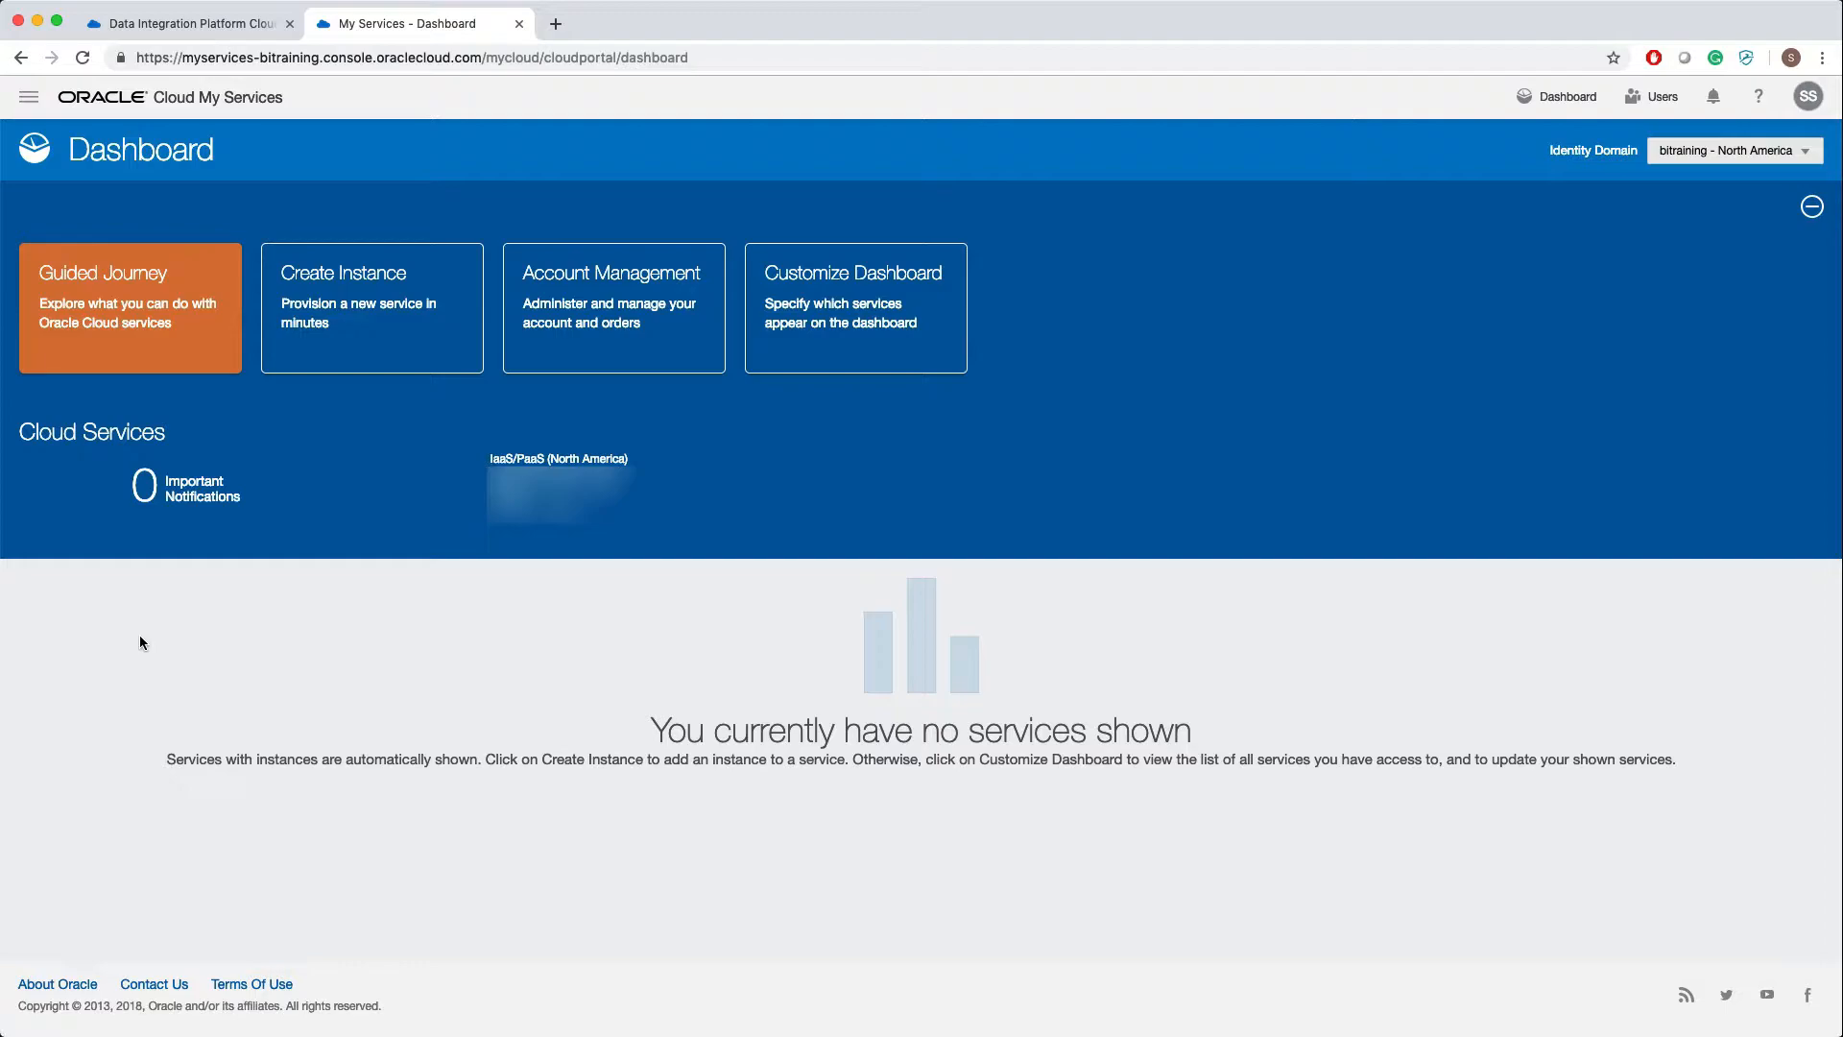
pyautogui.moveTo(169, 758)
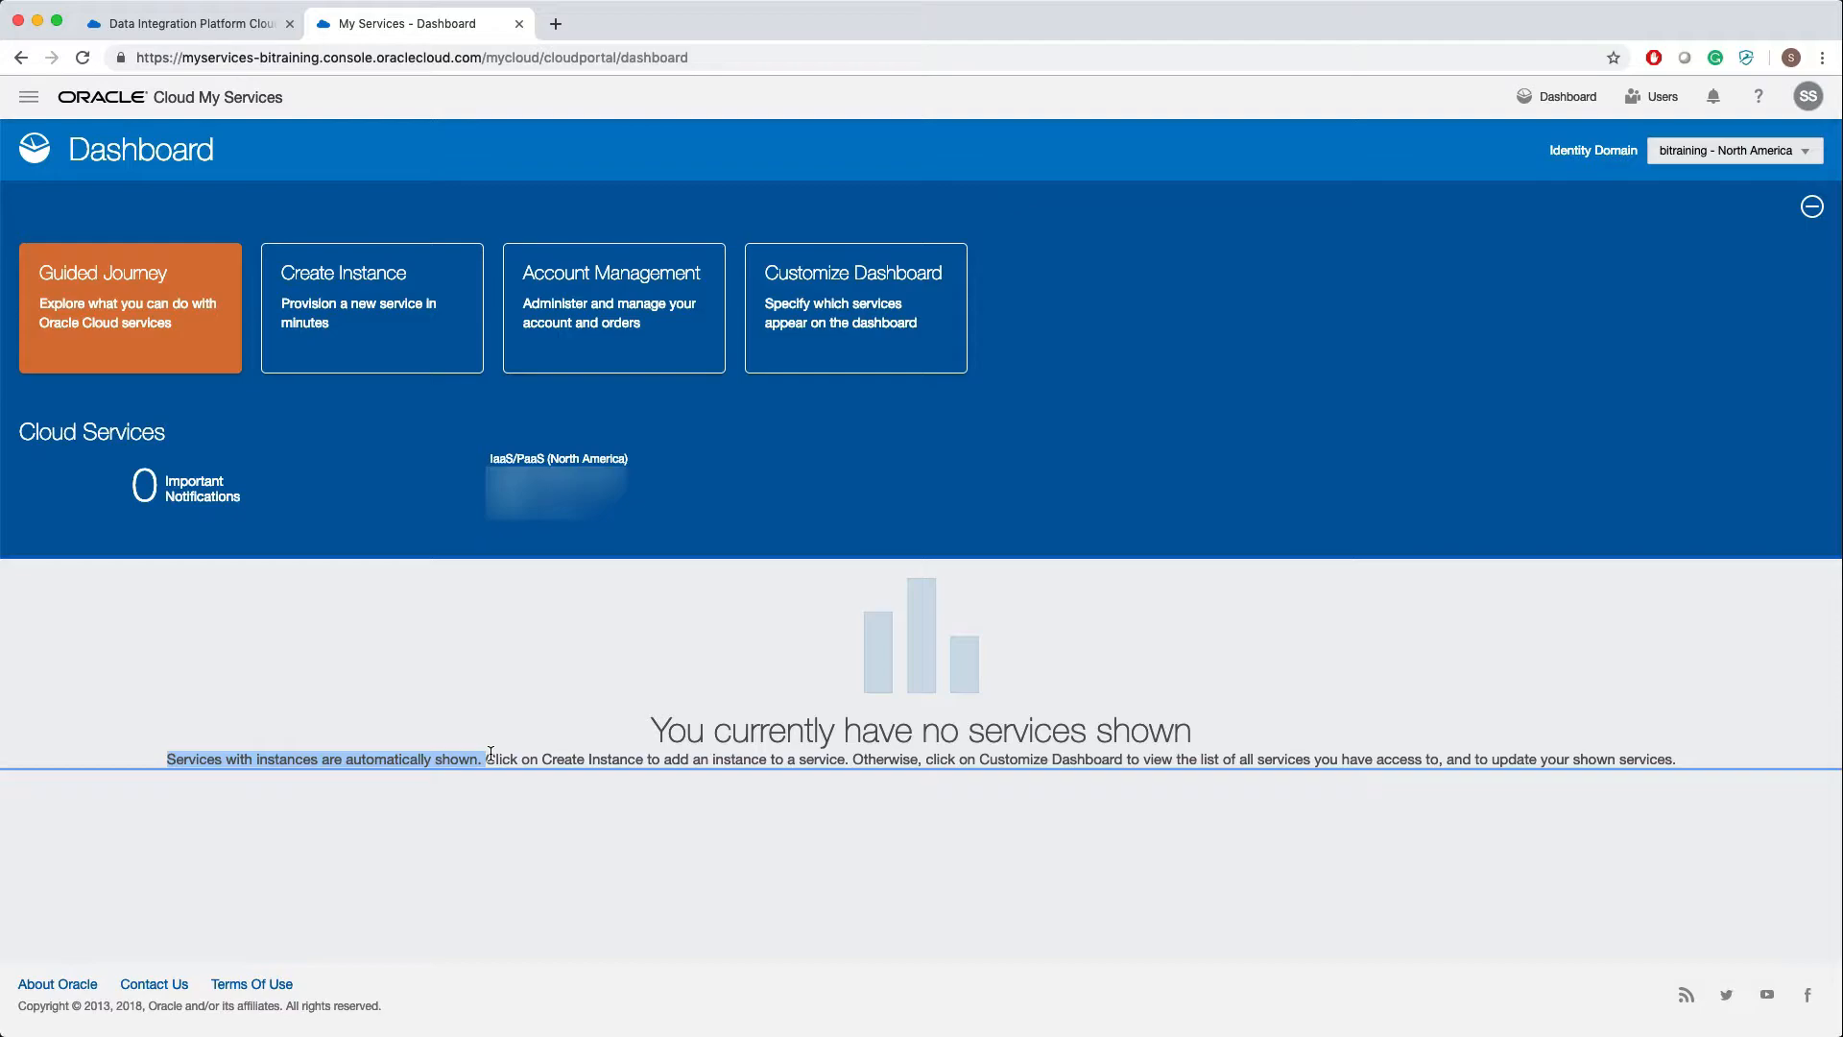
pyautogui.click(854, 307)
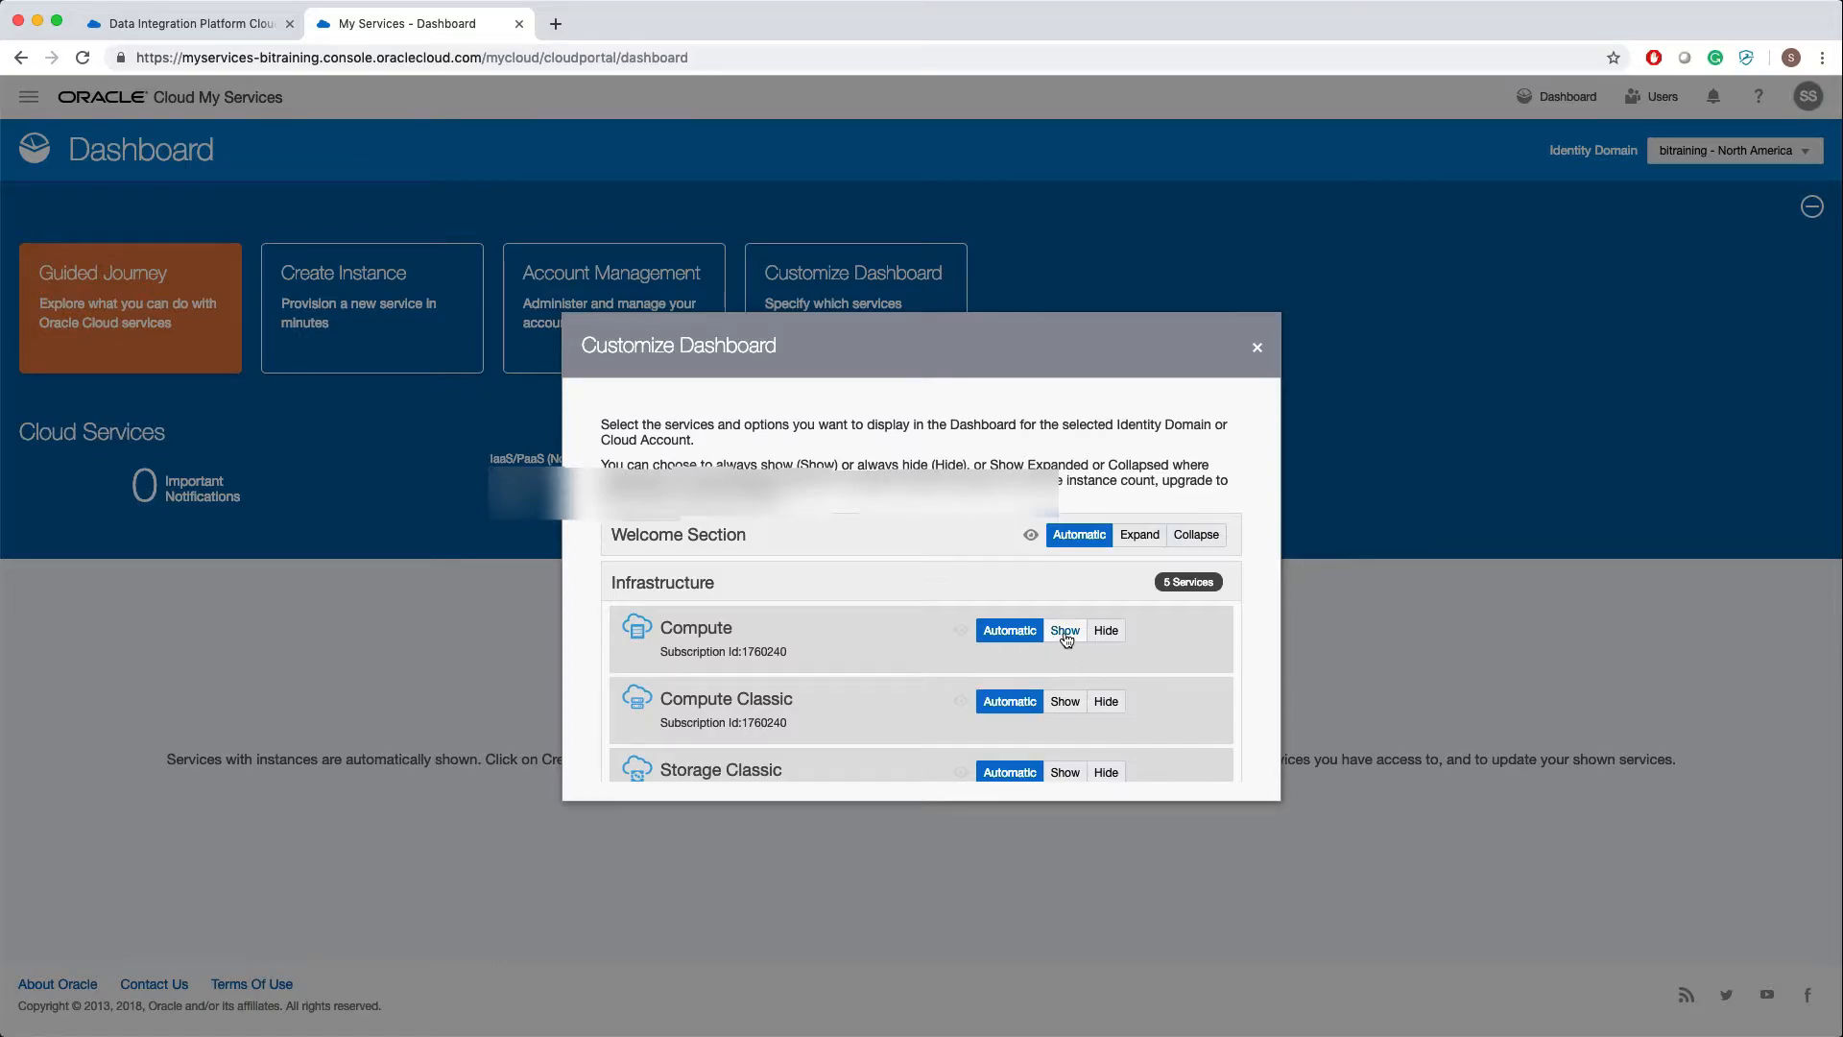
pyautogui.click(1062, 630)
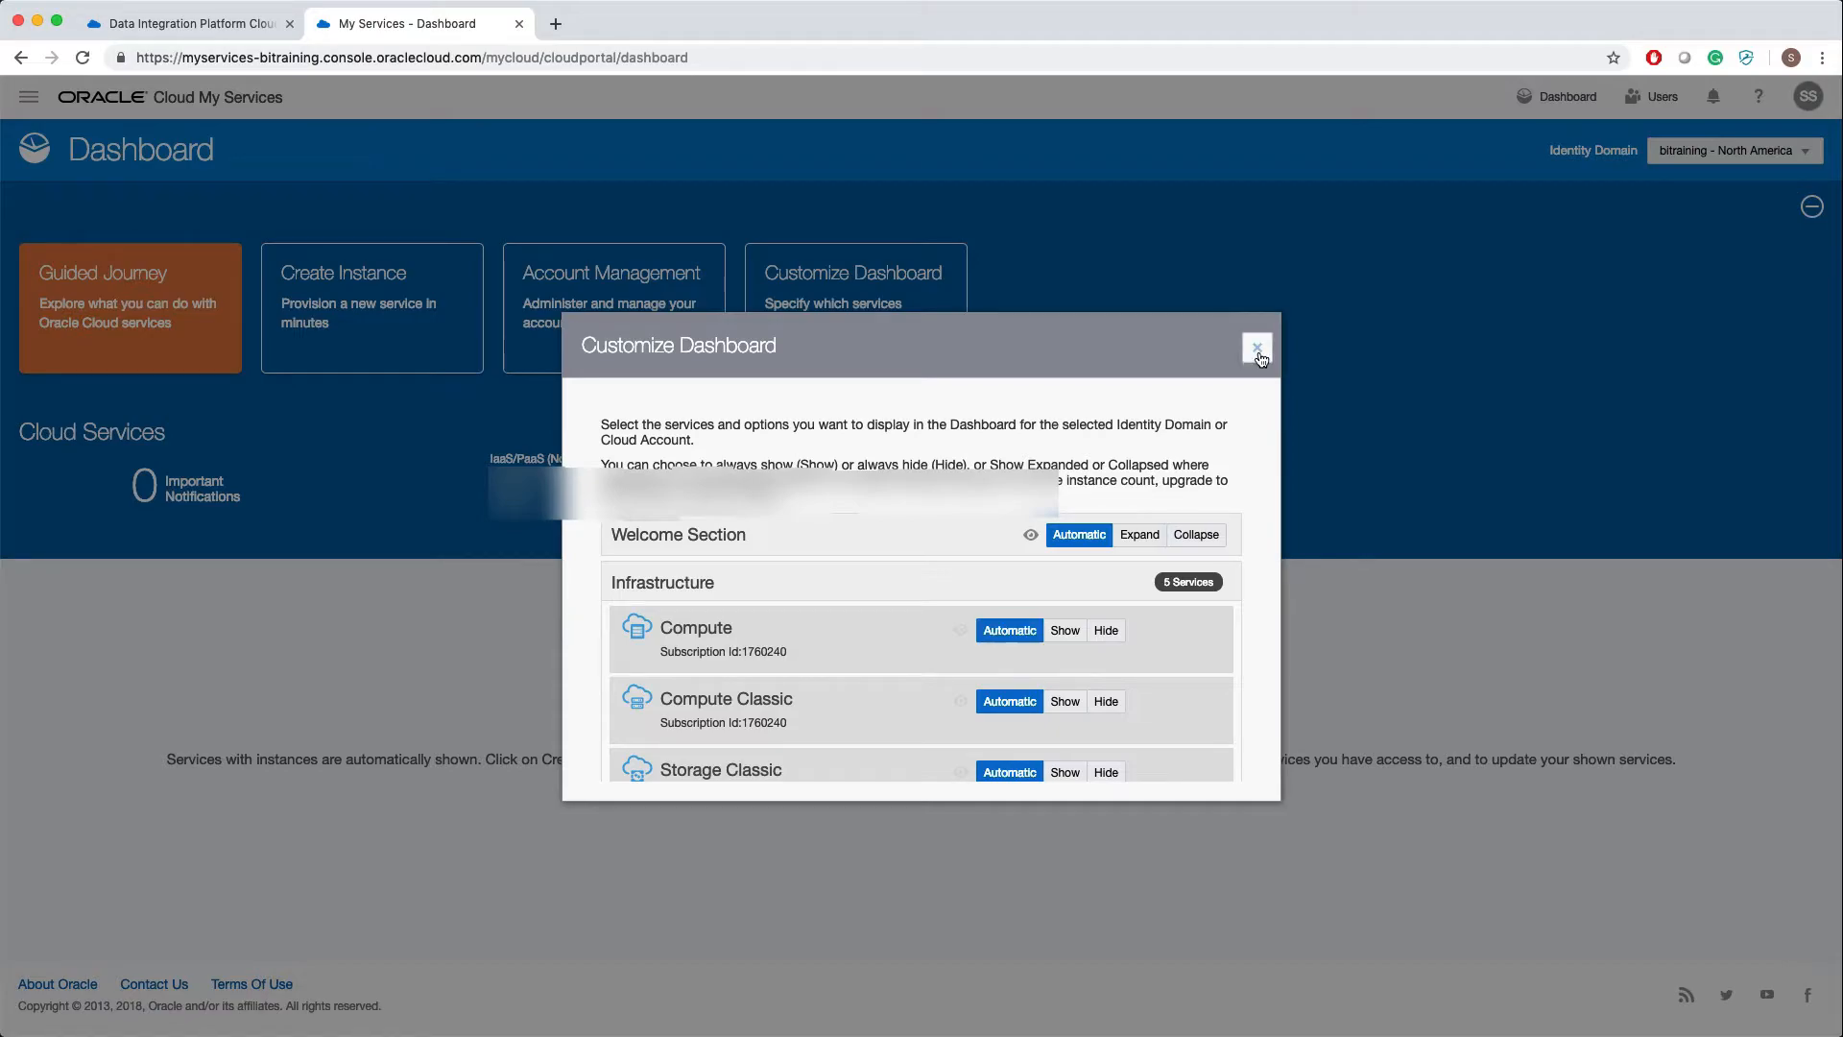
pyautogui.click(1255, 348)
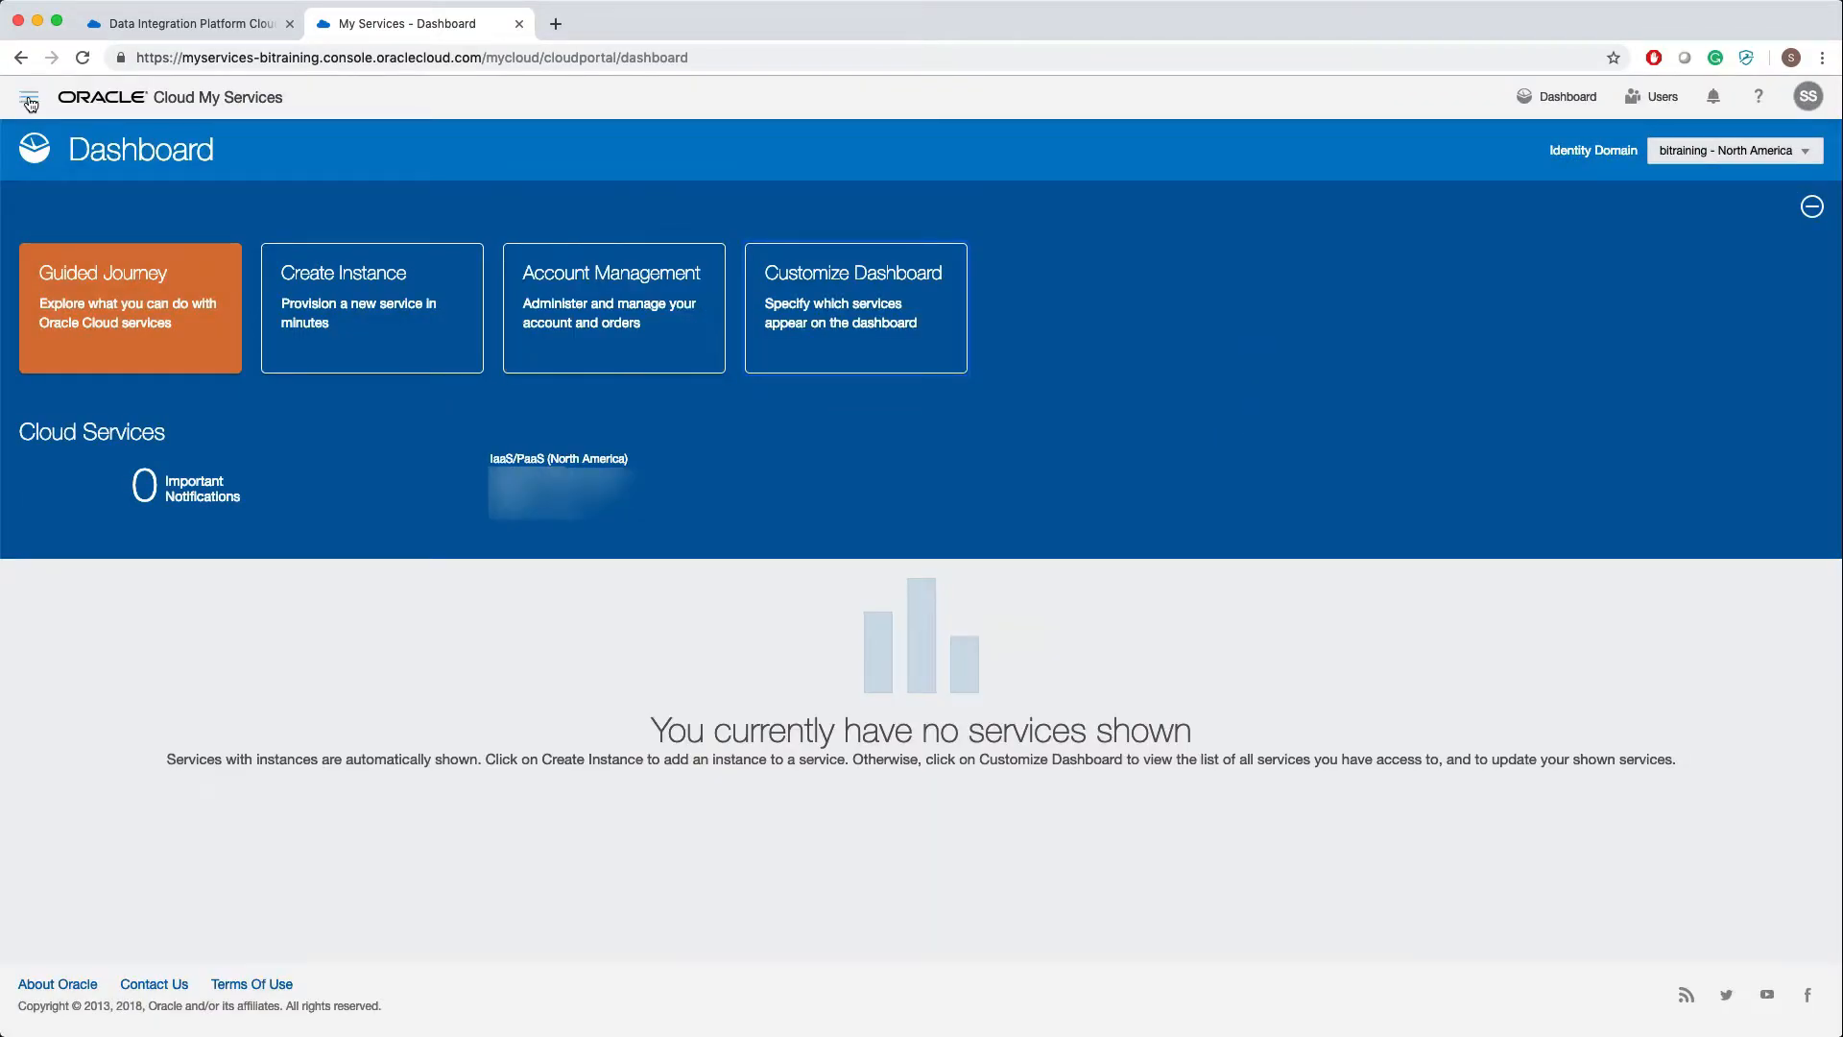
# Navigate via Services to the Data Integration Platform Cloud Service Classic instances page
pyautogui.click(29, 96)
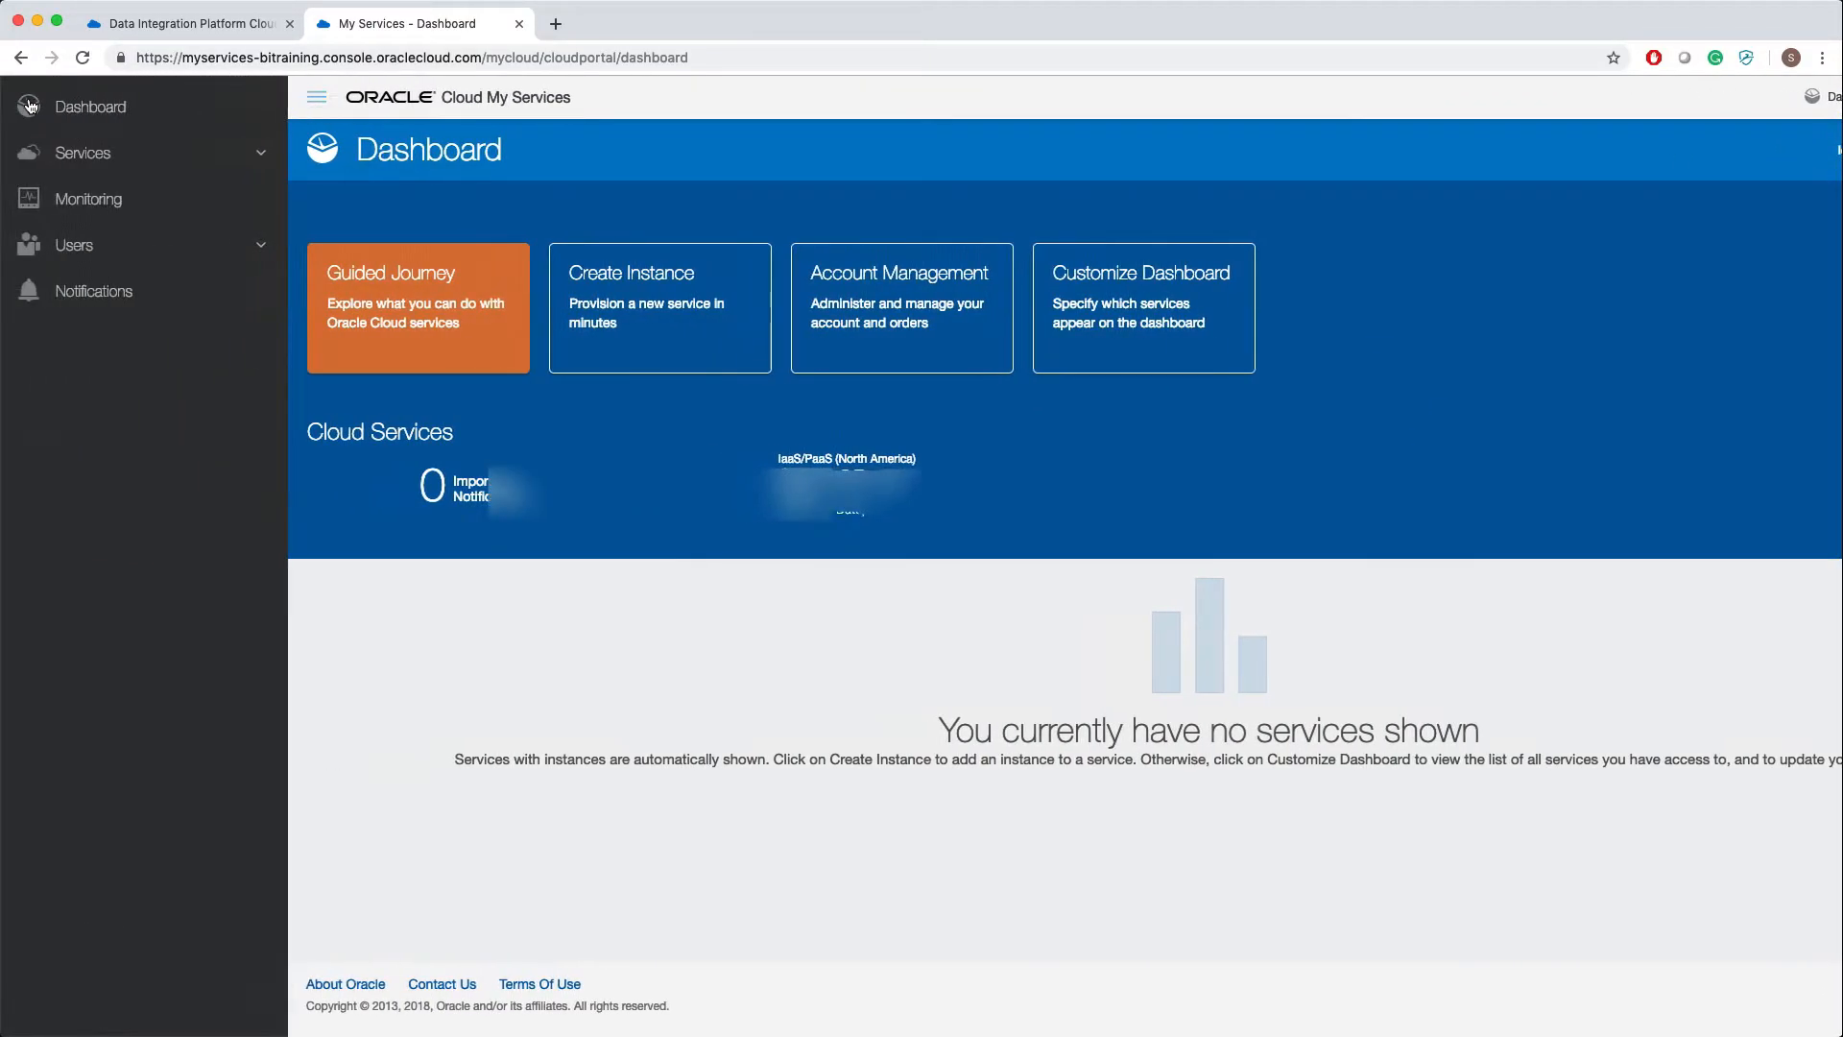
pyautogui.click(82, 153)
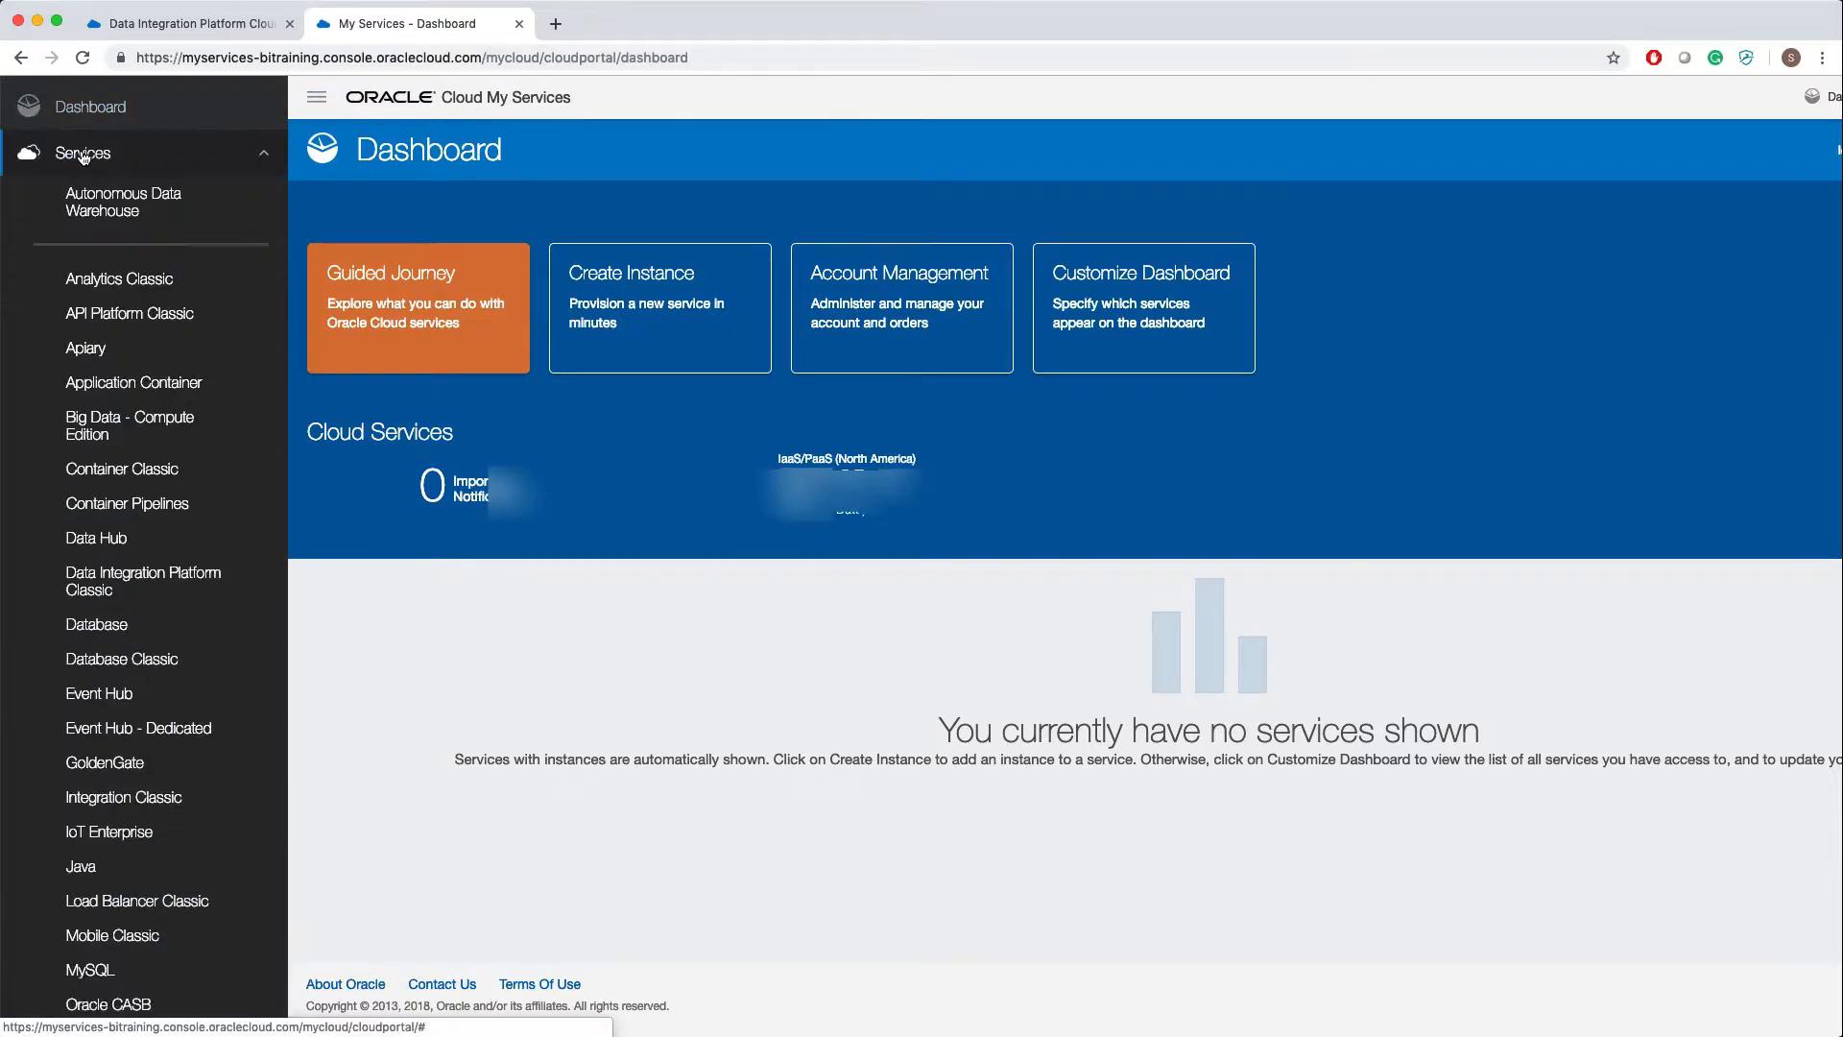
pyautogui.moveTo(142, 580)
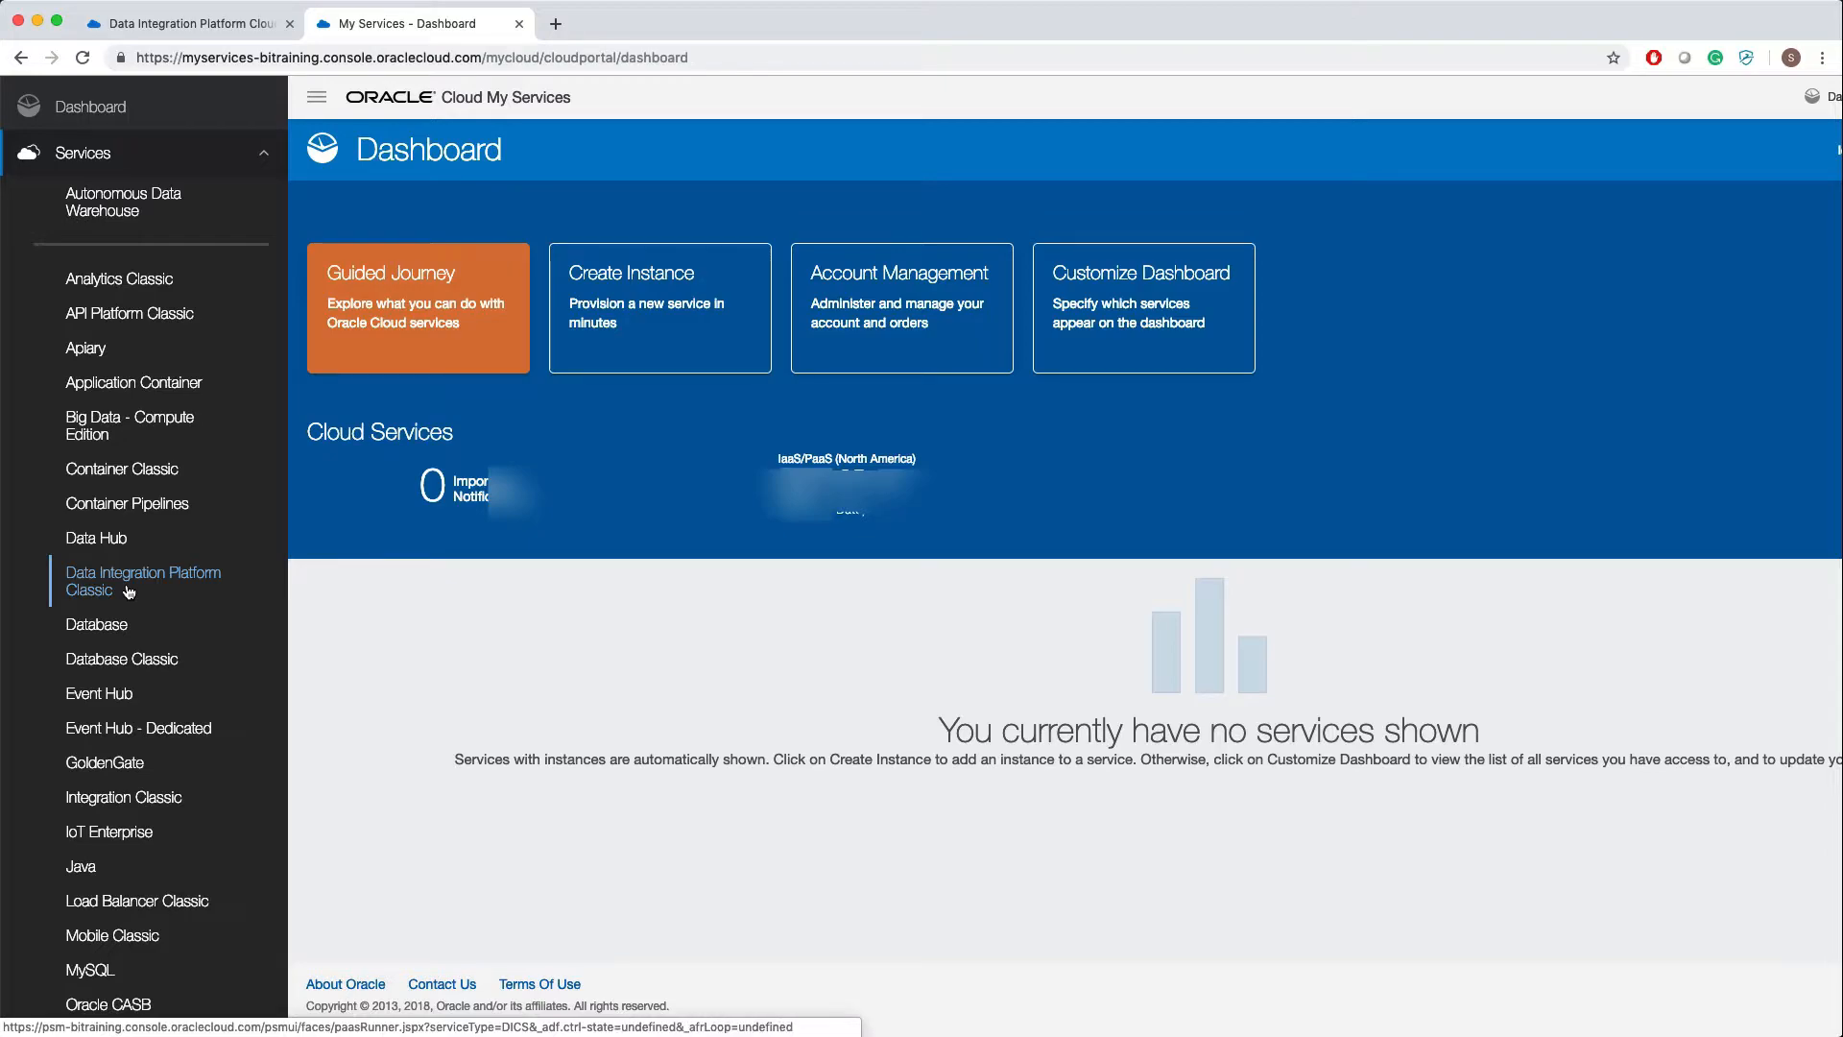
pyautogui.click(142, 579)
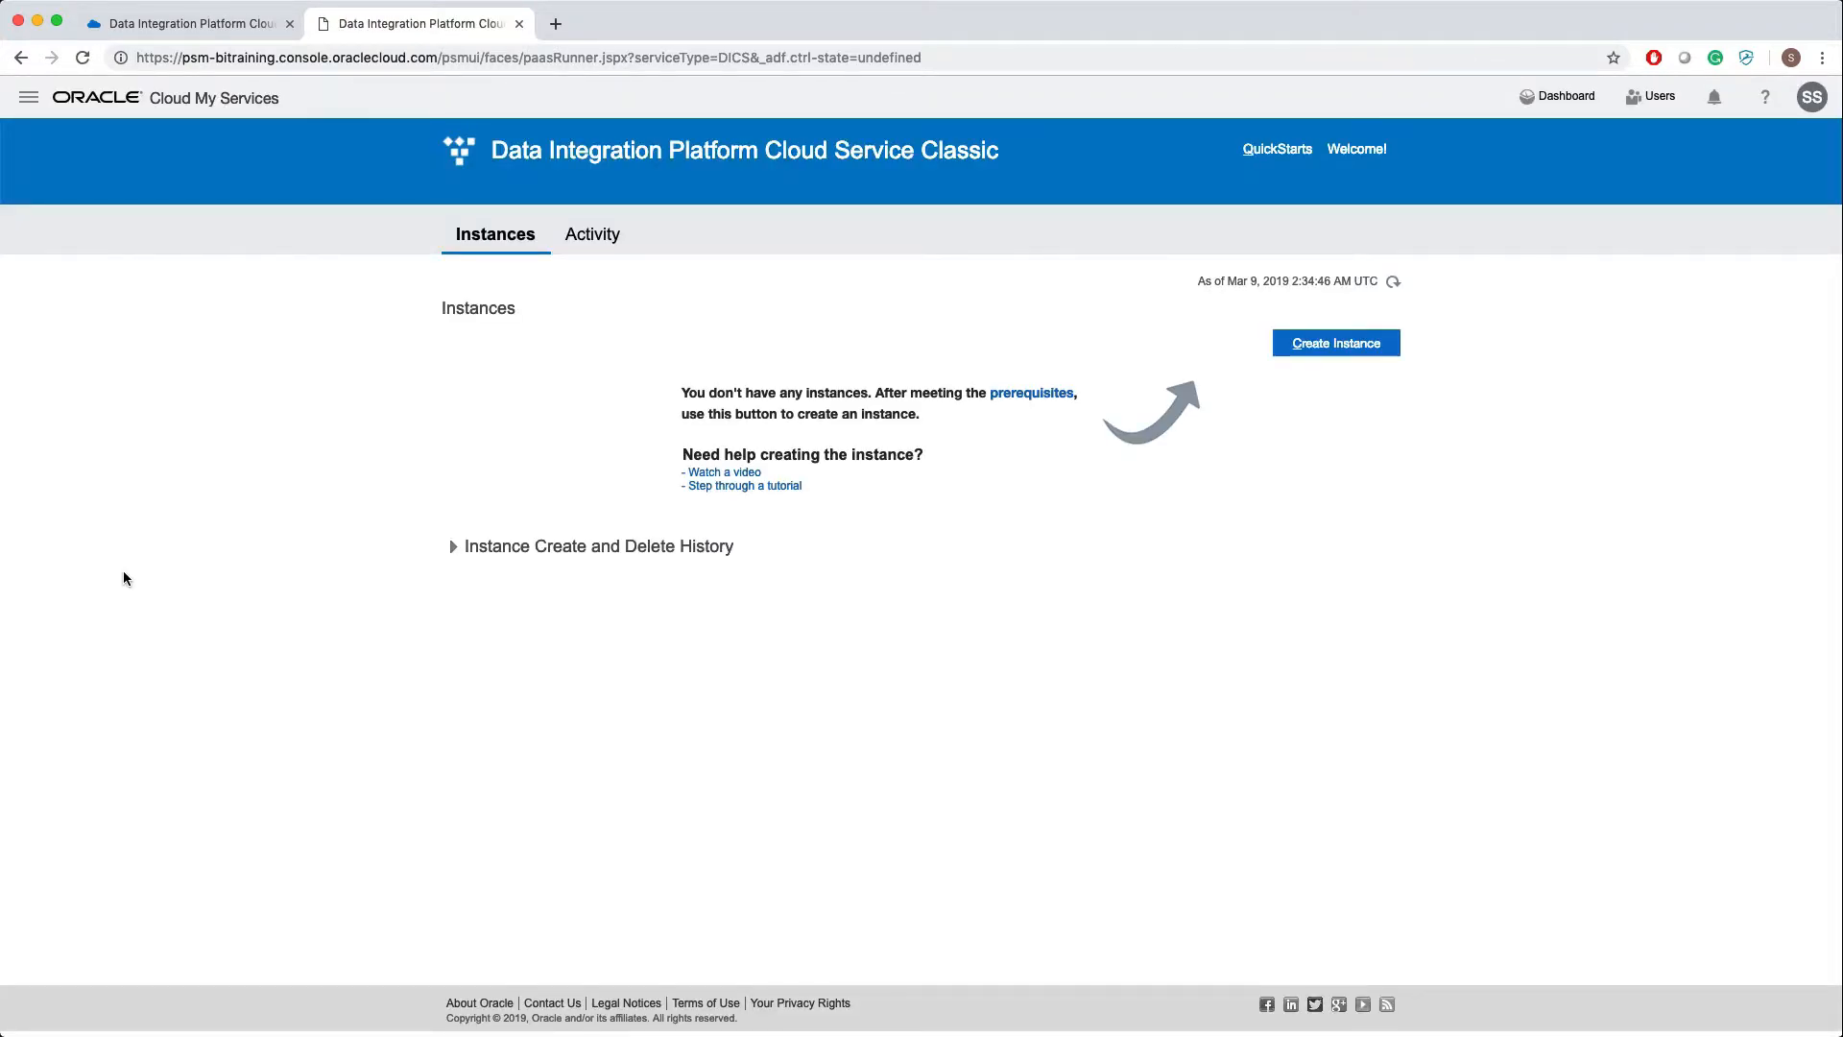
pyautogui.moveTo(1184, 428)
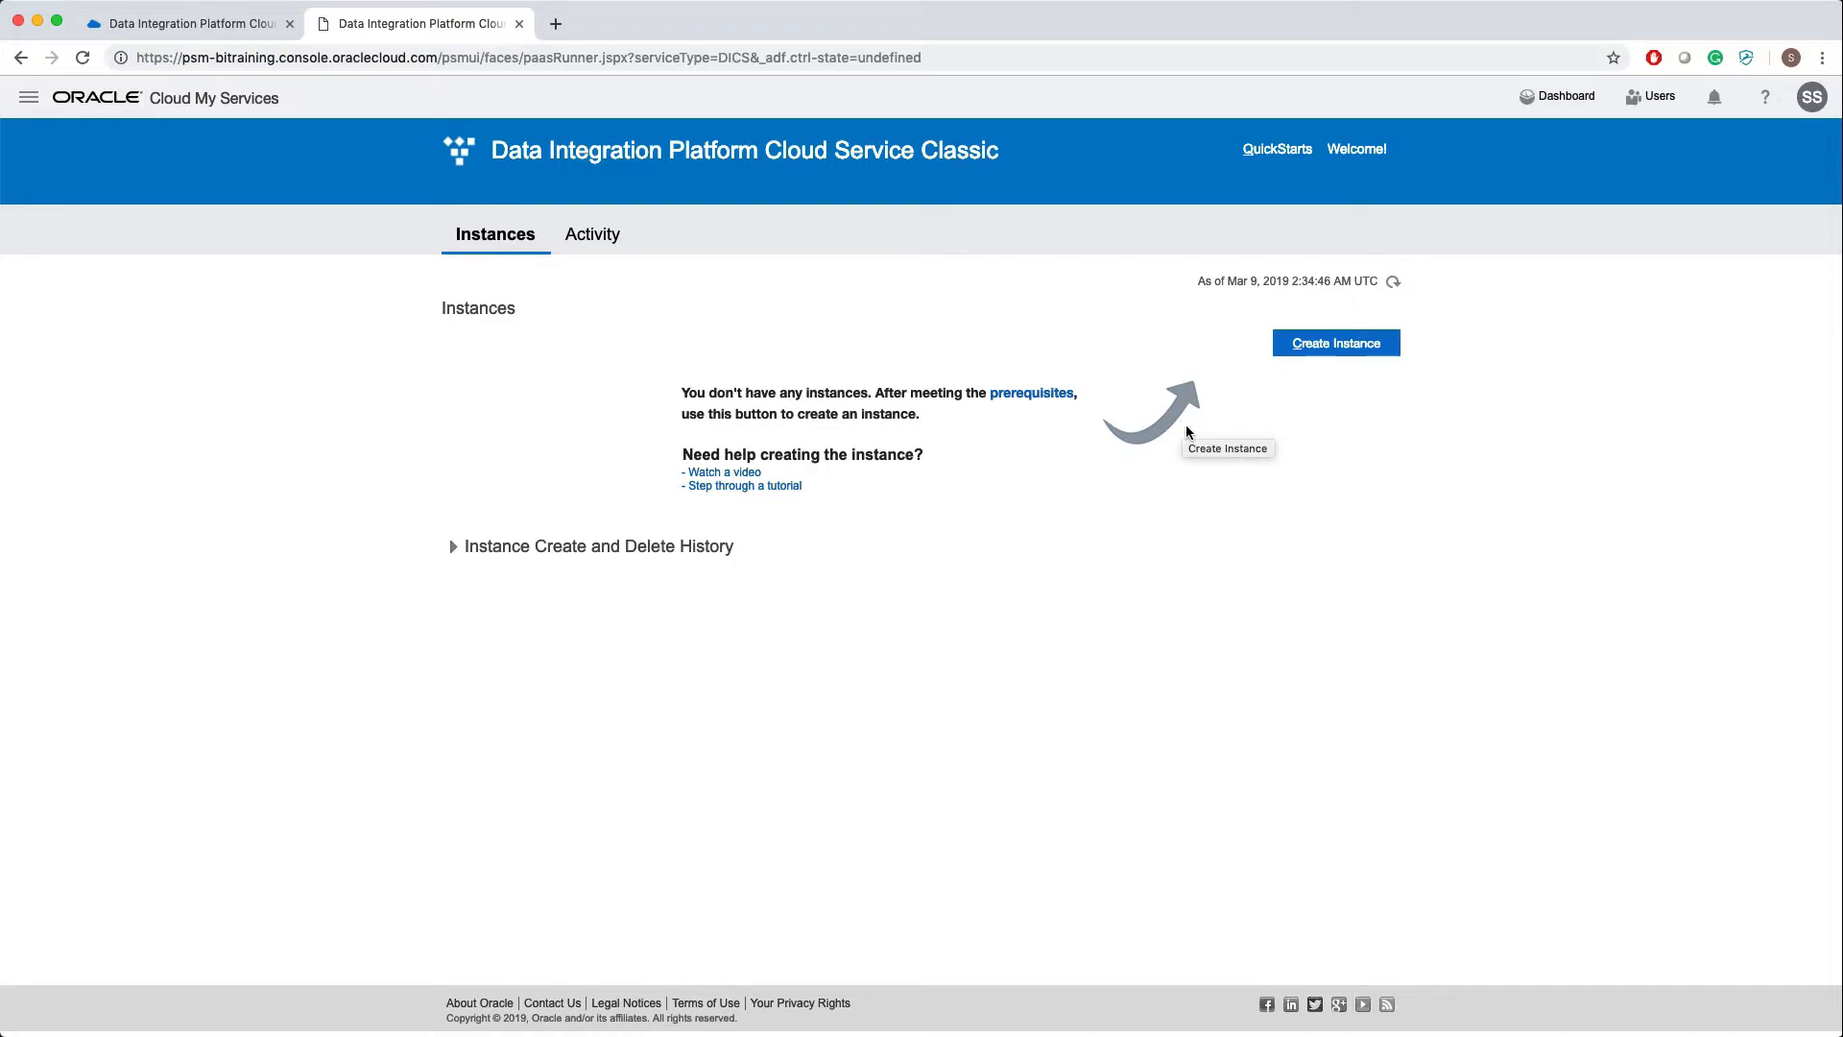
pyautogui.click(1336, 342)
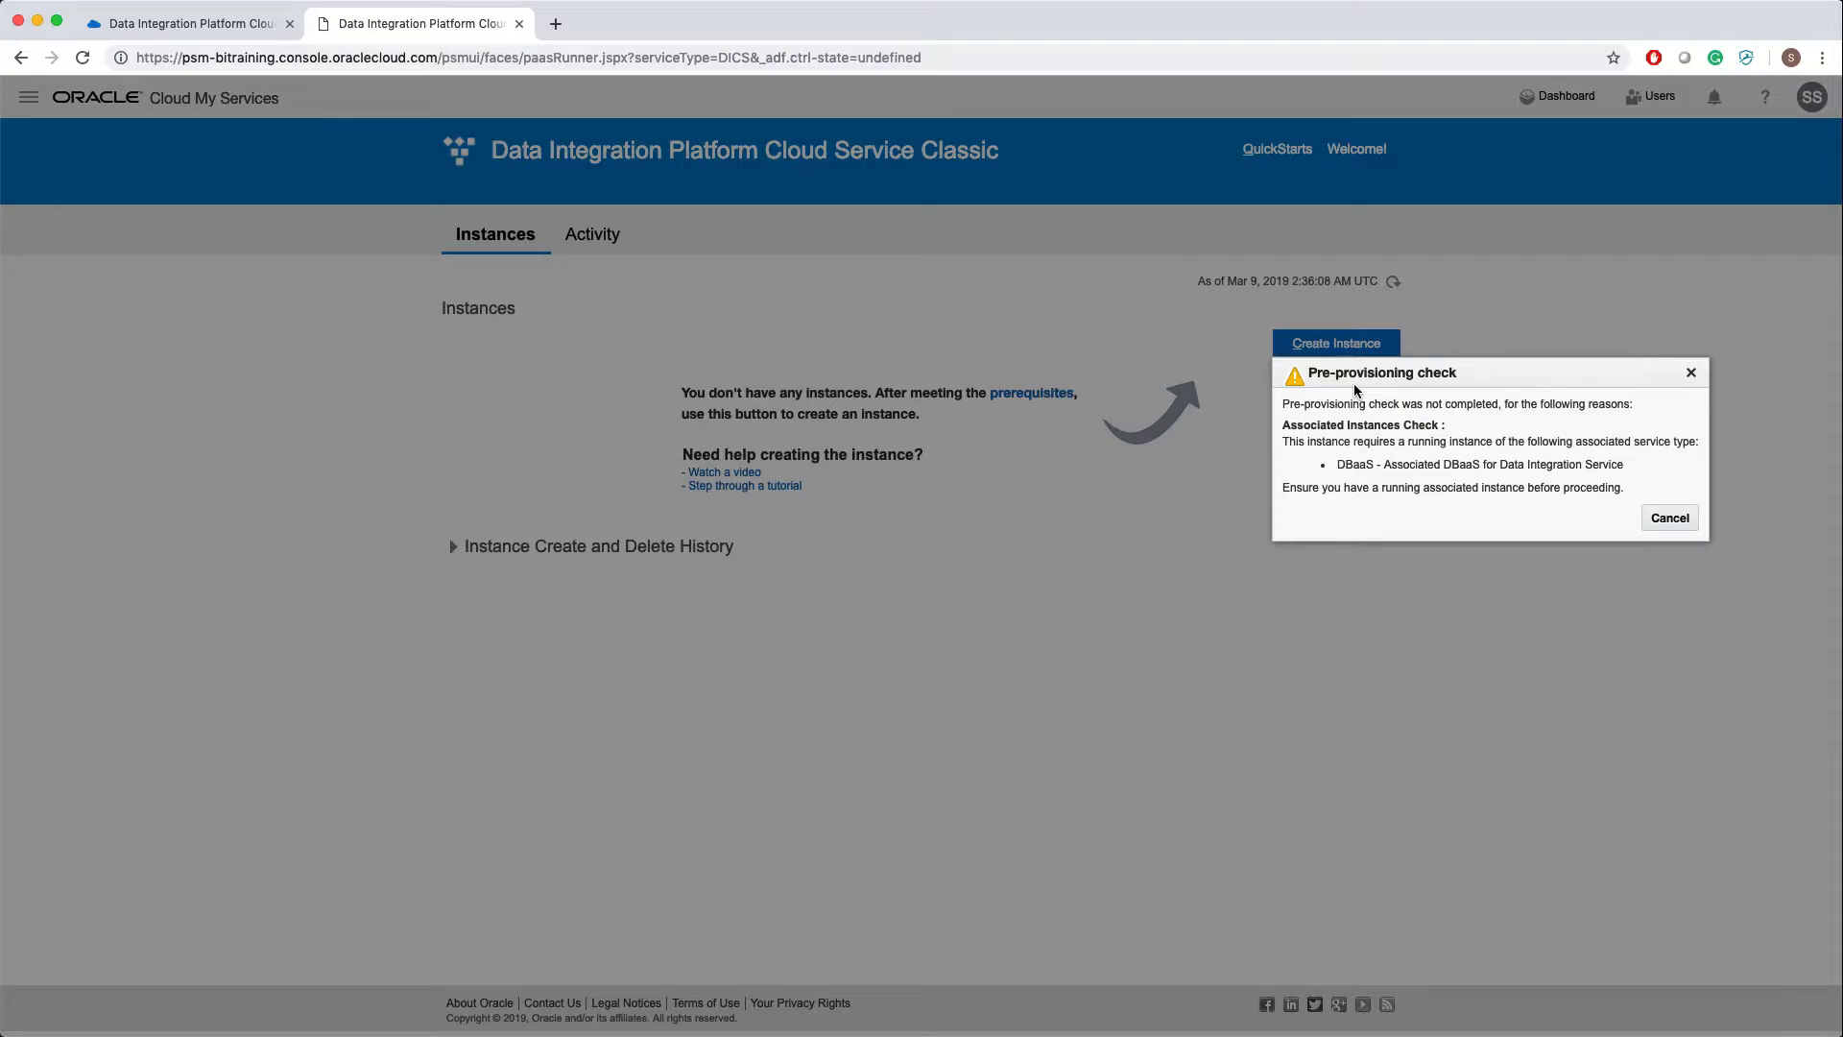
pyautogui.moveTo(1342, 391)
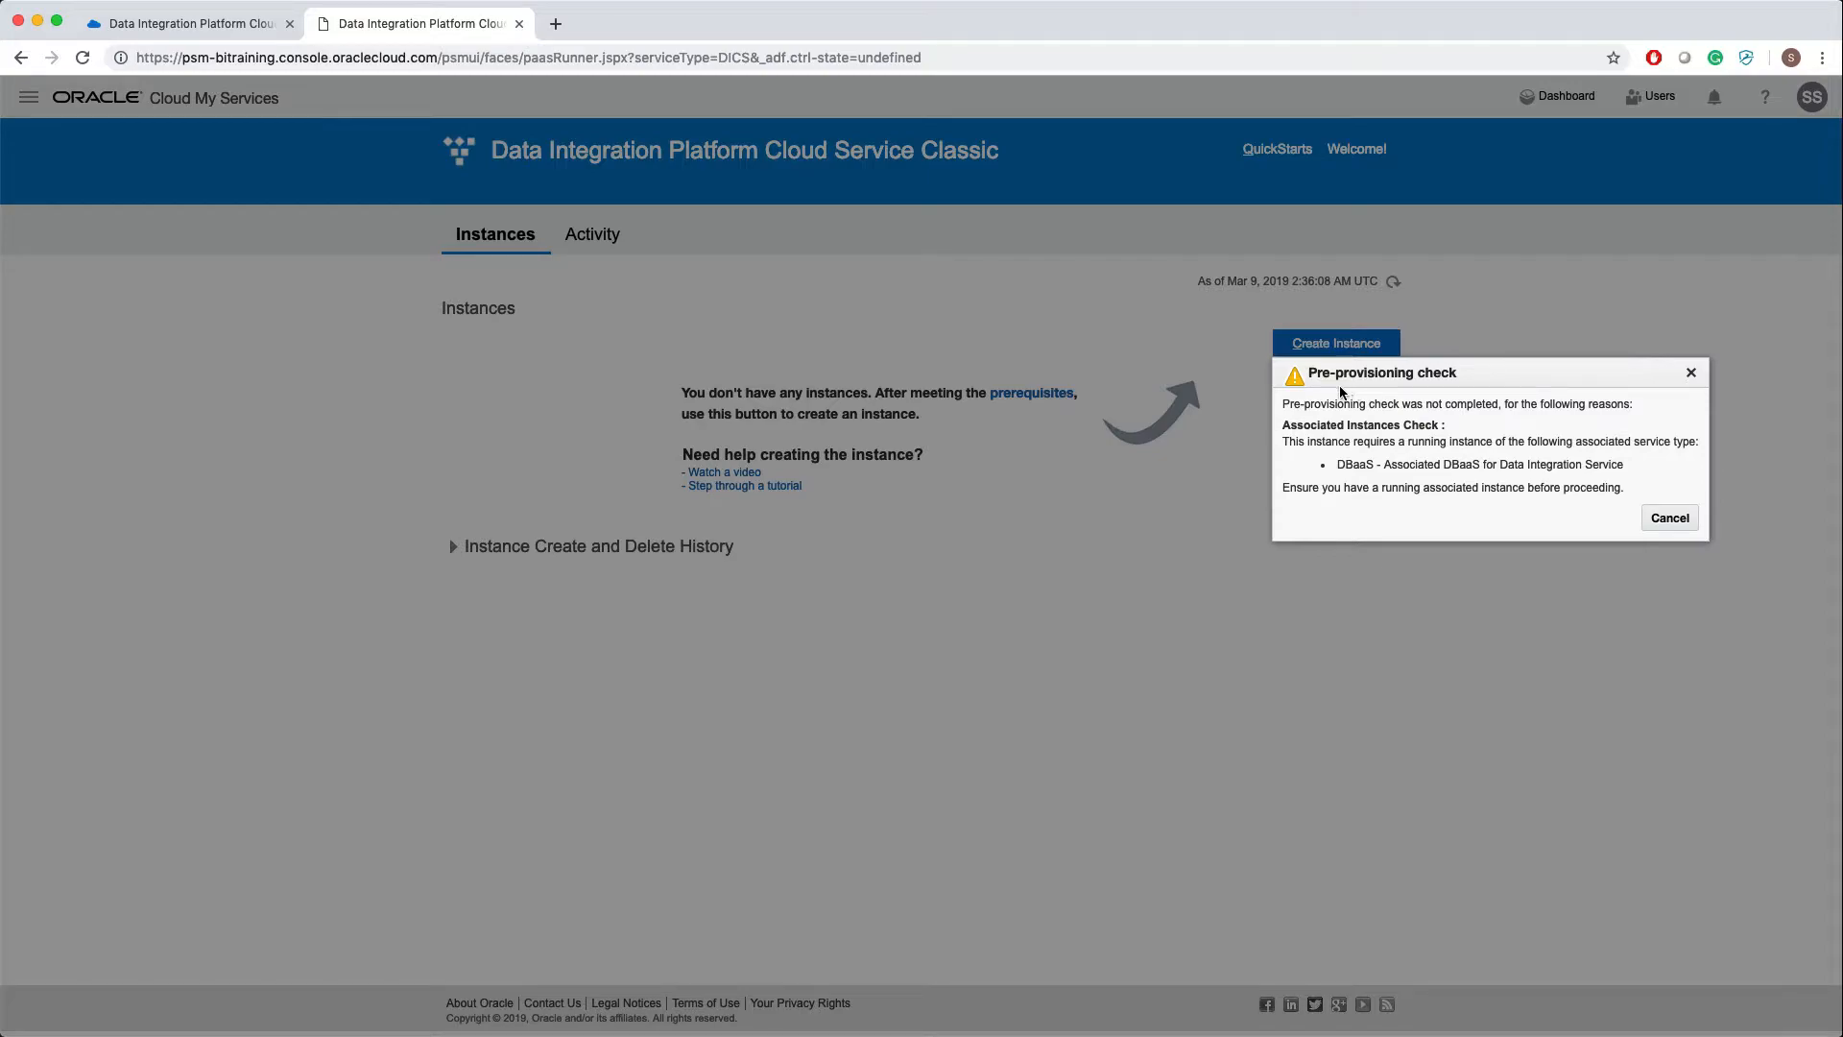
pyautogui.moveTo(1391, 390)
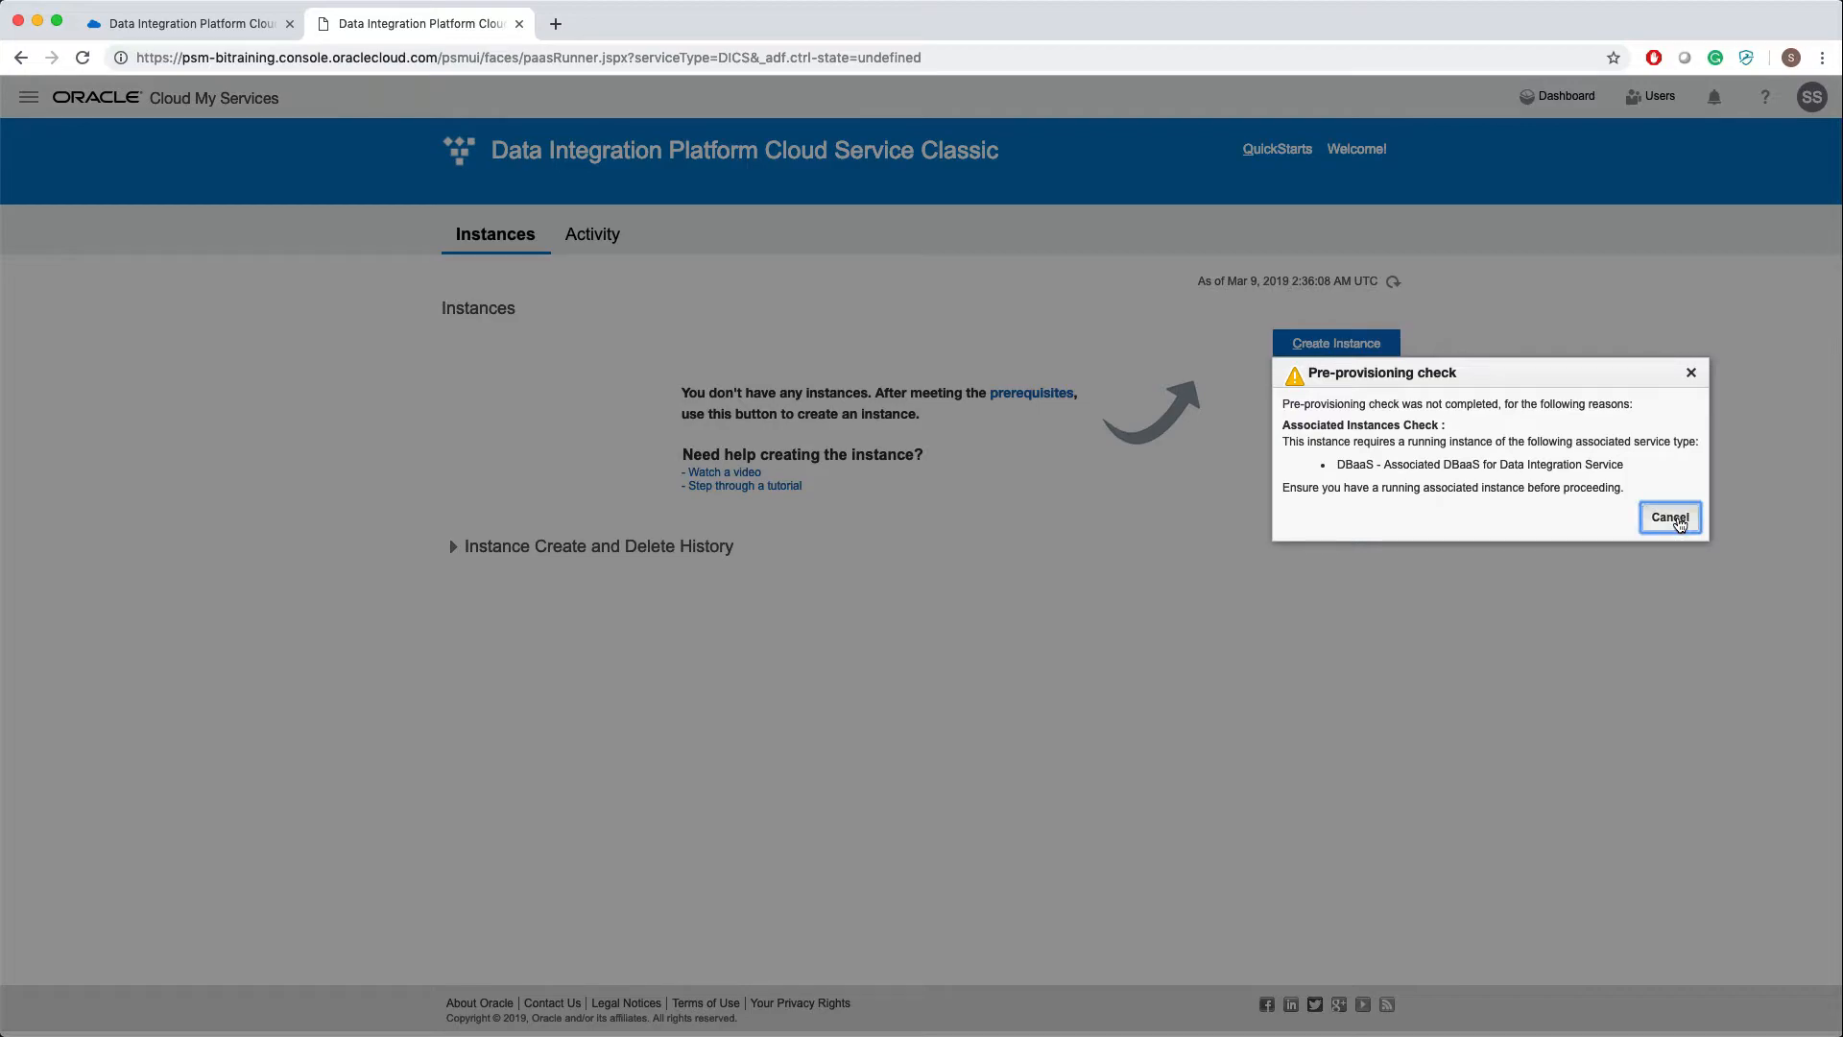
pyautogui.click(1668, 517)
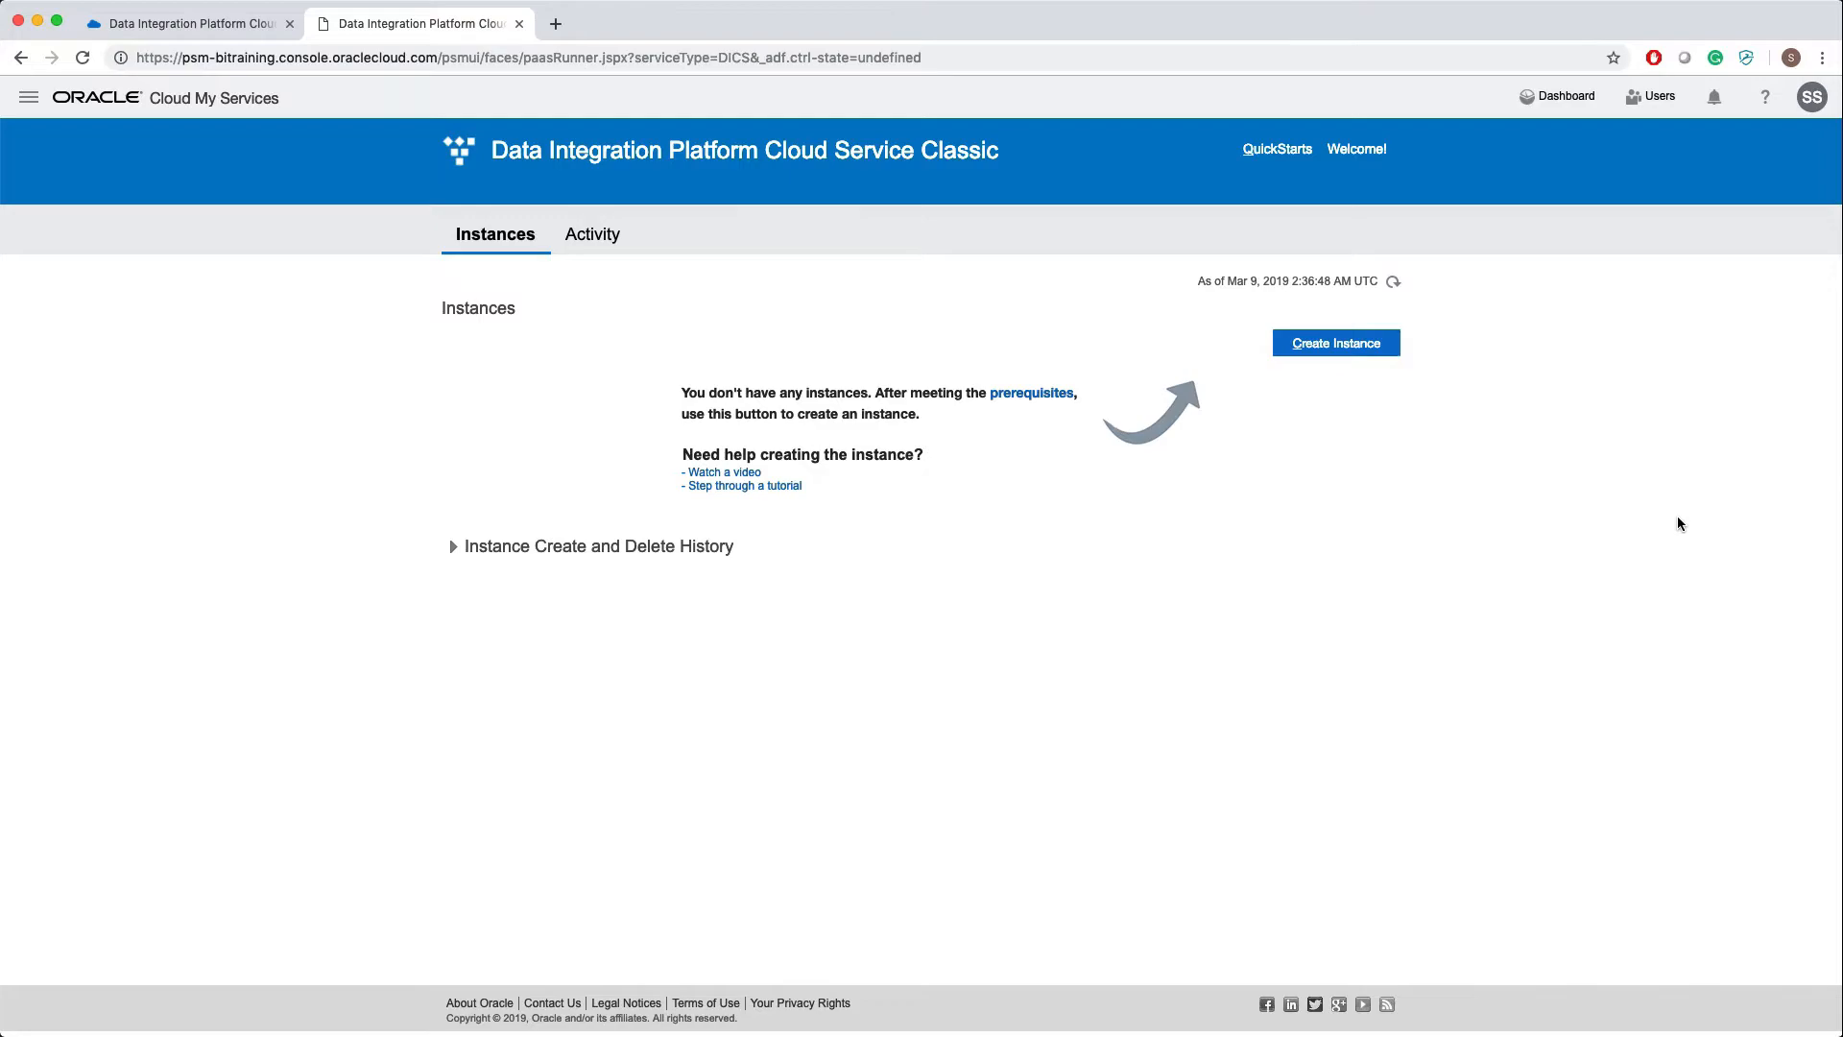
pyautogui.moveTo(1273, 162)
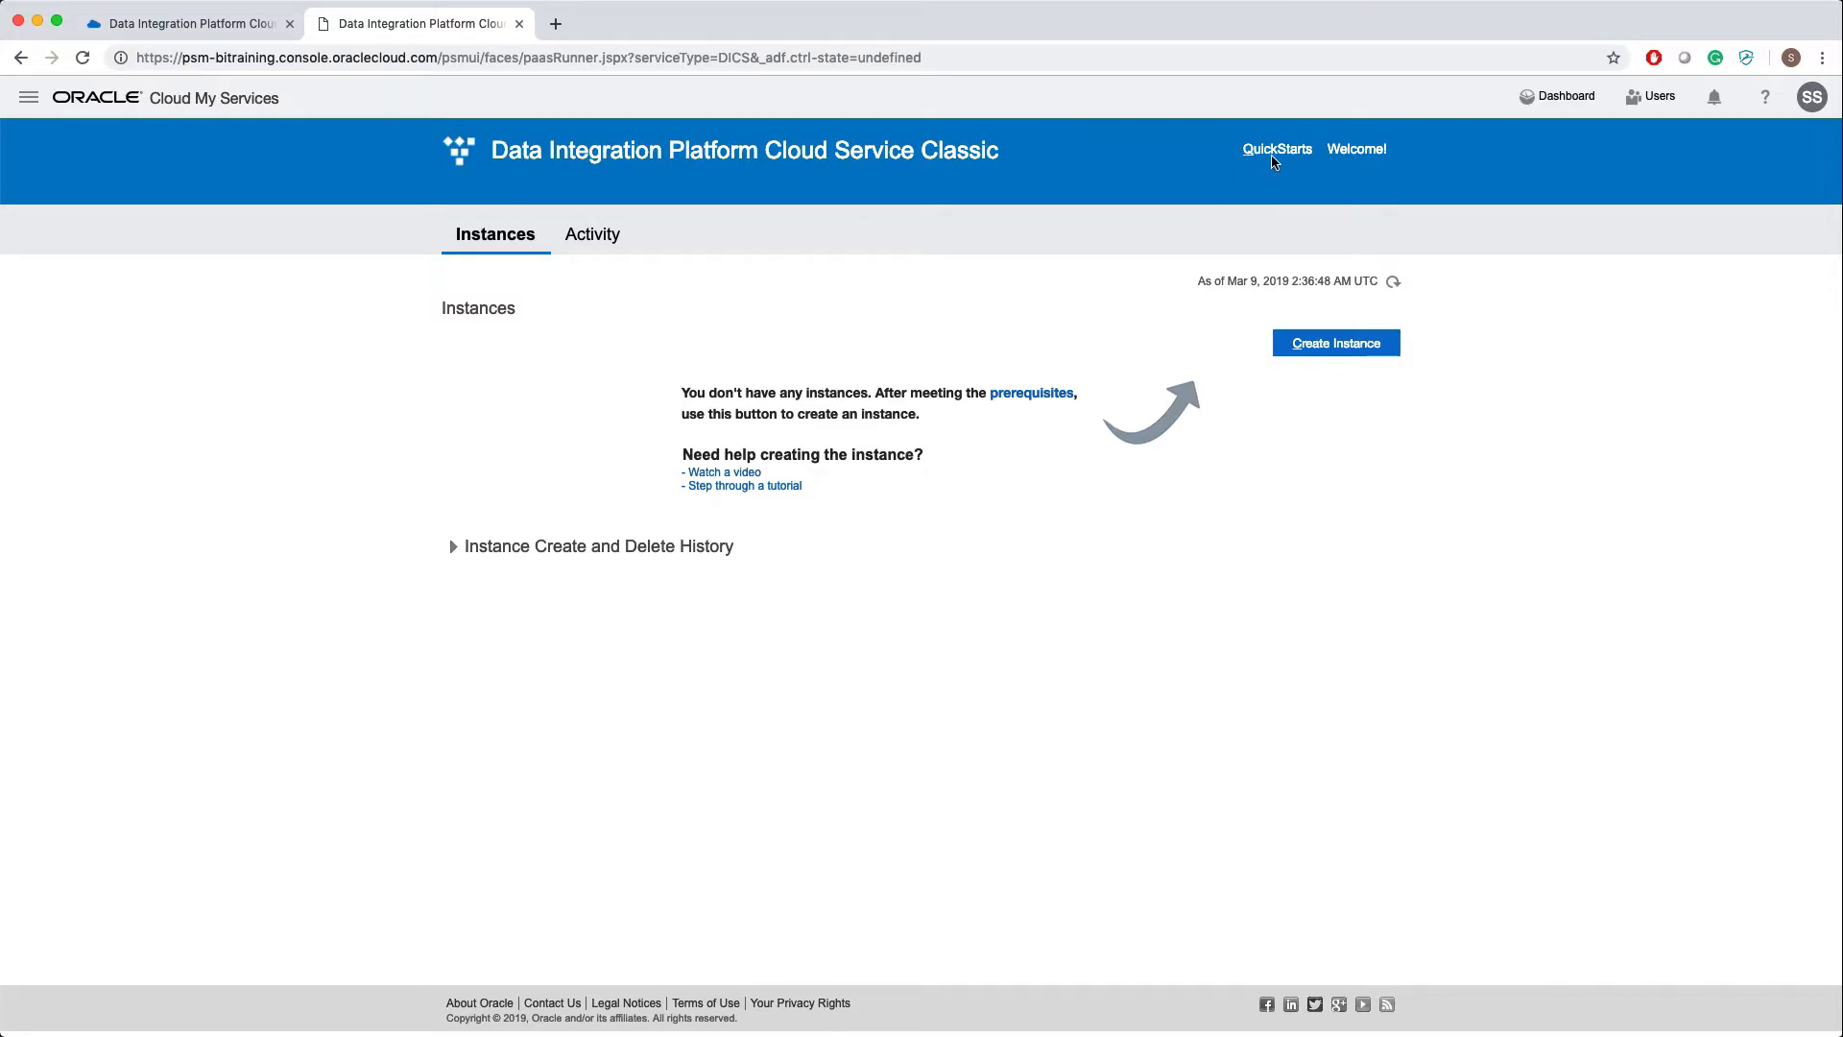
# Create a QuickStart instance and download its SSH key and credentials archive from the Confirmation dialog
pyautogui.click(1334, 342)
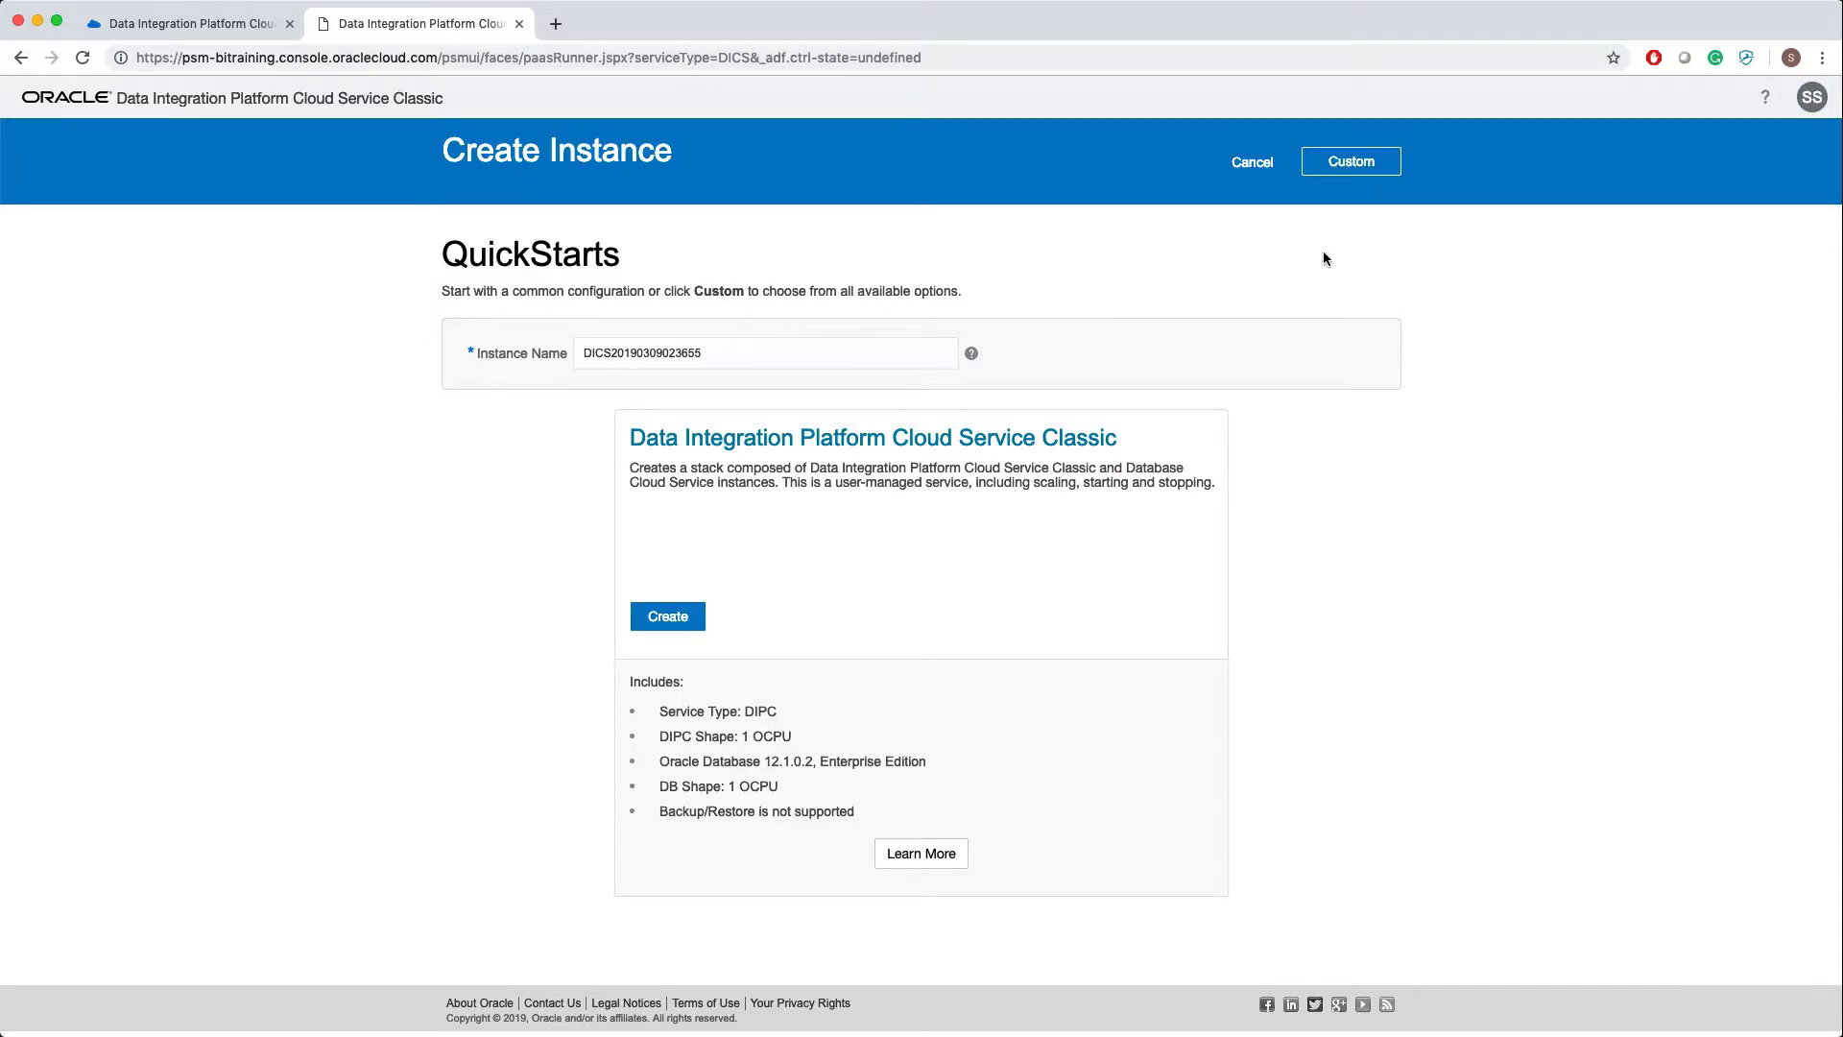
pyautogui.click(666, 616)
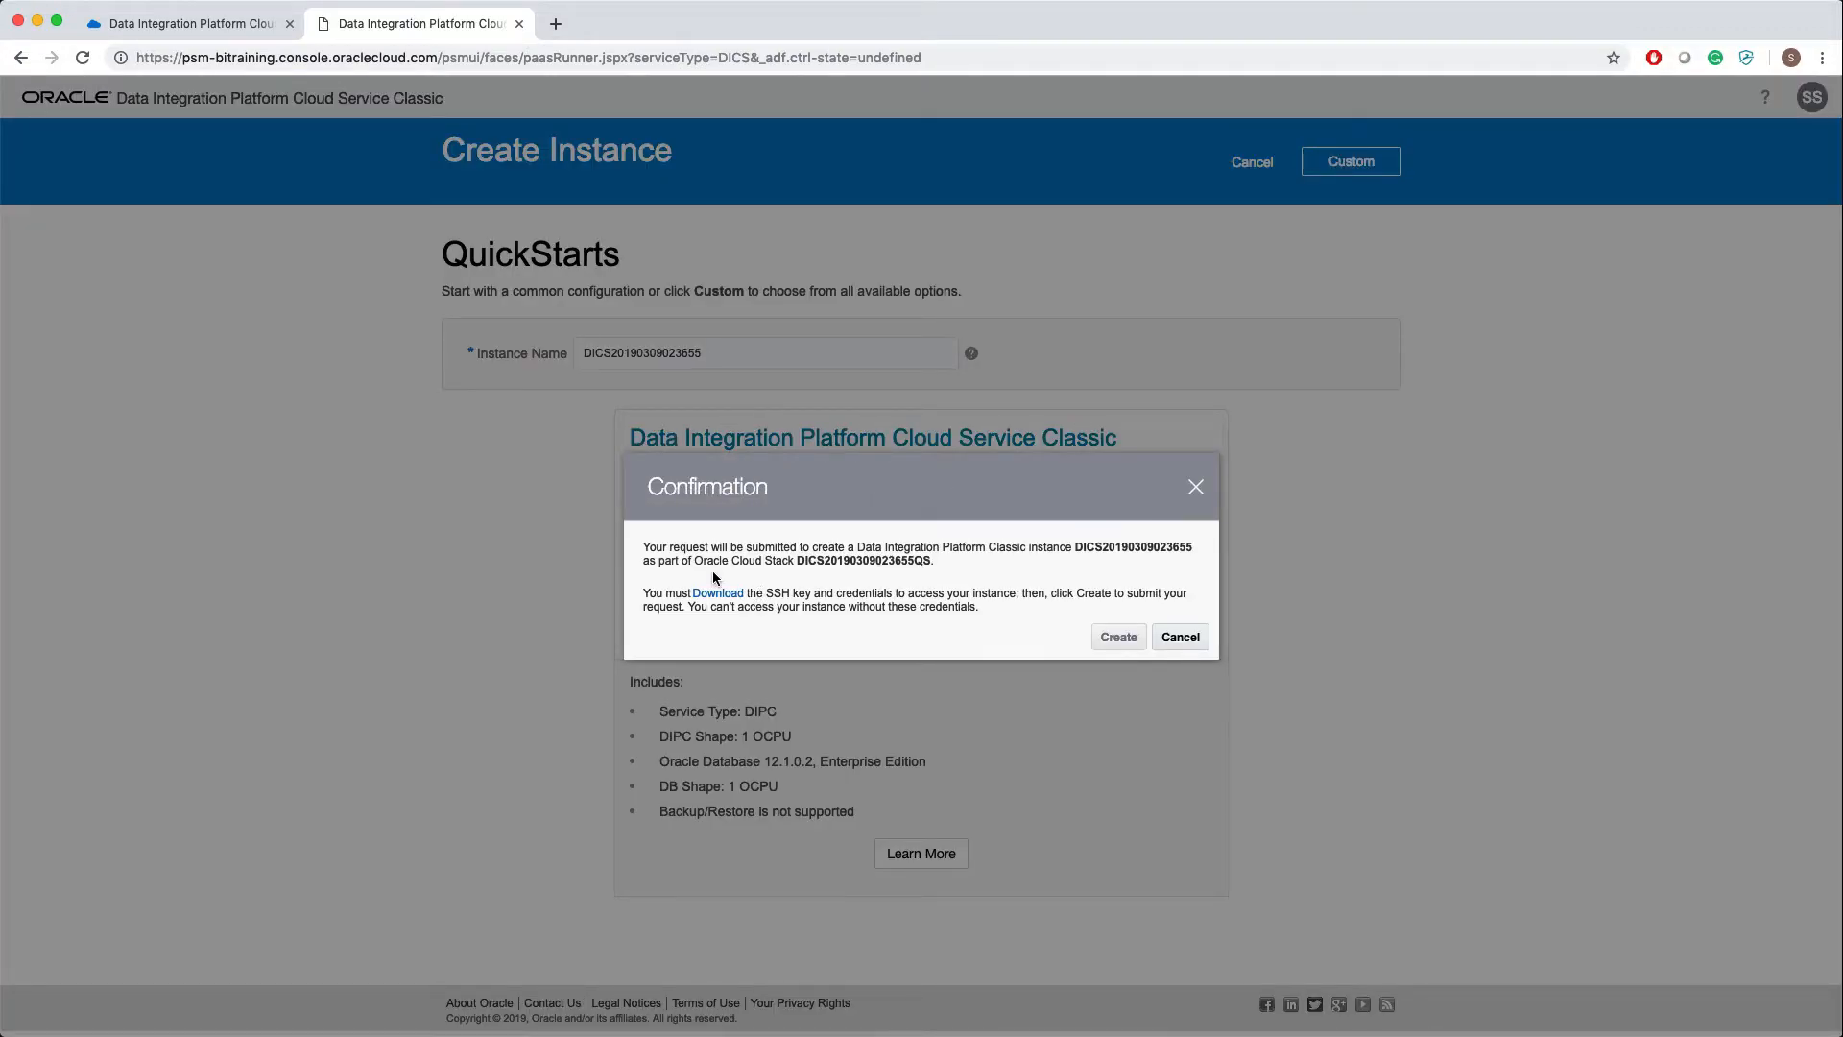
pyautogui.moveTo(881, 572)
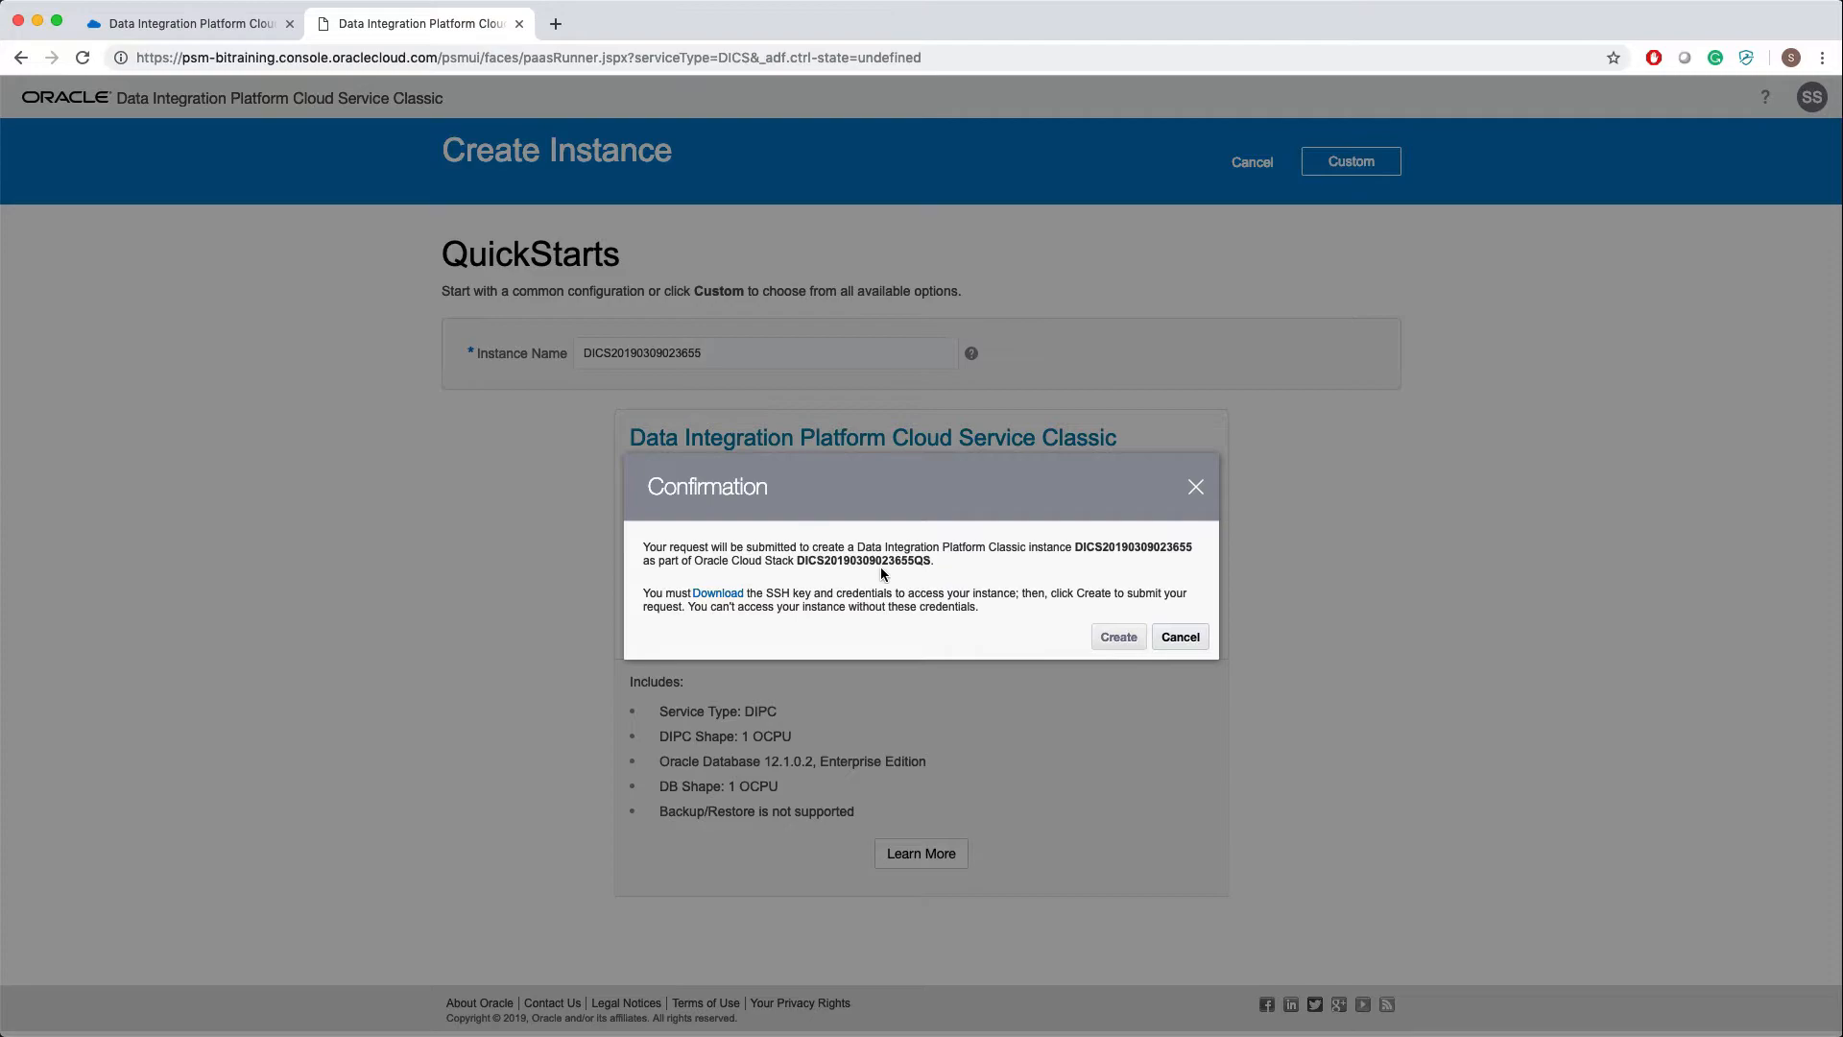
pyautogui.moveTo(1071, 565)
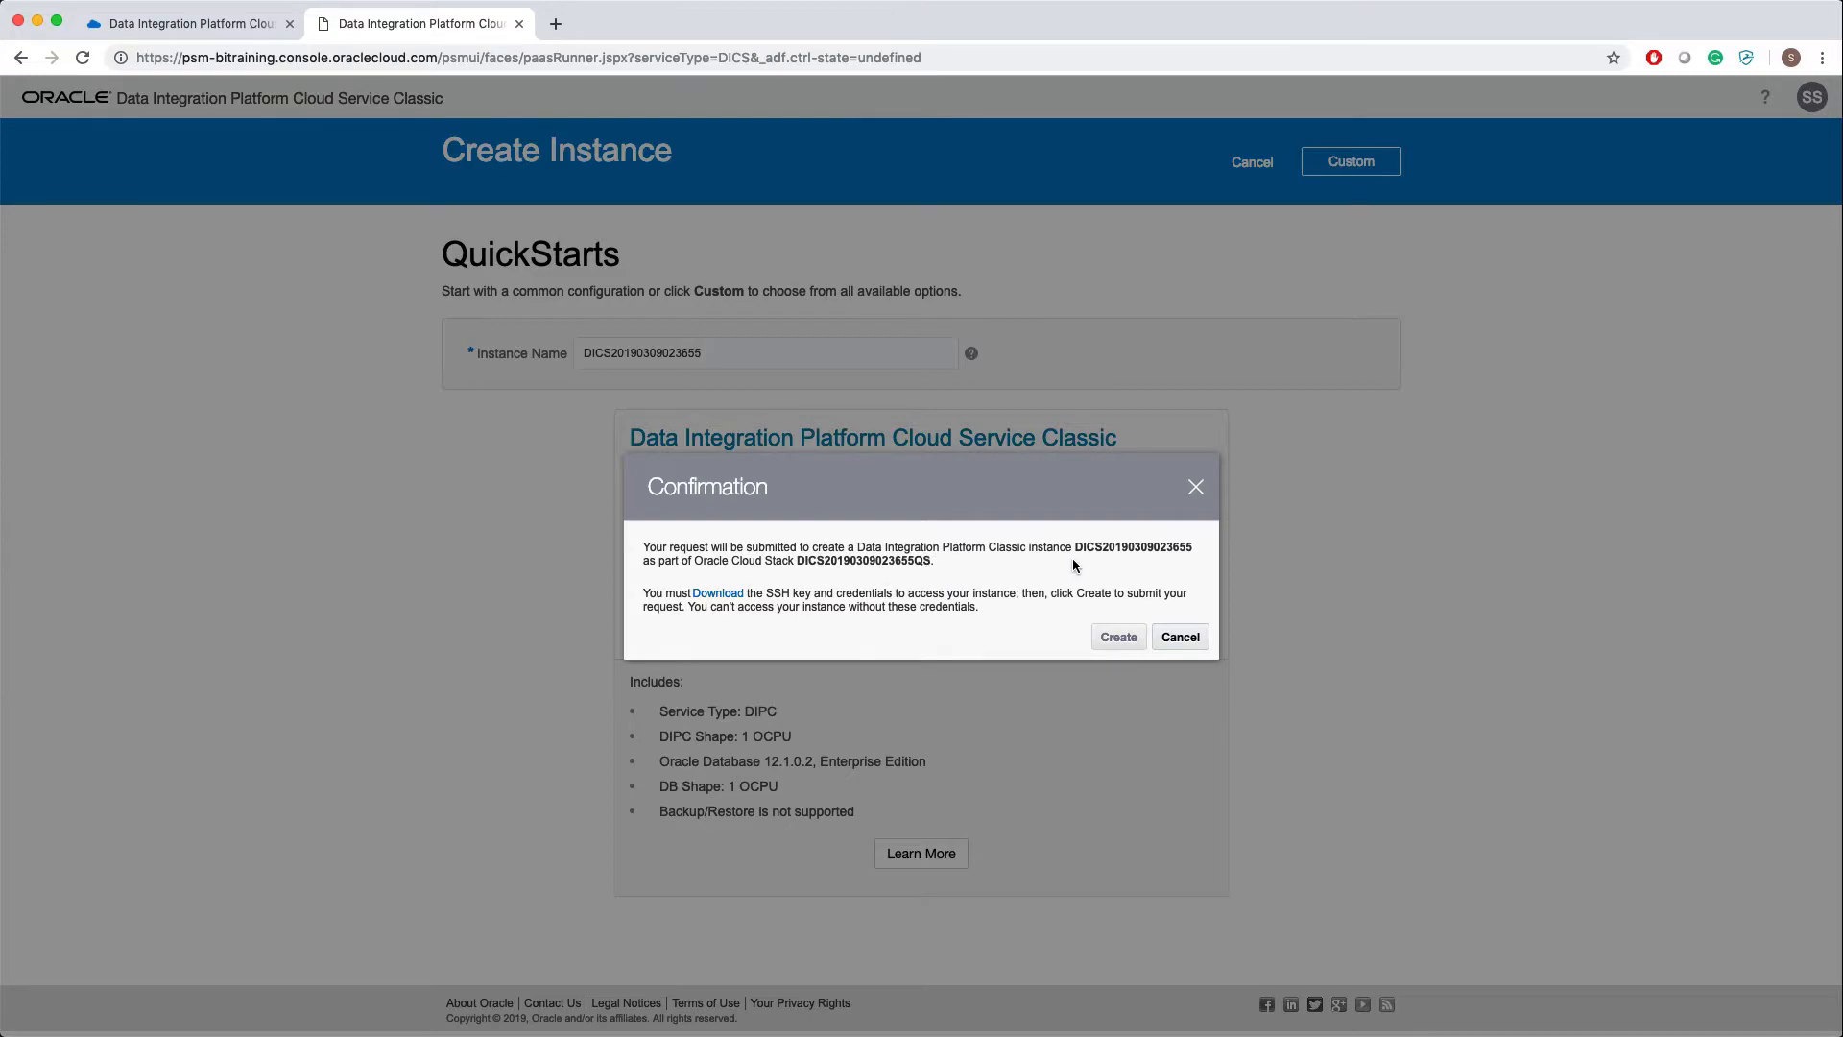
pyautogui.moveTo(714, 593)
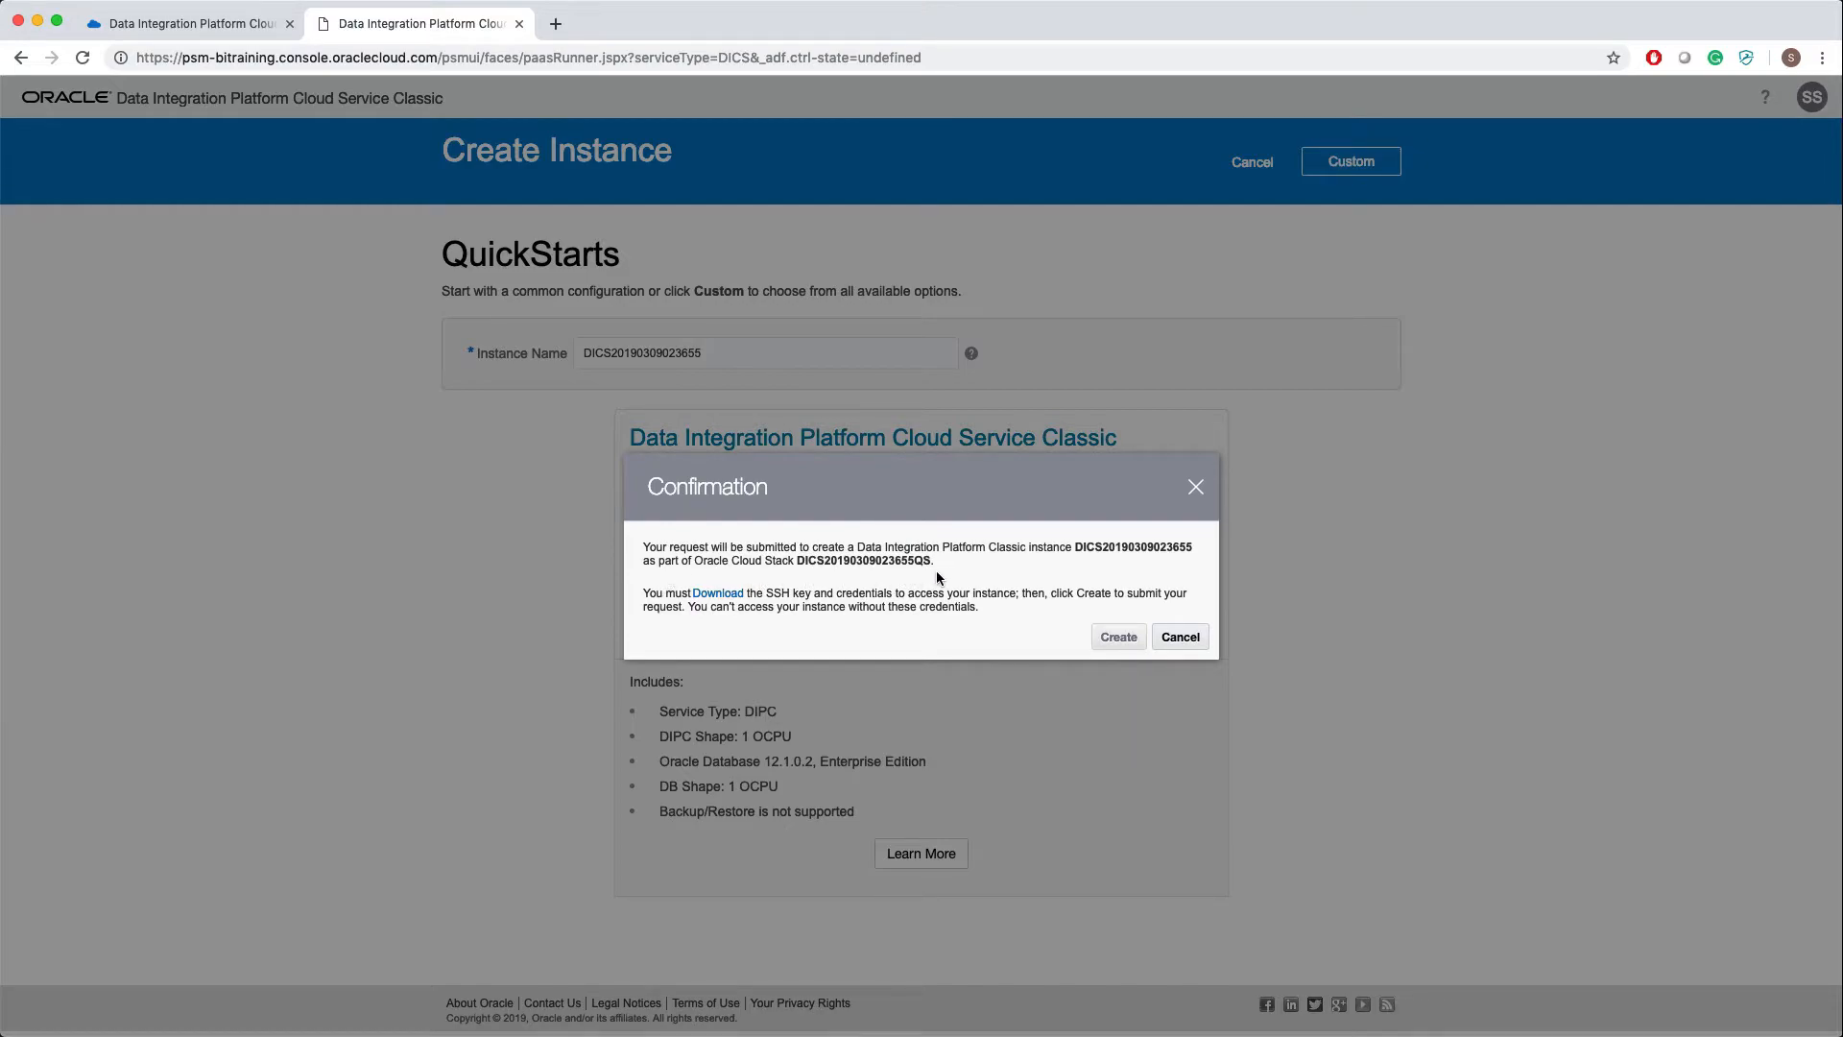
pyautogui.moveTo(823, 602)
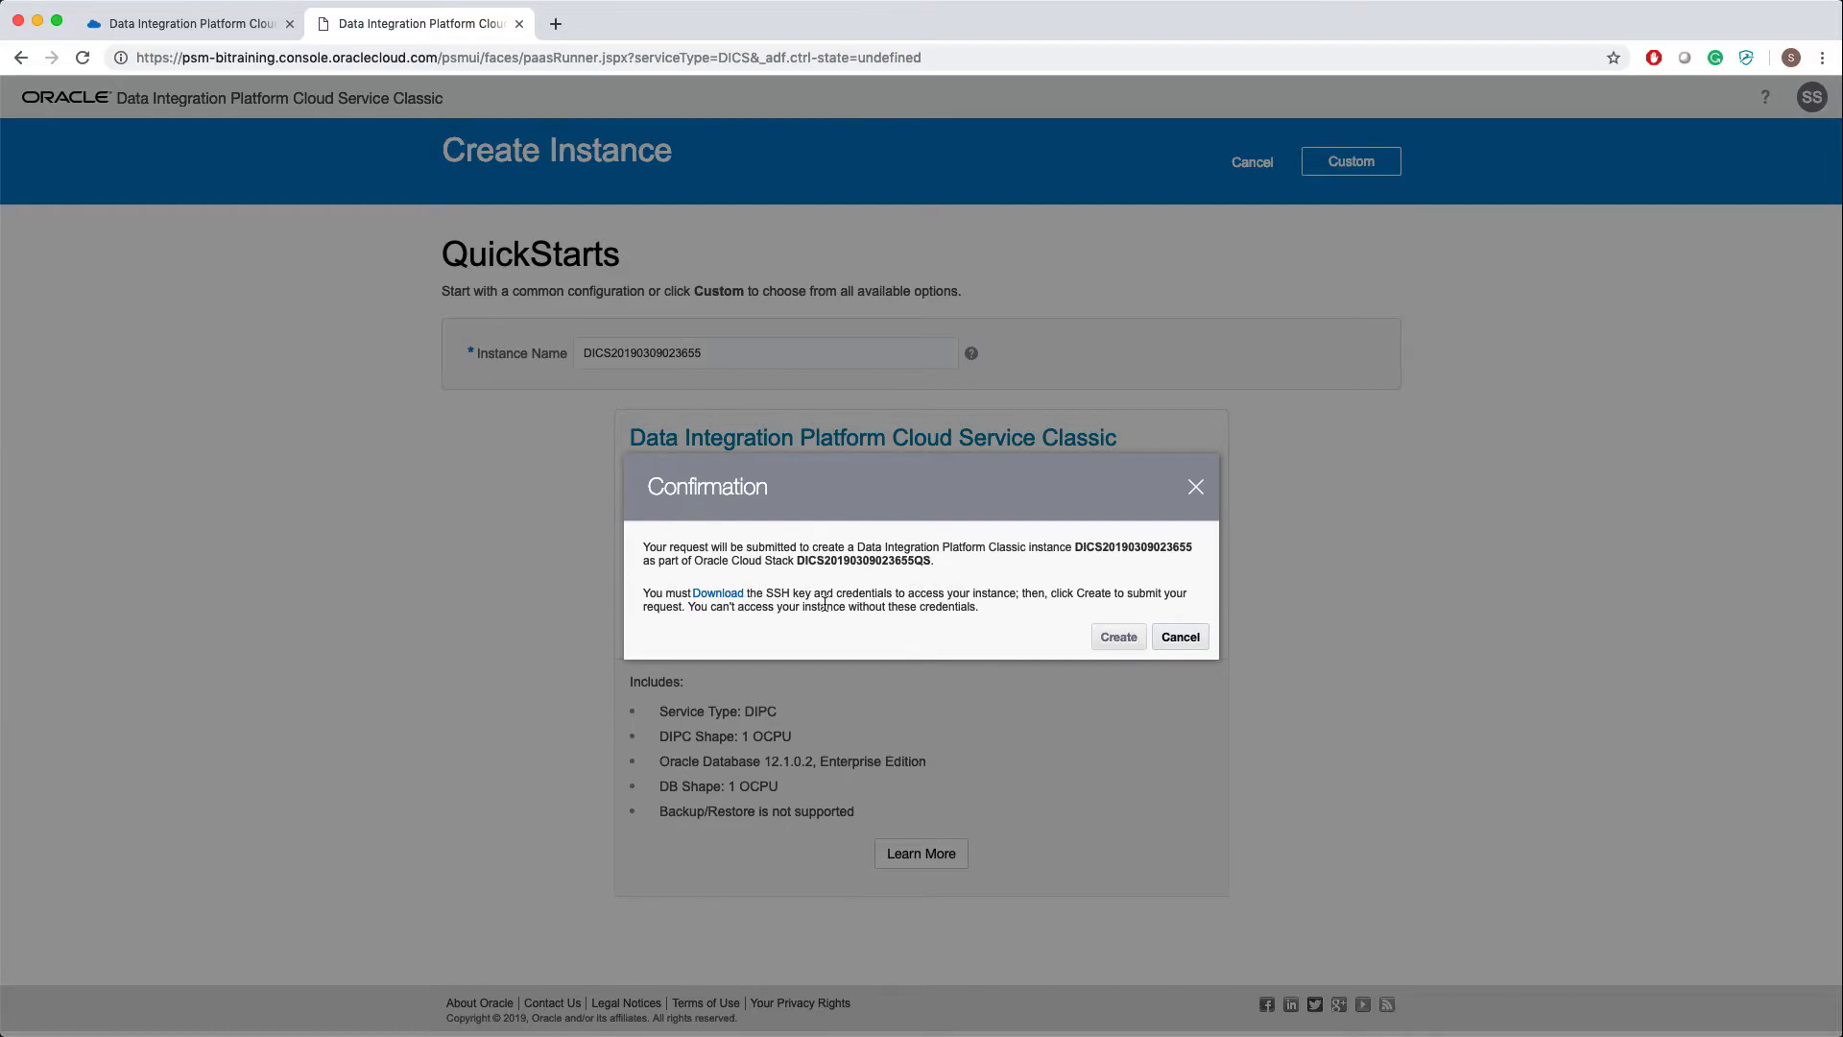
pyautogui.click(716, 593)
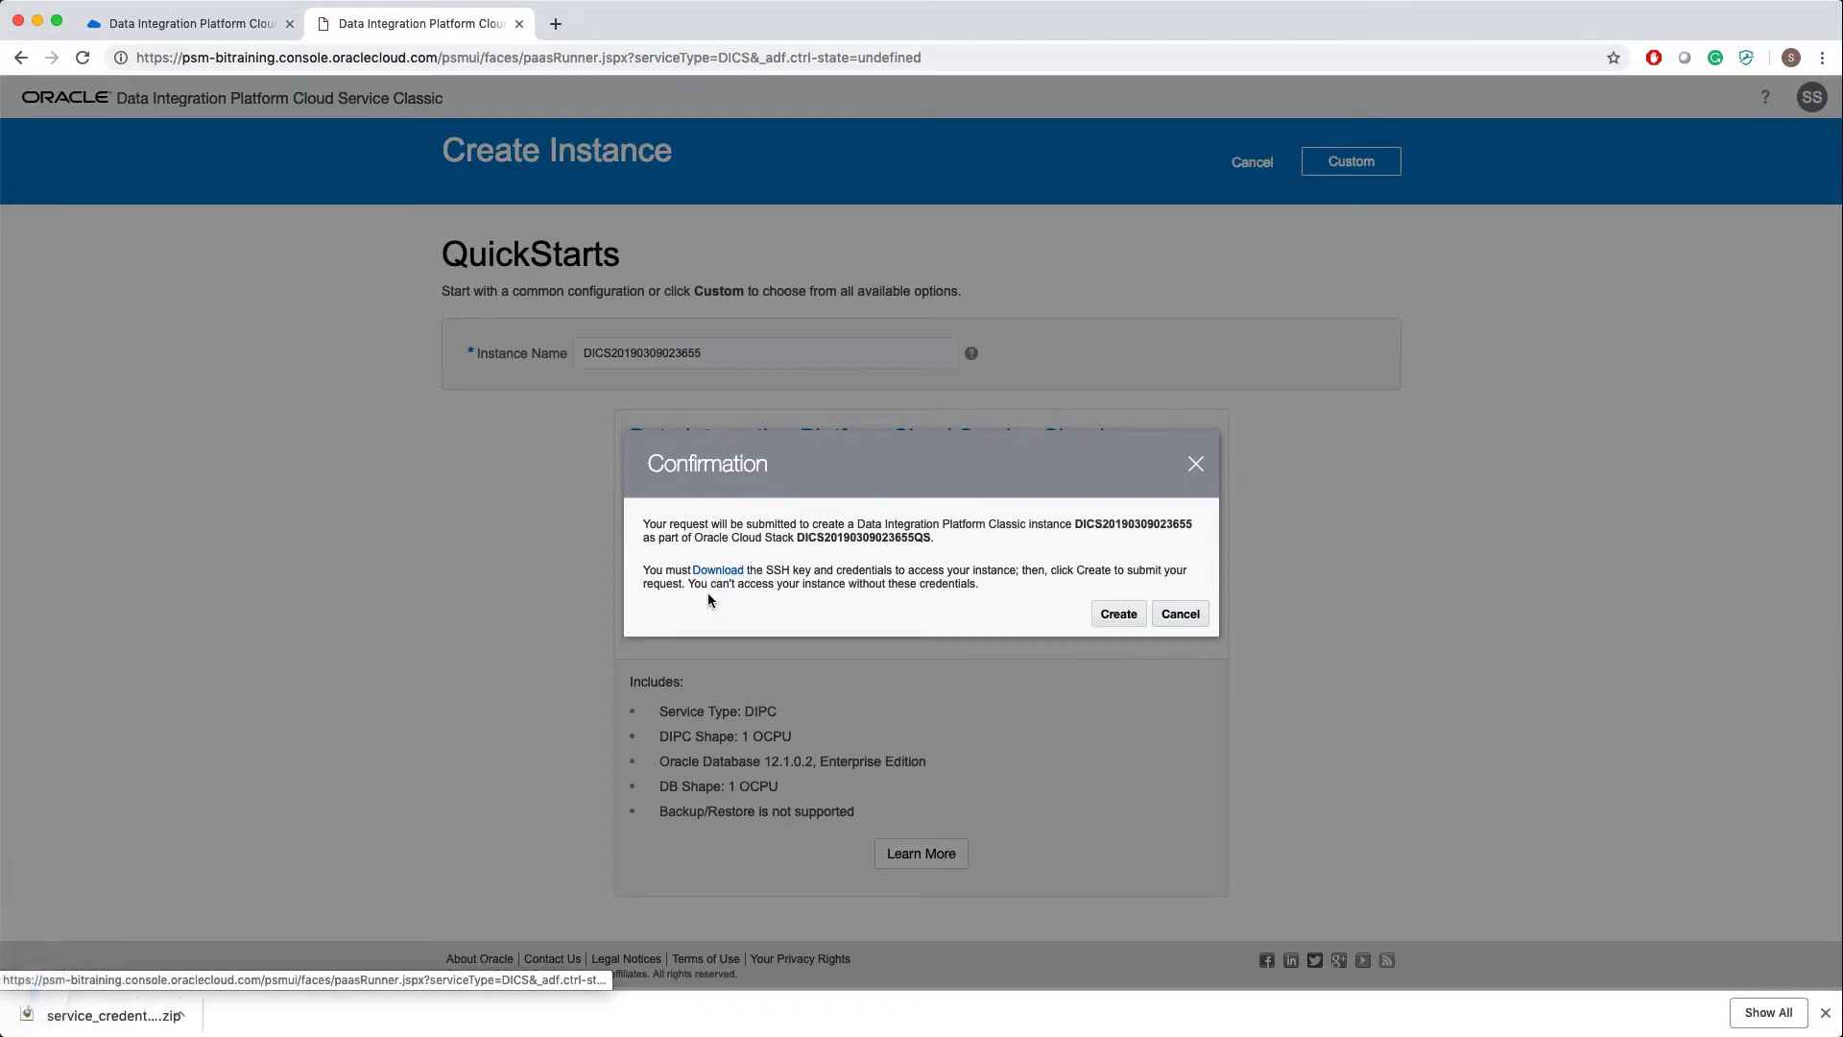
pyautogui.moveTo(766, 605)
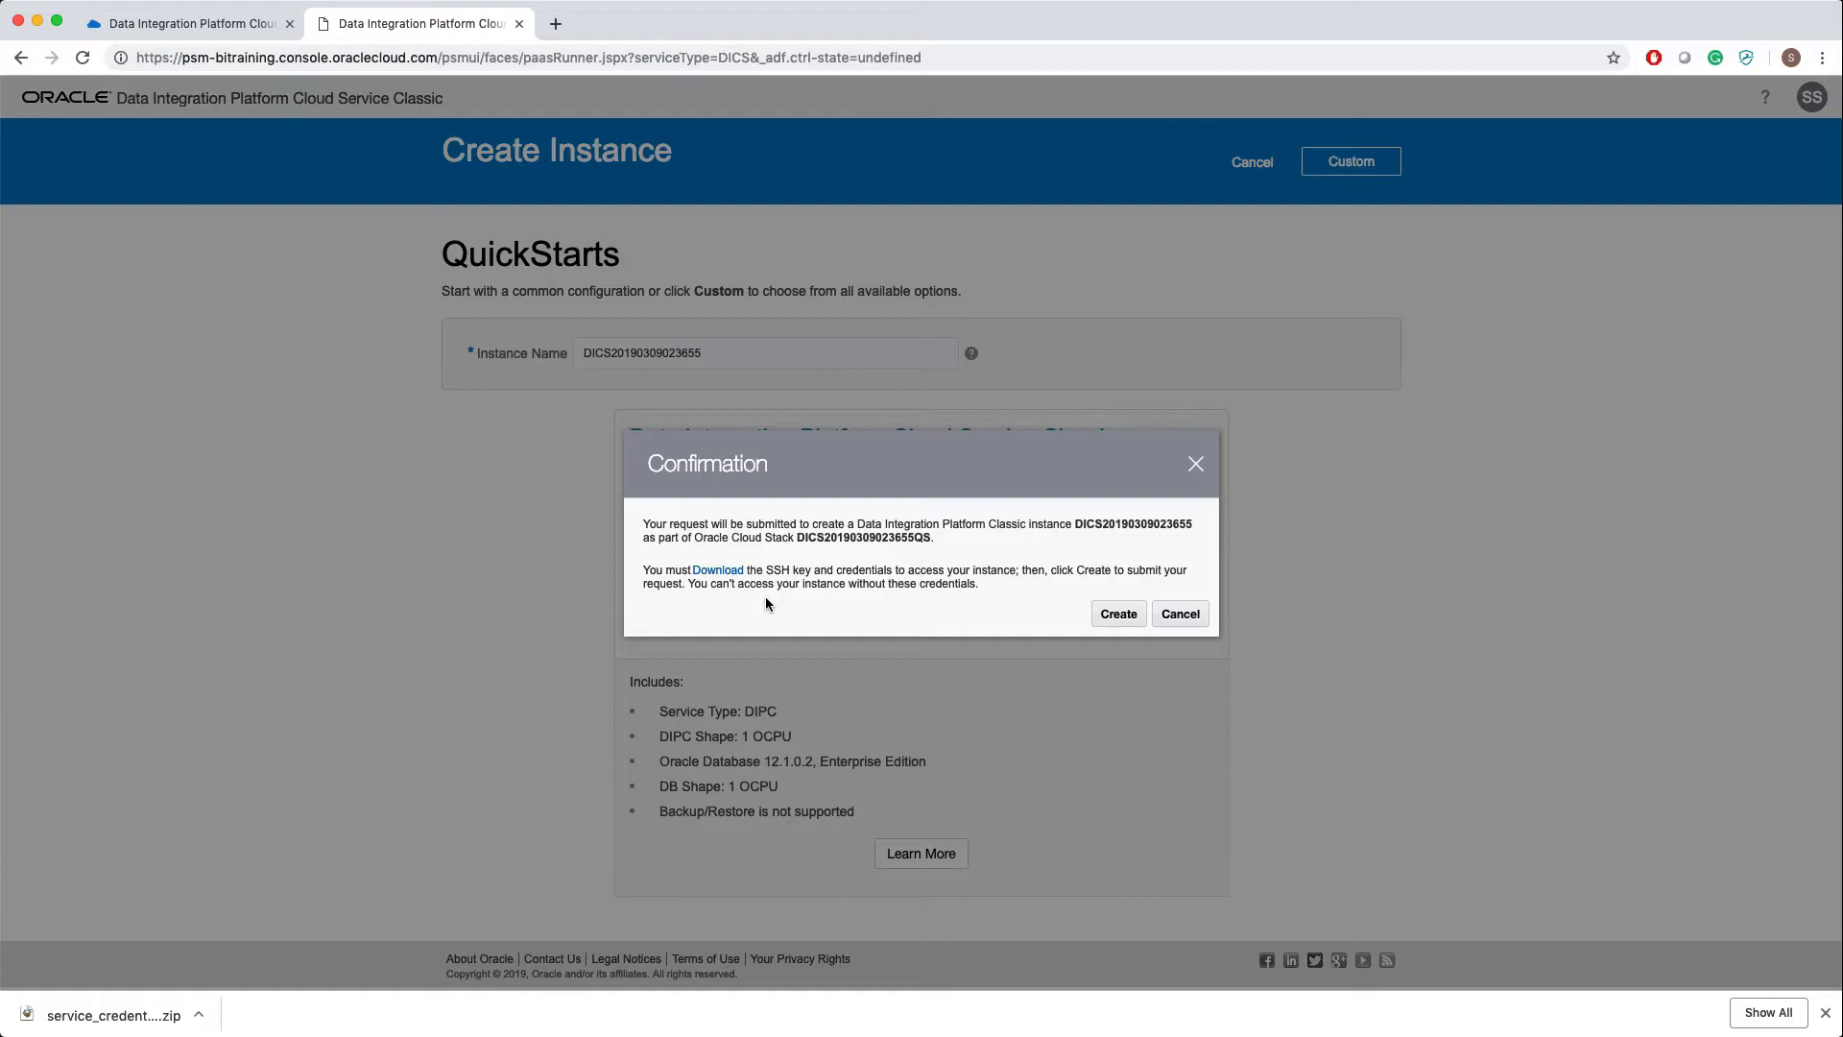
pyautogui.moveTo(1117, 614)
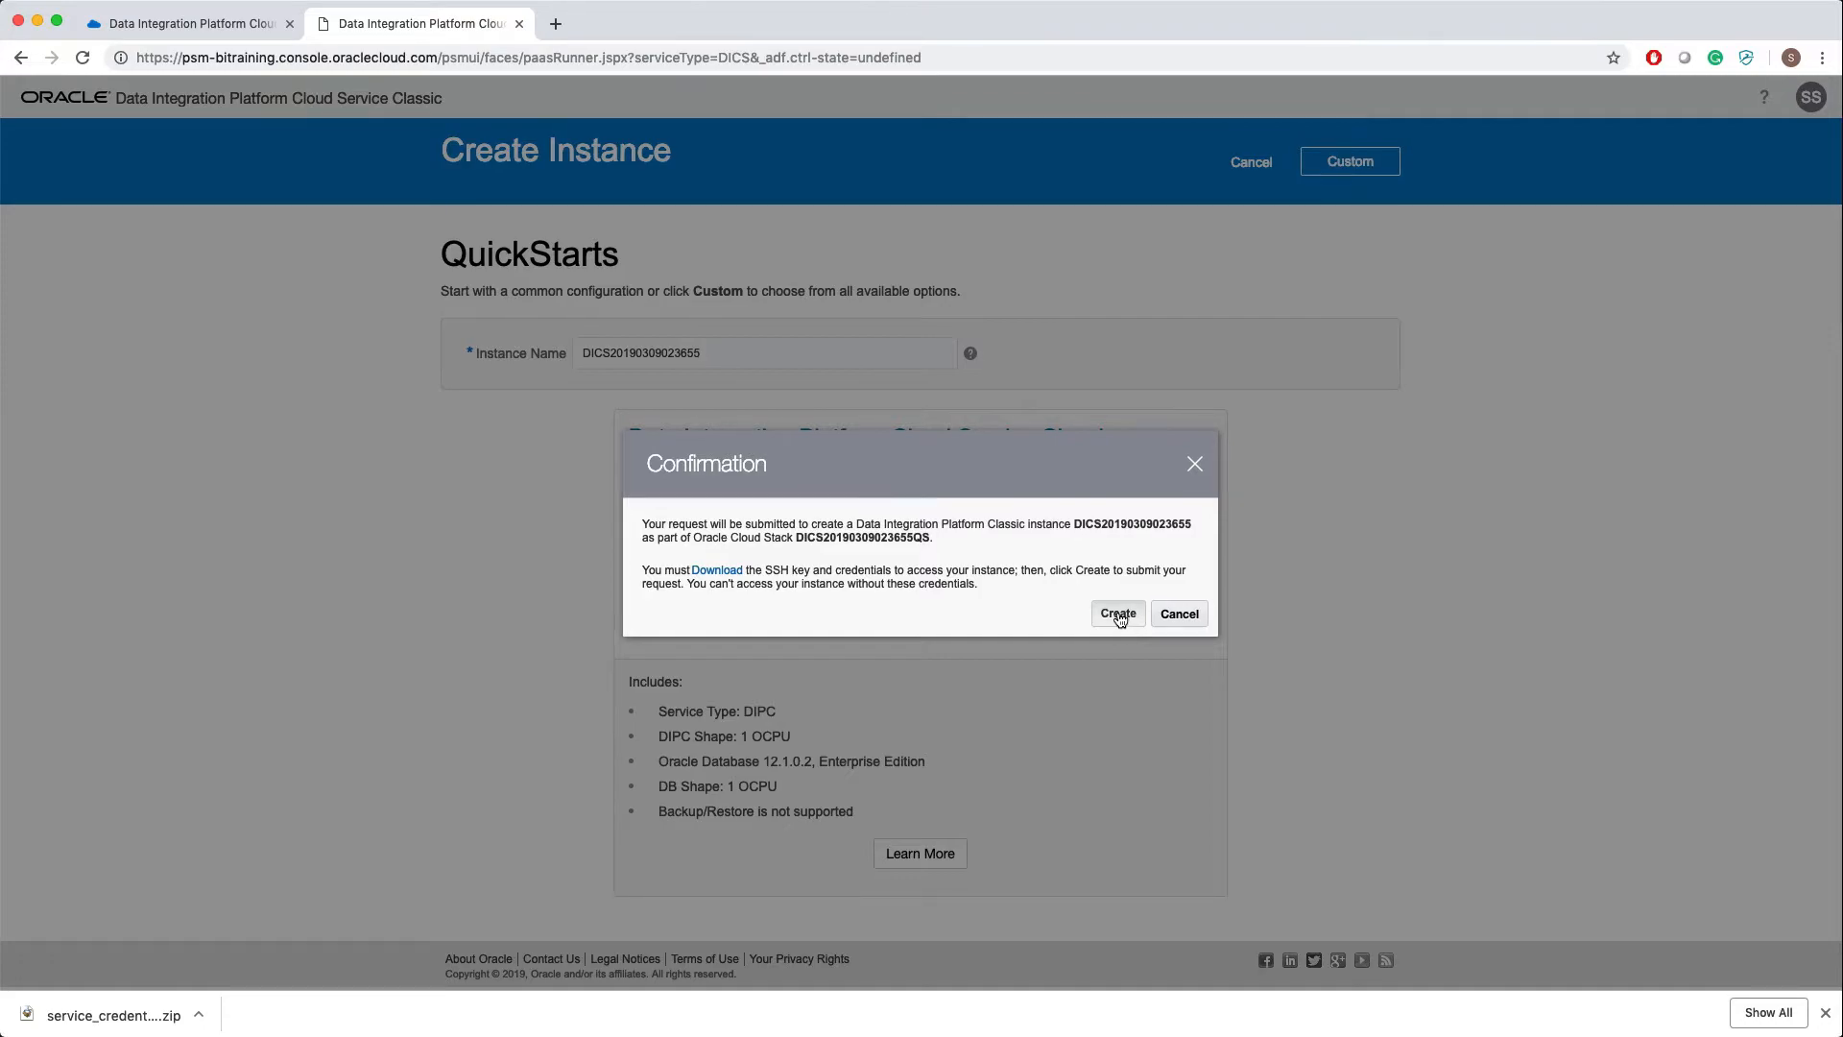
pyautogui.click(1115, 612)
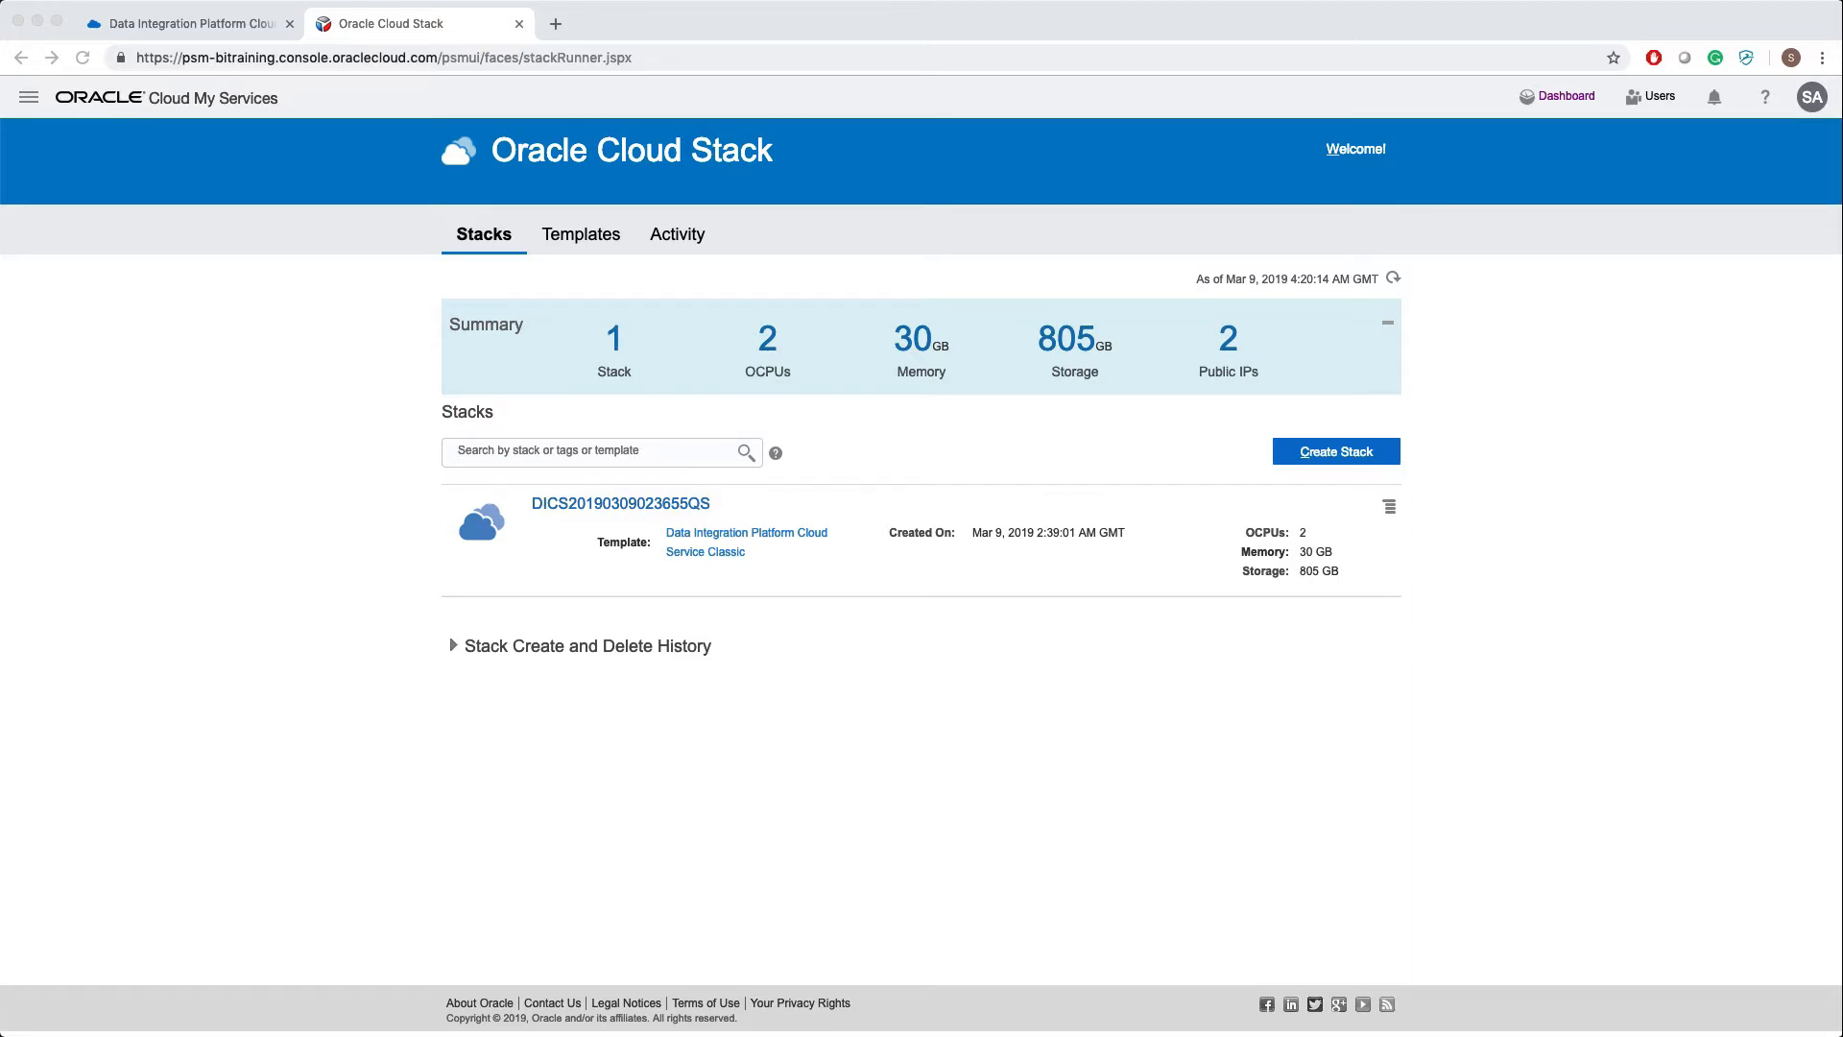
pyautogui.moveTo(960, 745)
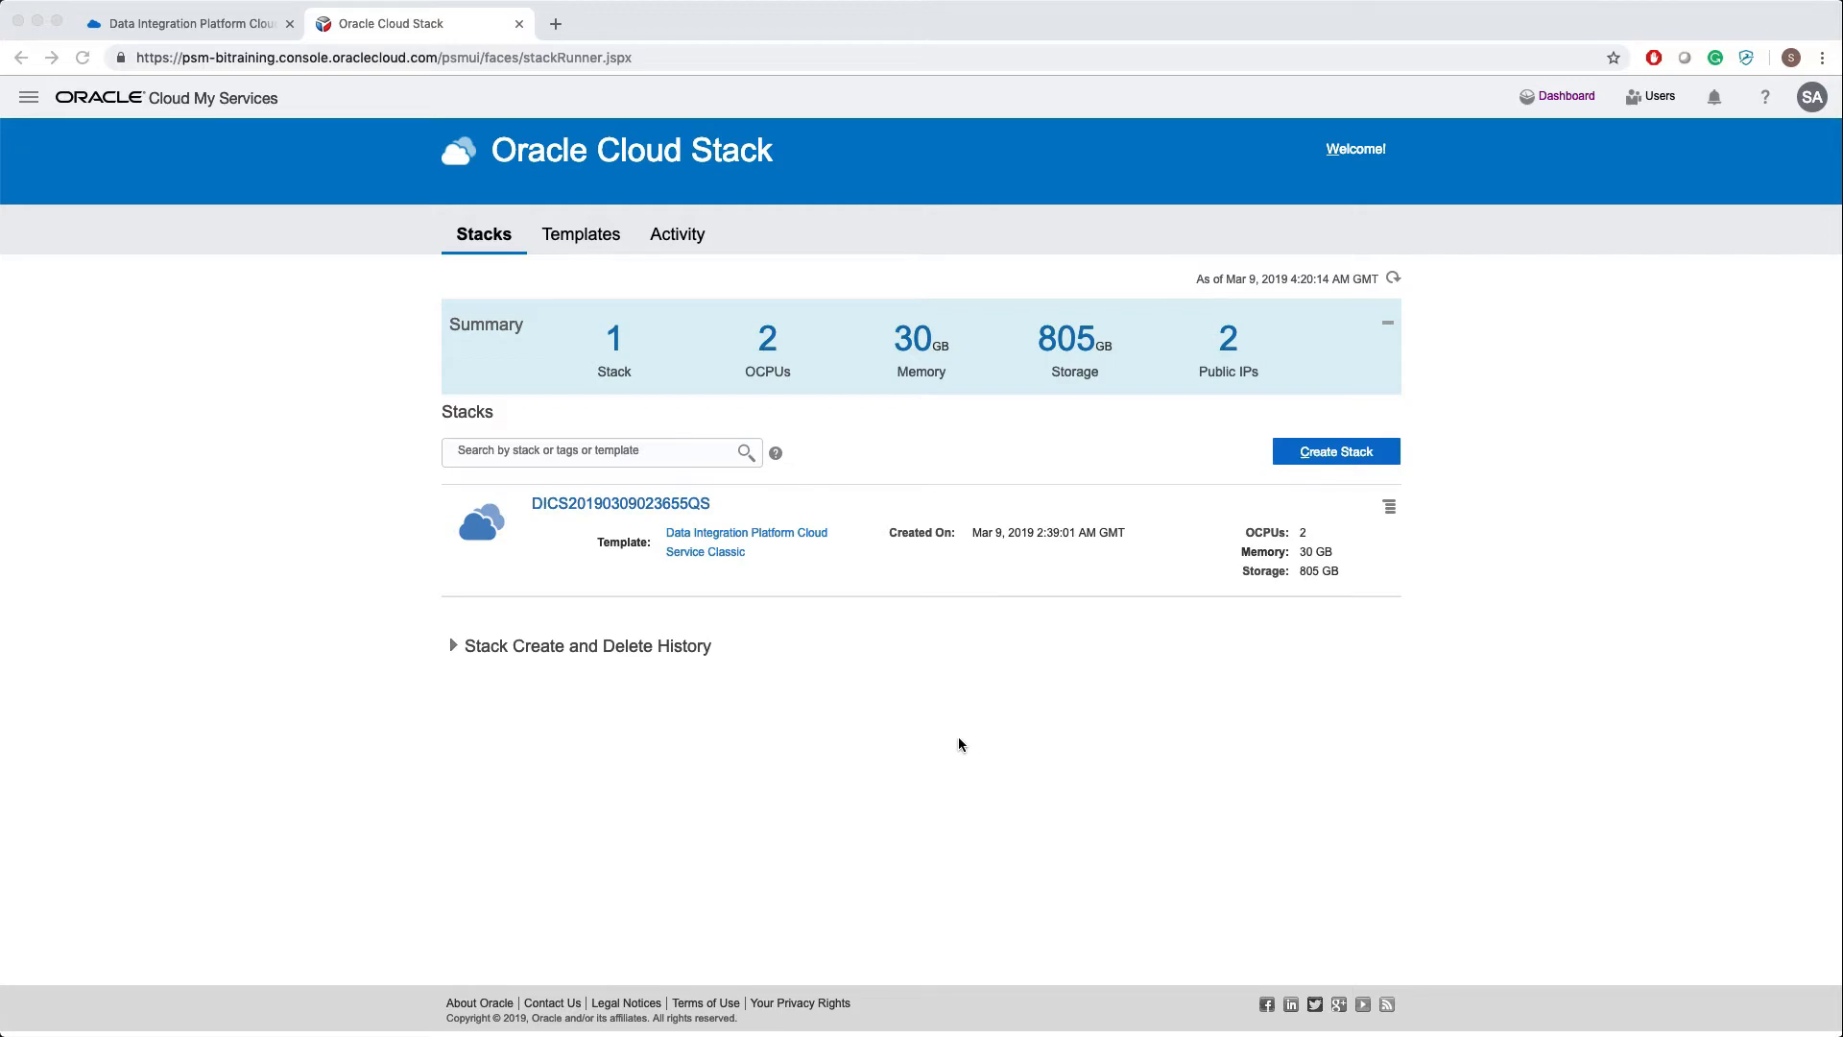
pyautogui.moveTo(916, 731)
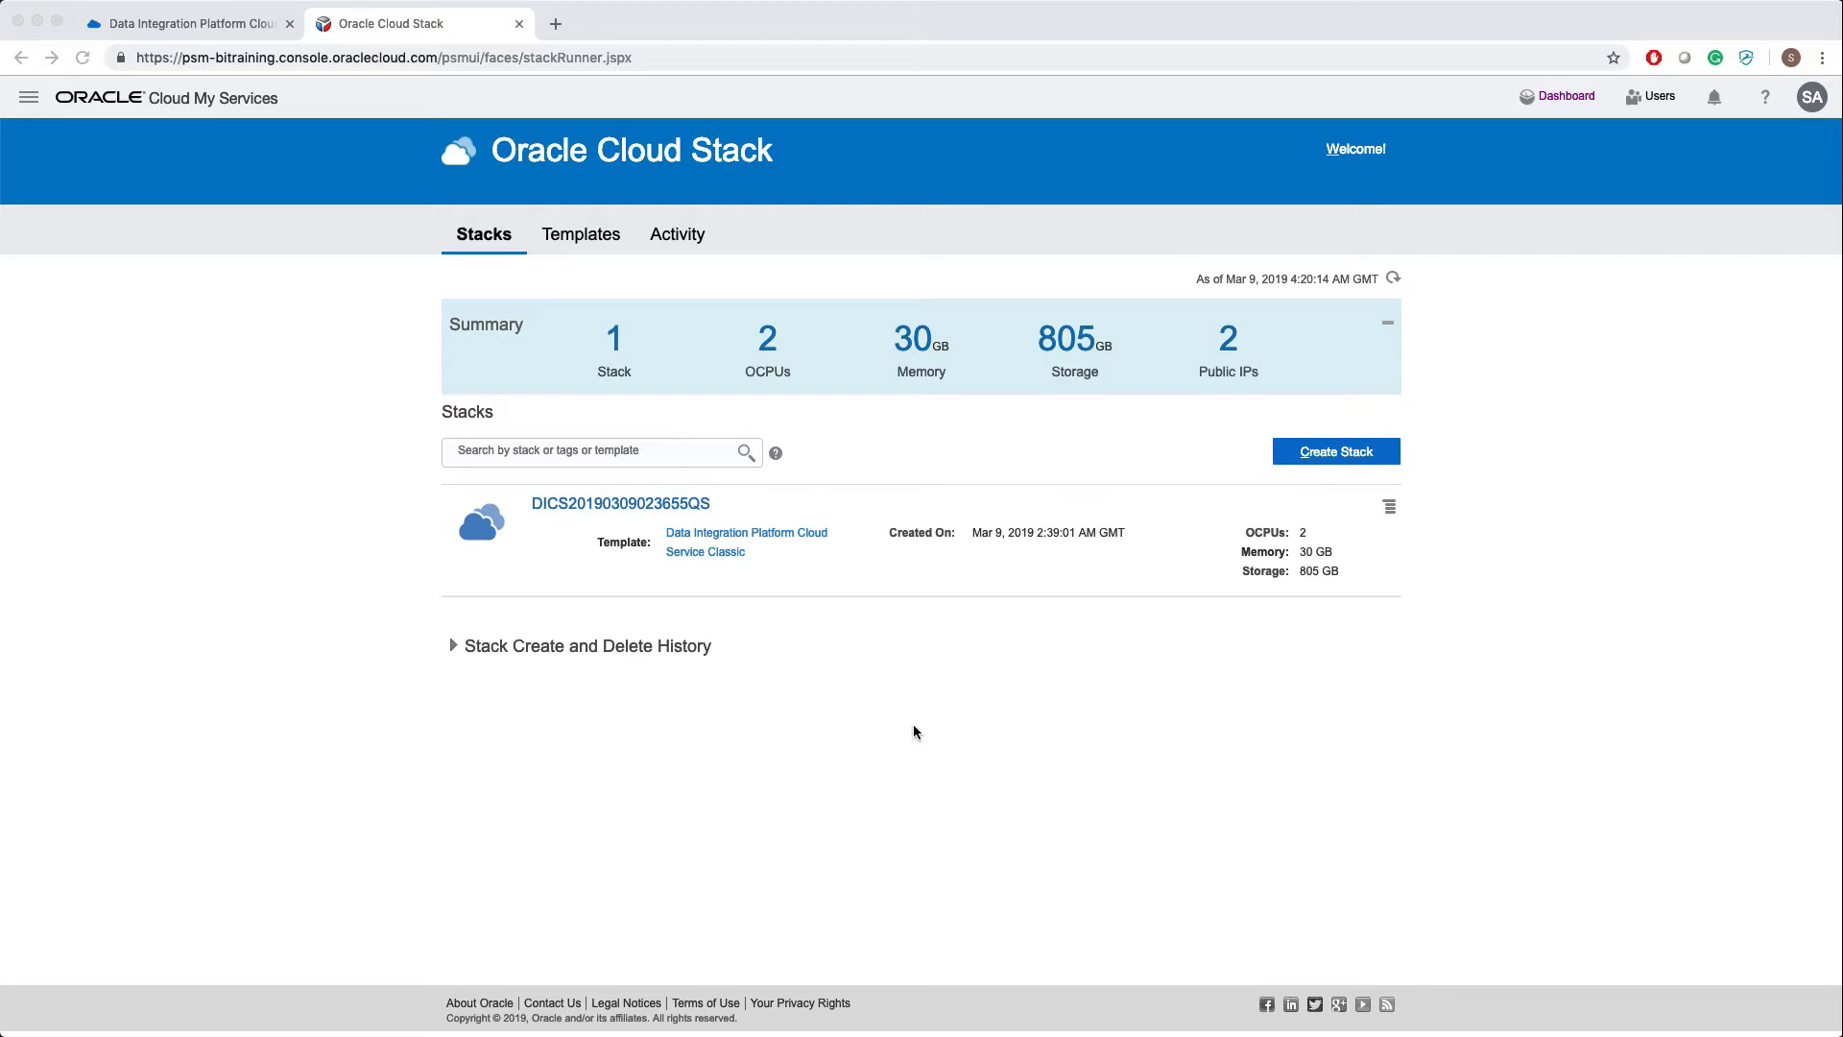
pyautogui.moveTo(622, 509)
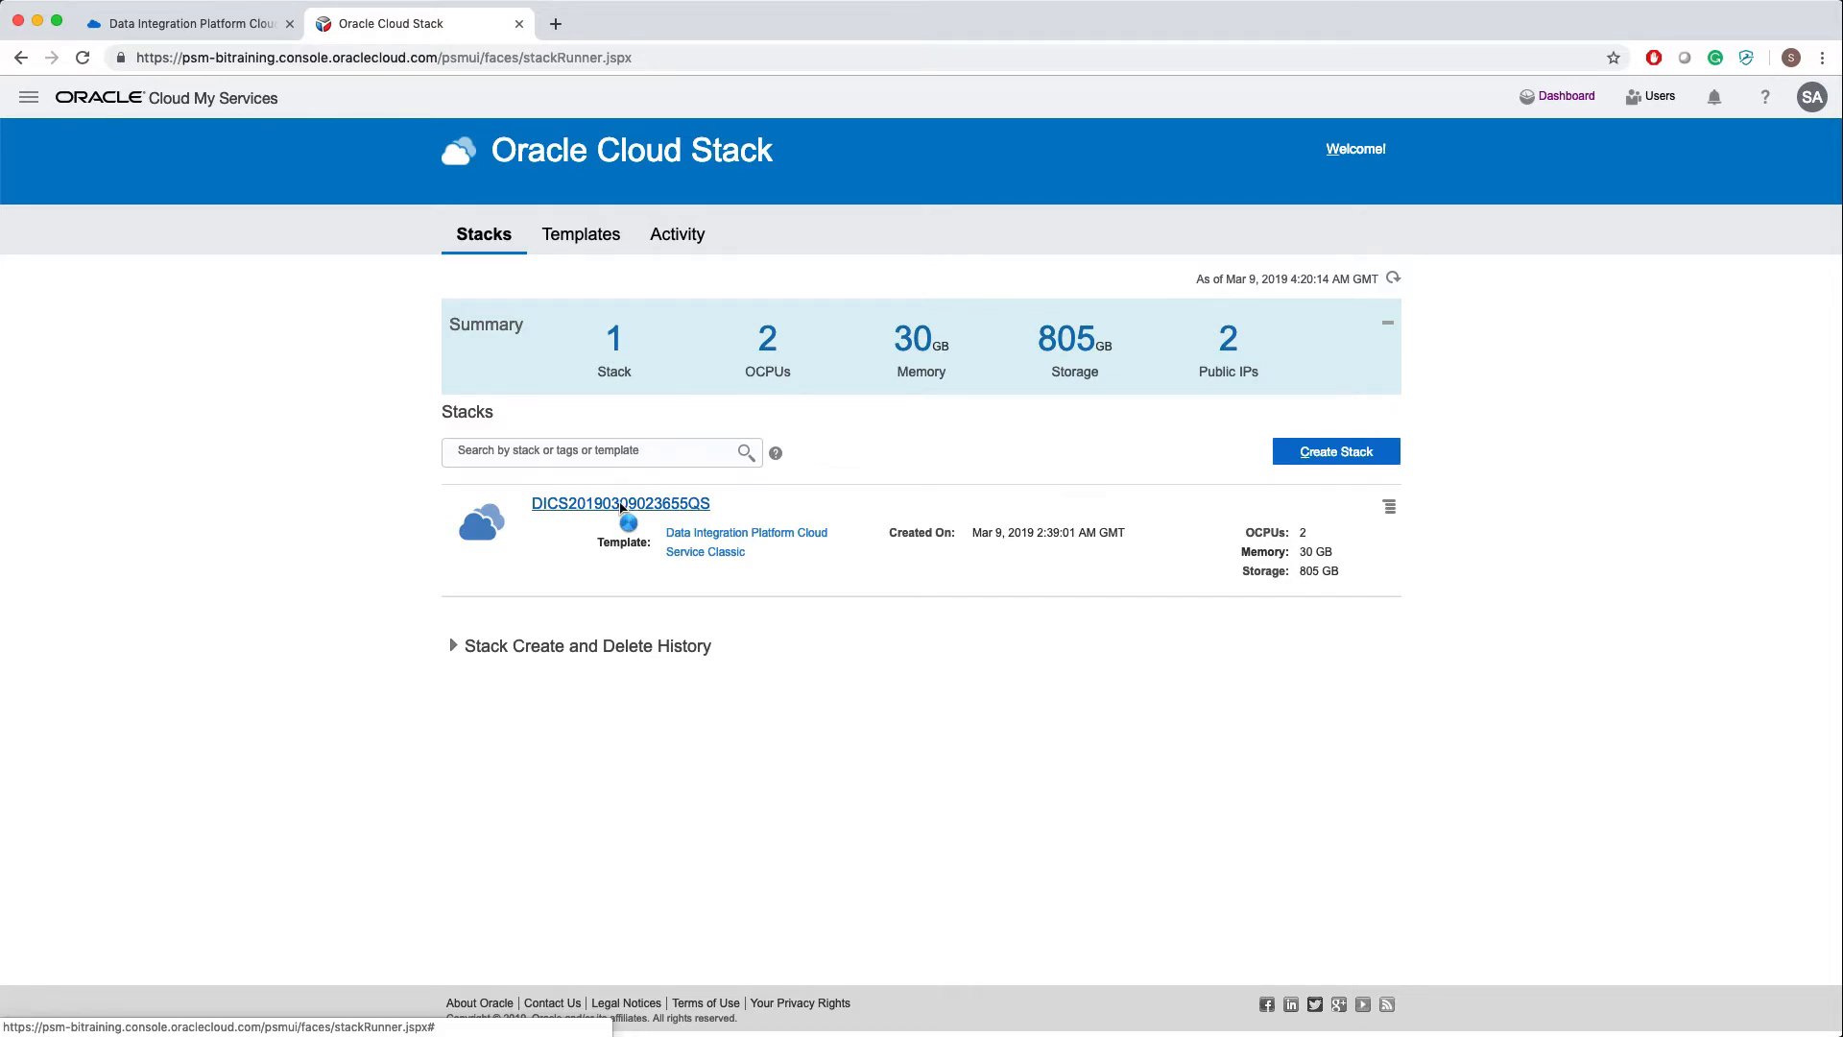
pyautogui.click(621, 503)
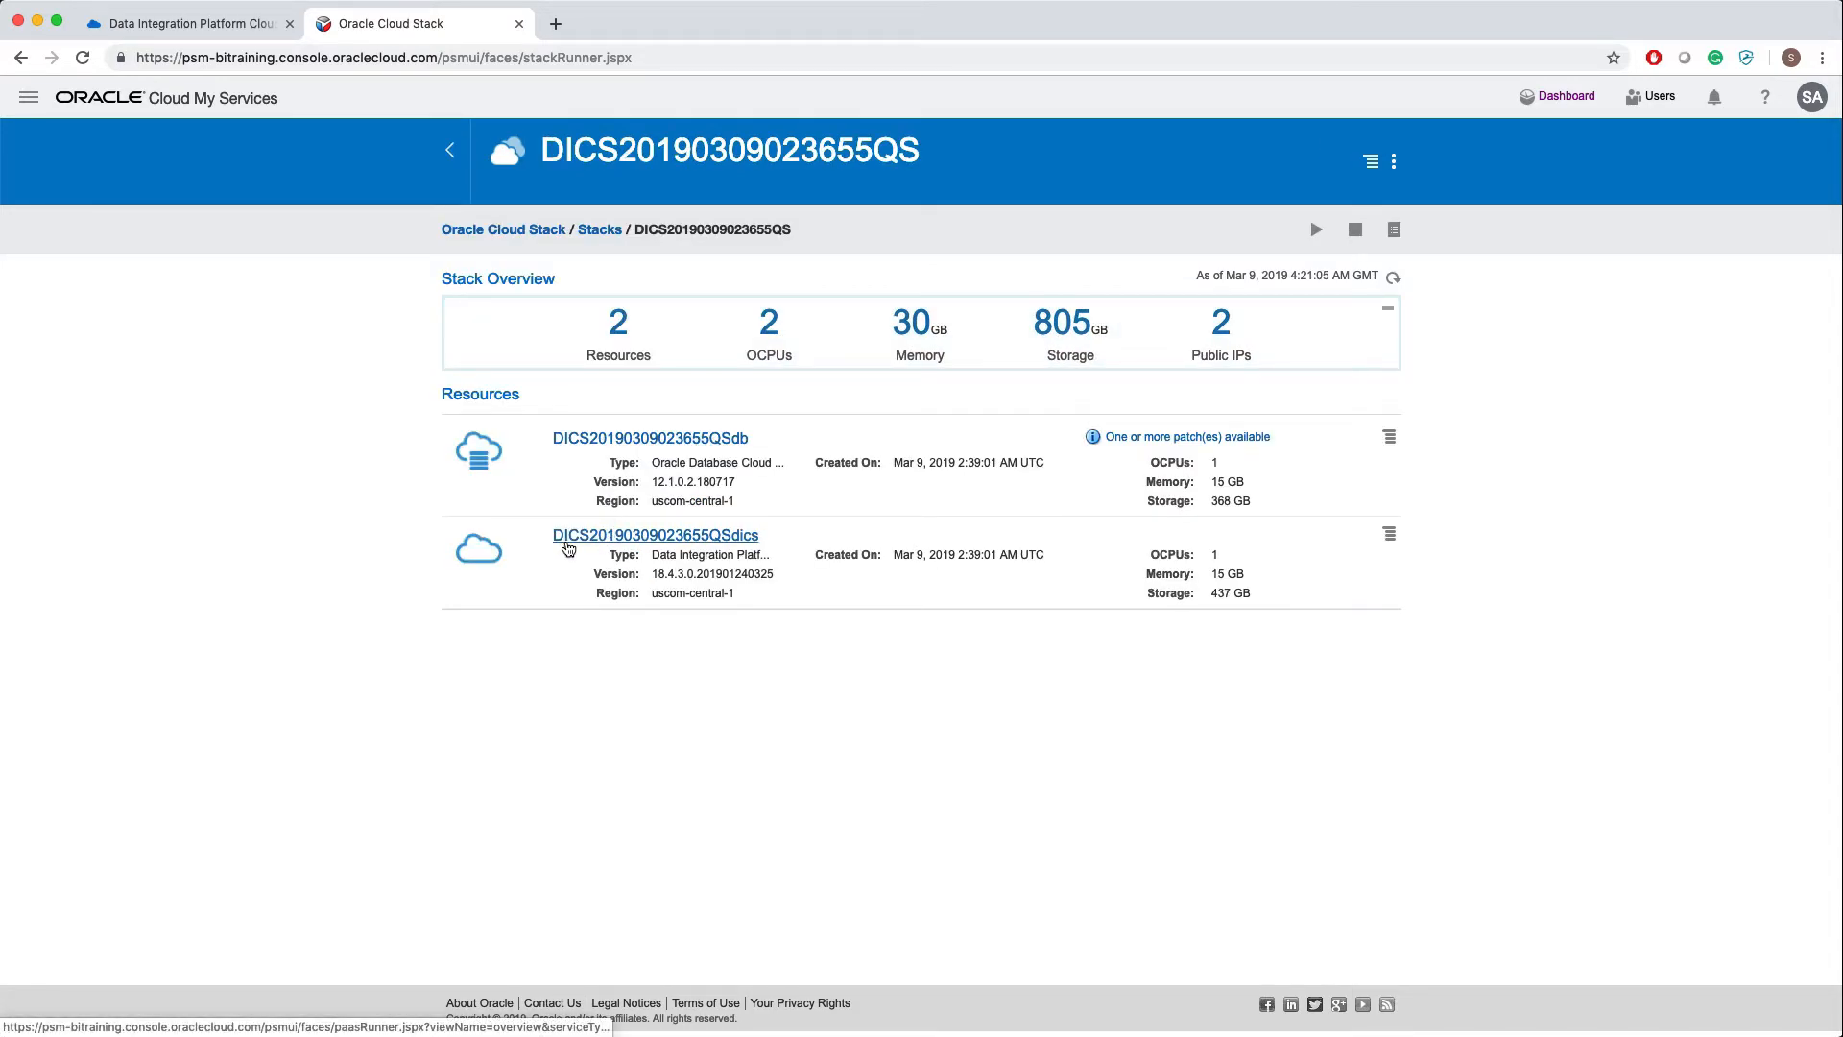
pyautogui.moveTo(309, 496)
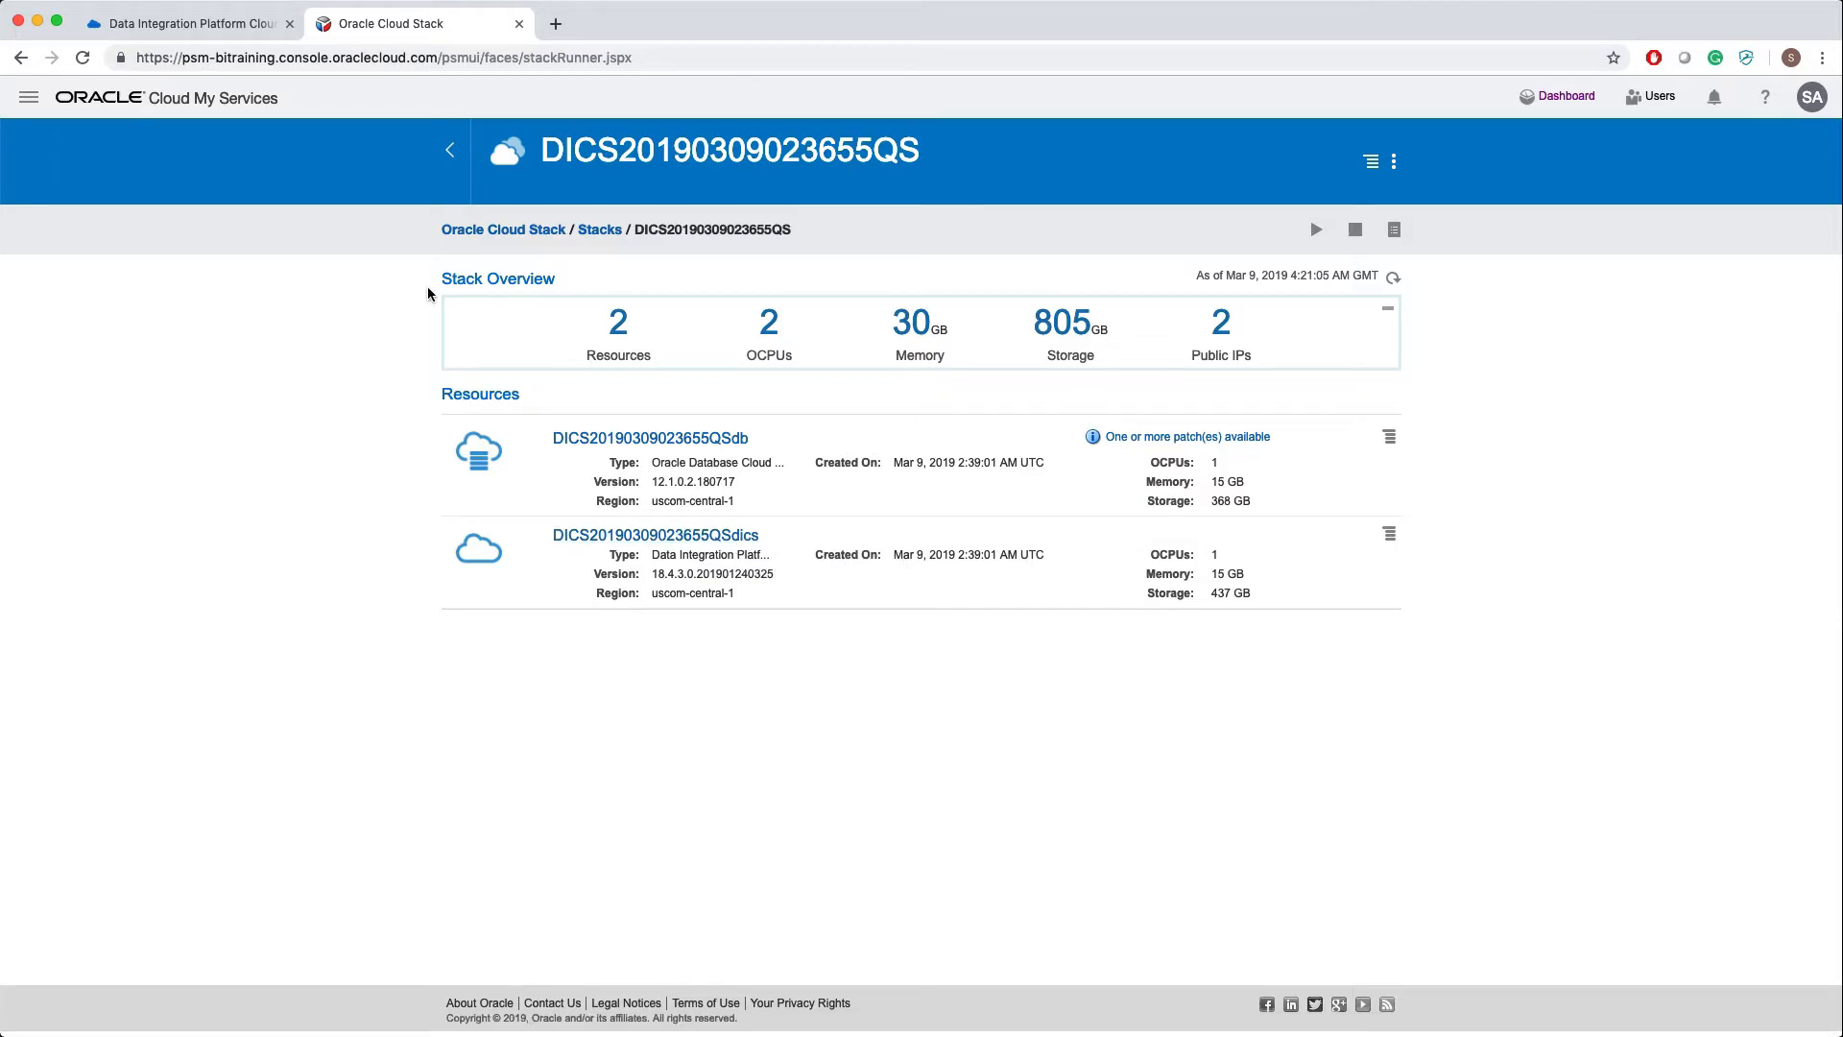
pyautogui.moveTo(566, 356)
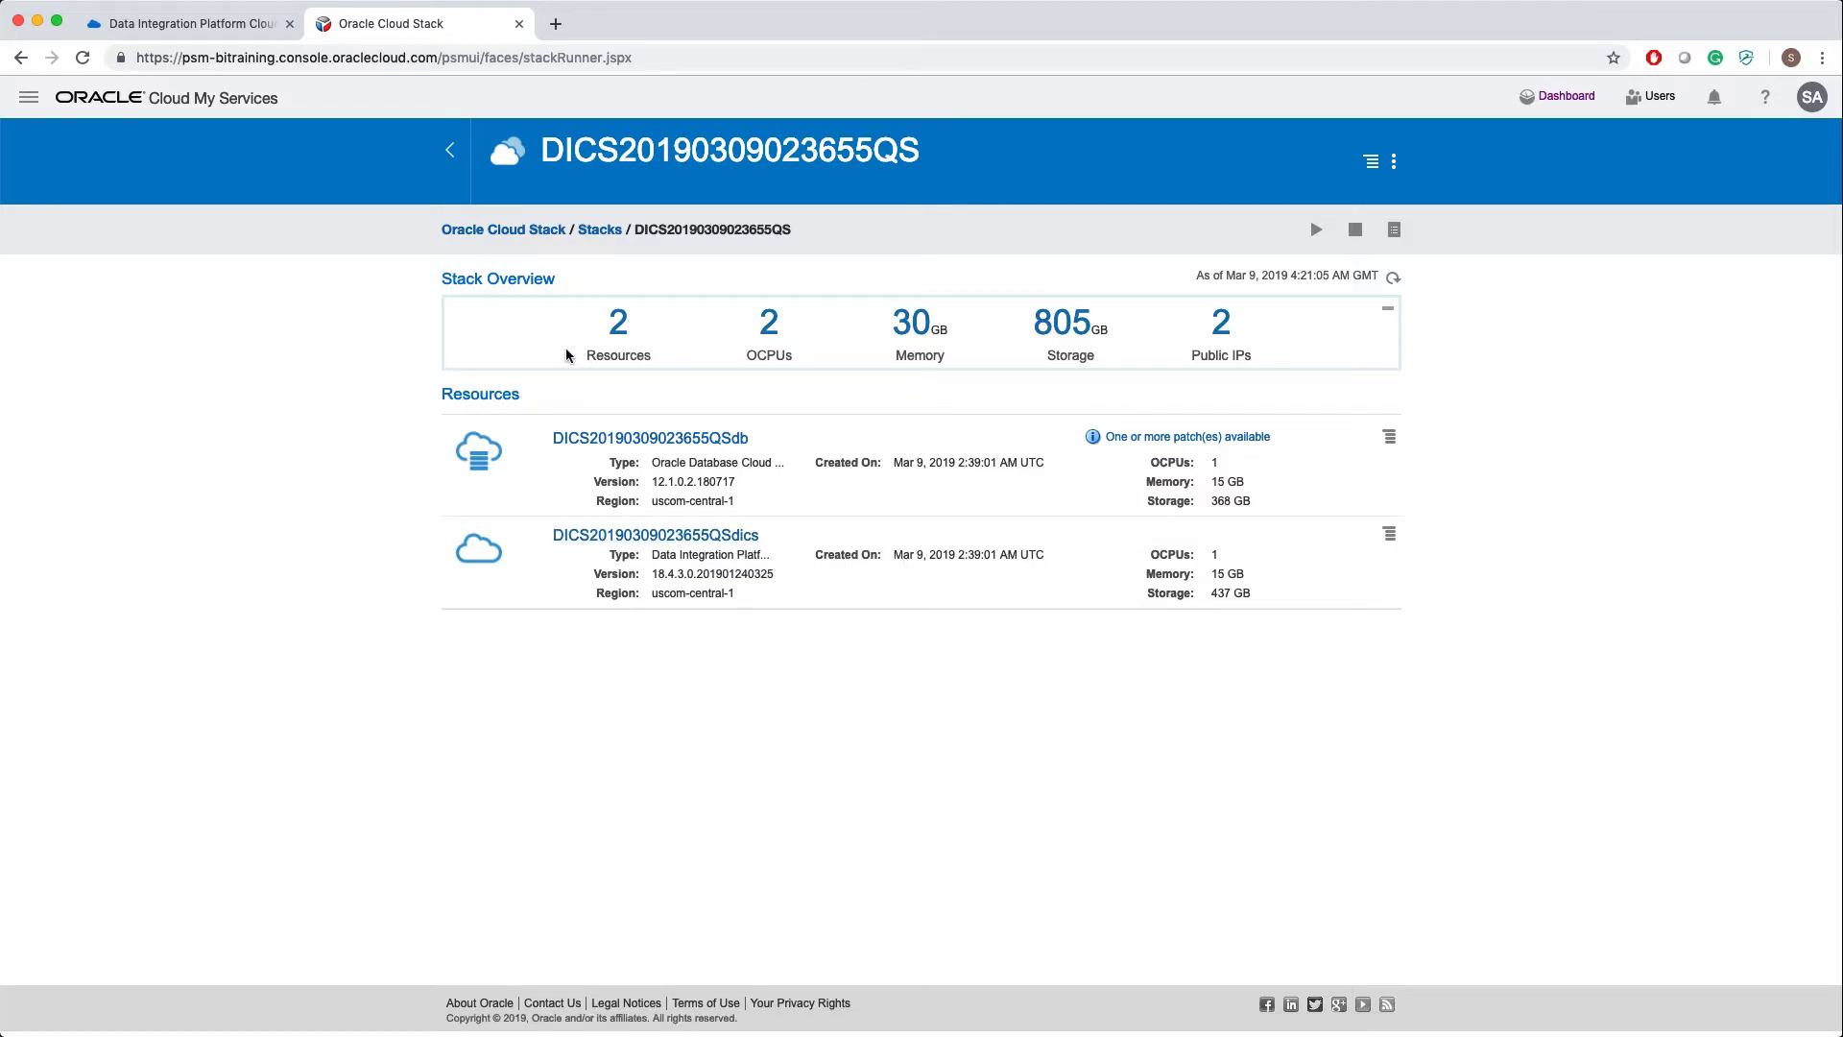
pyautogui.moveTo(860, 328)
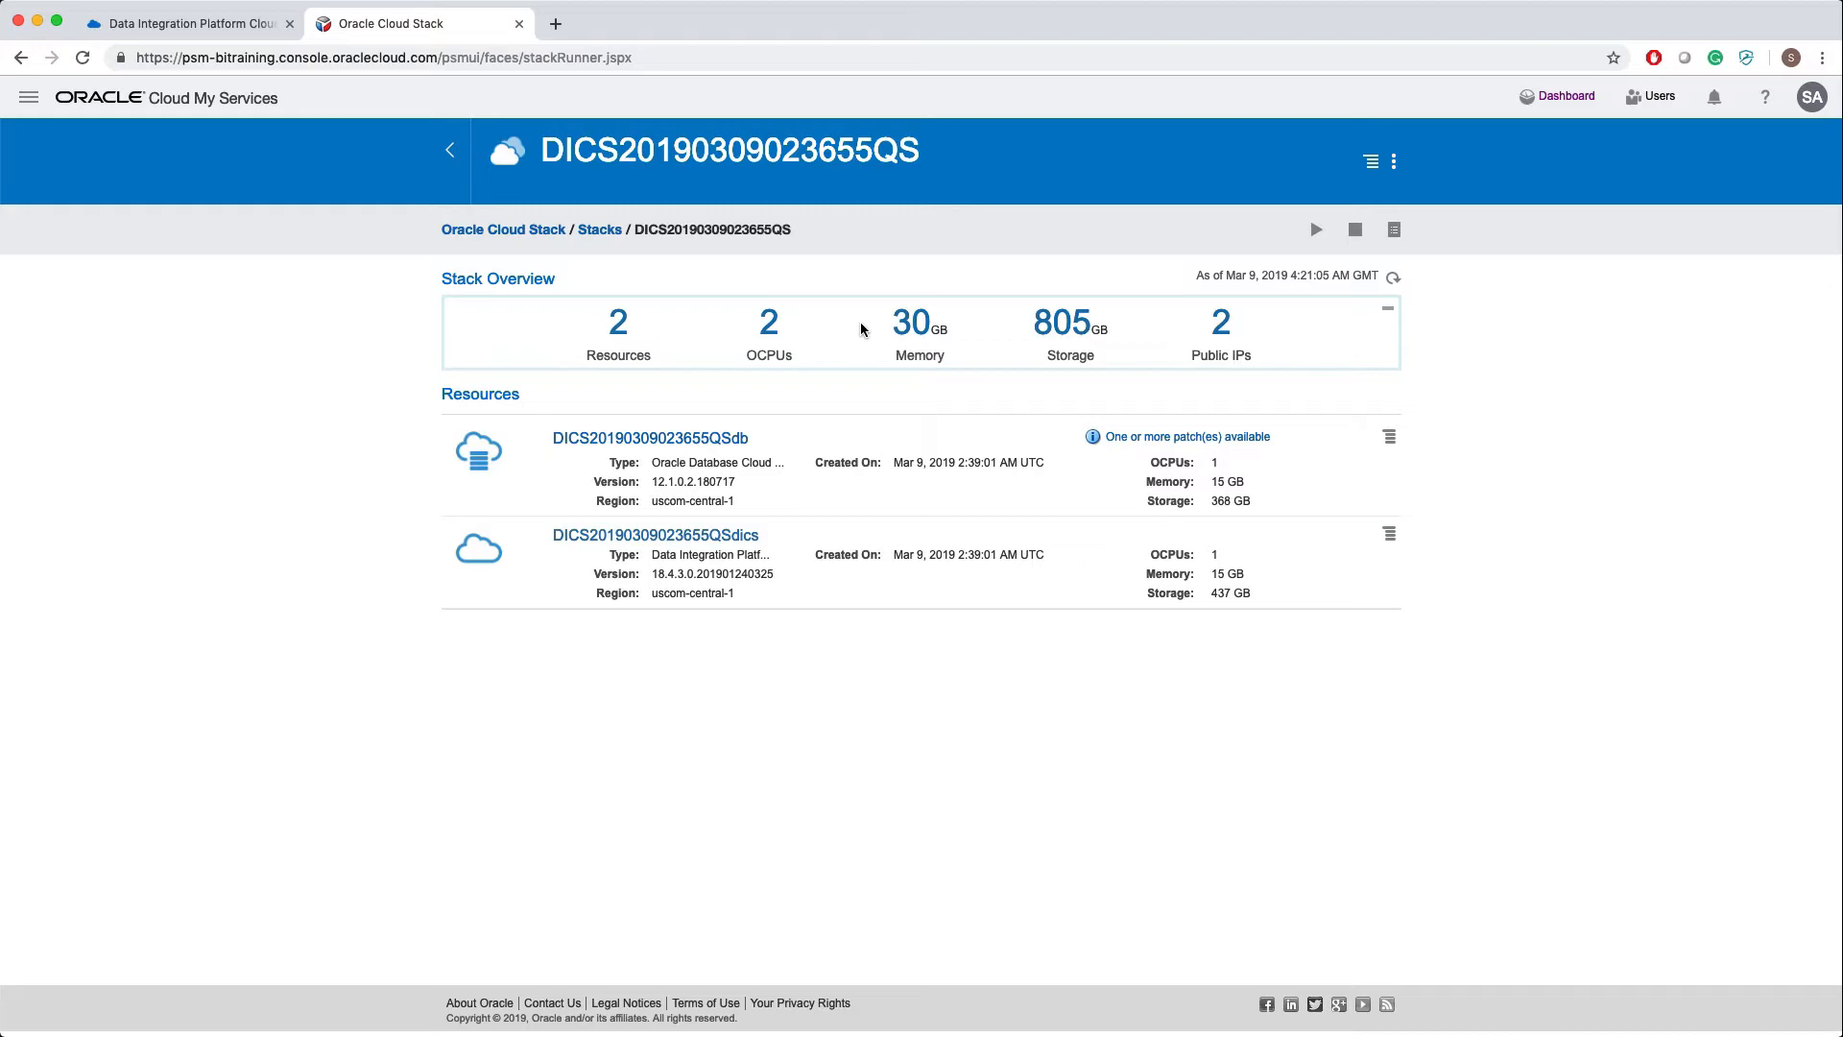
pyautogui.moveTo(1035, 369)
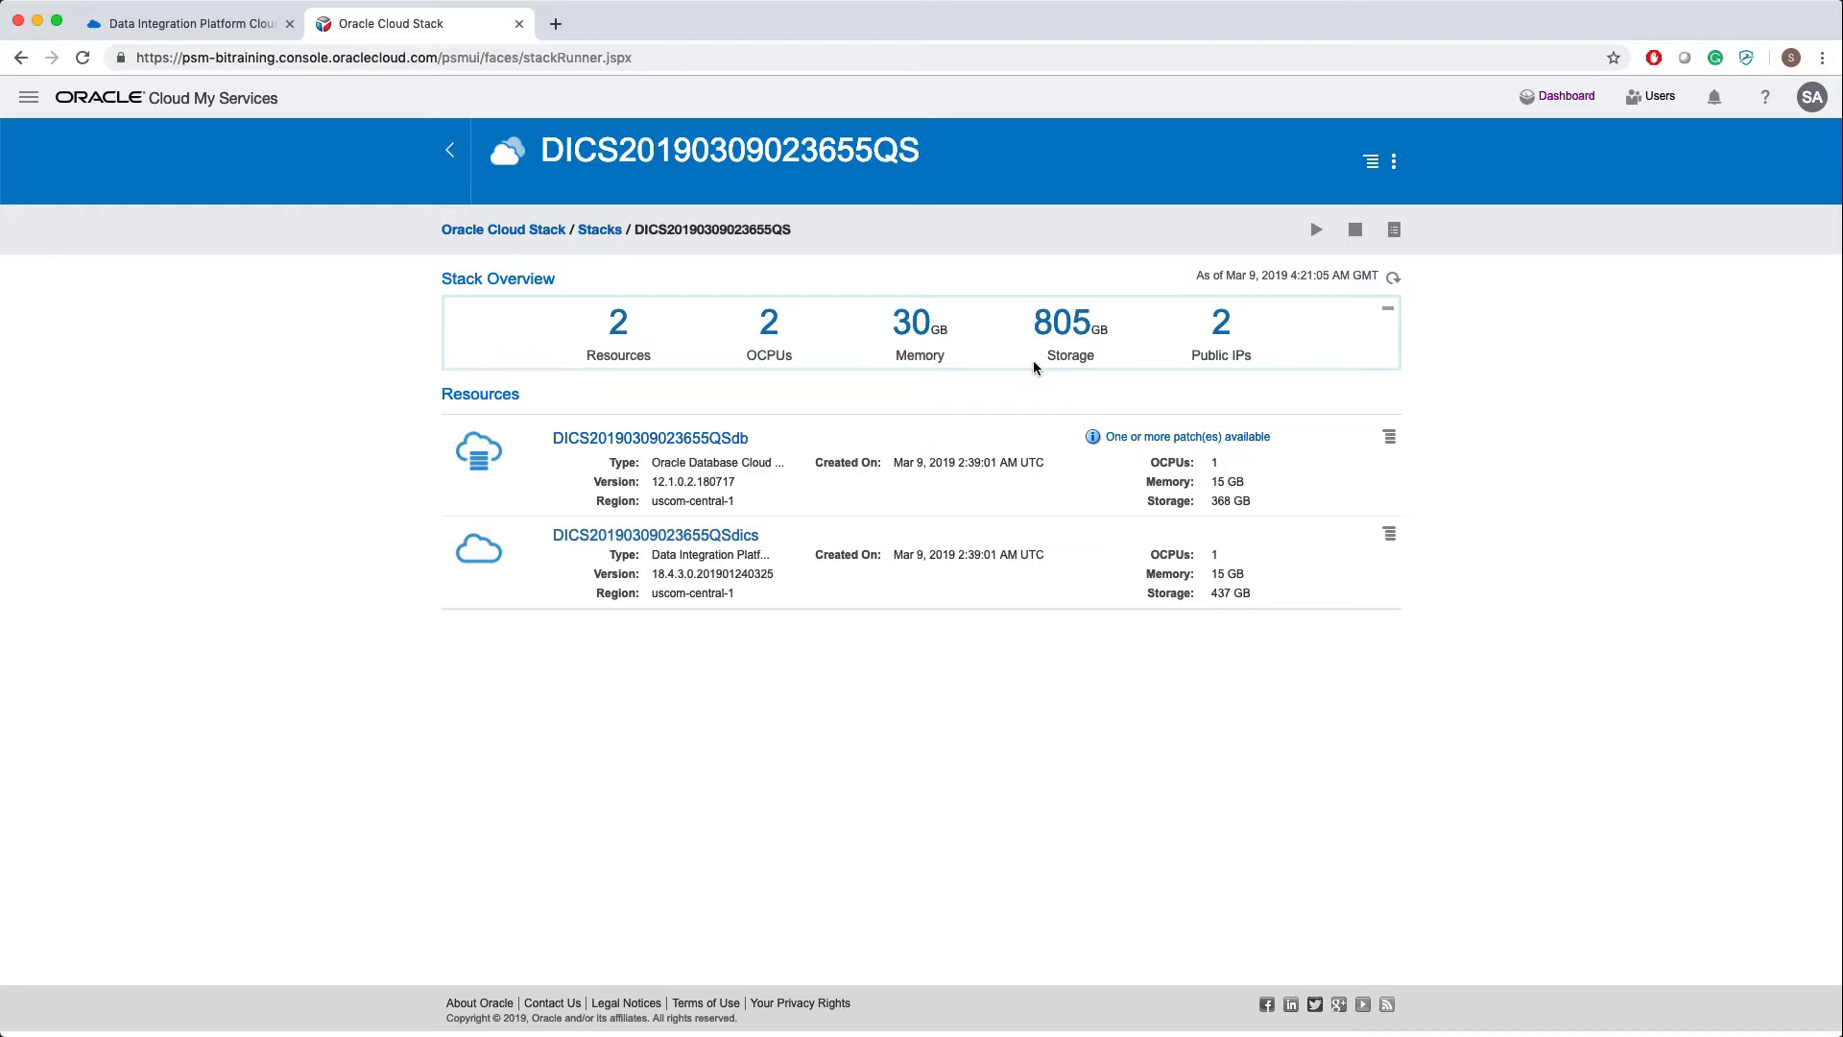
pyautogui.moveTo(1062, 386)
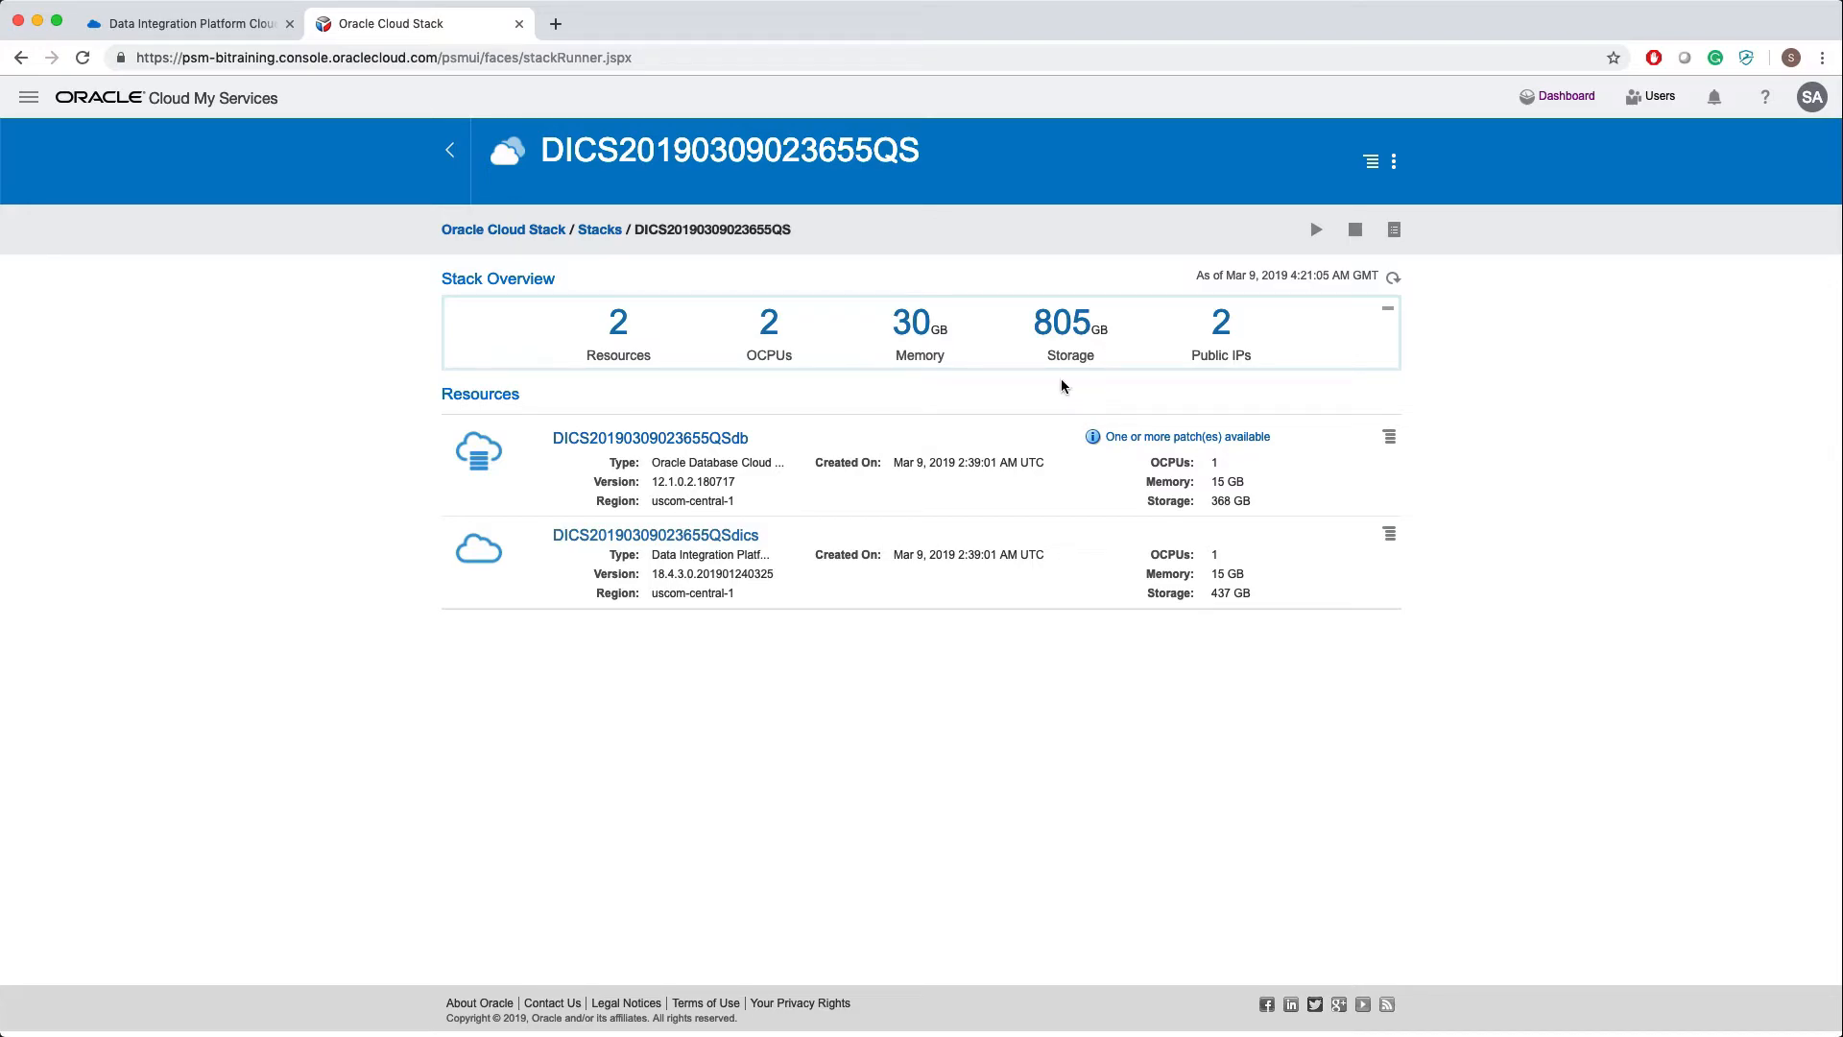
pyautogui.moveTo(1221, 363)
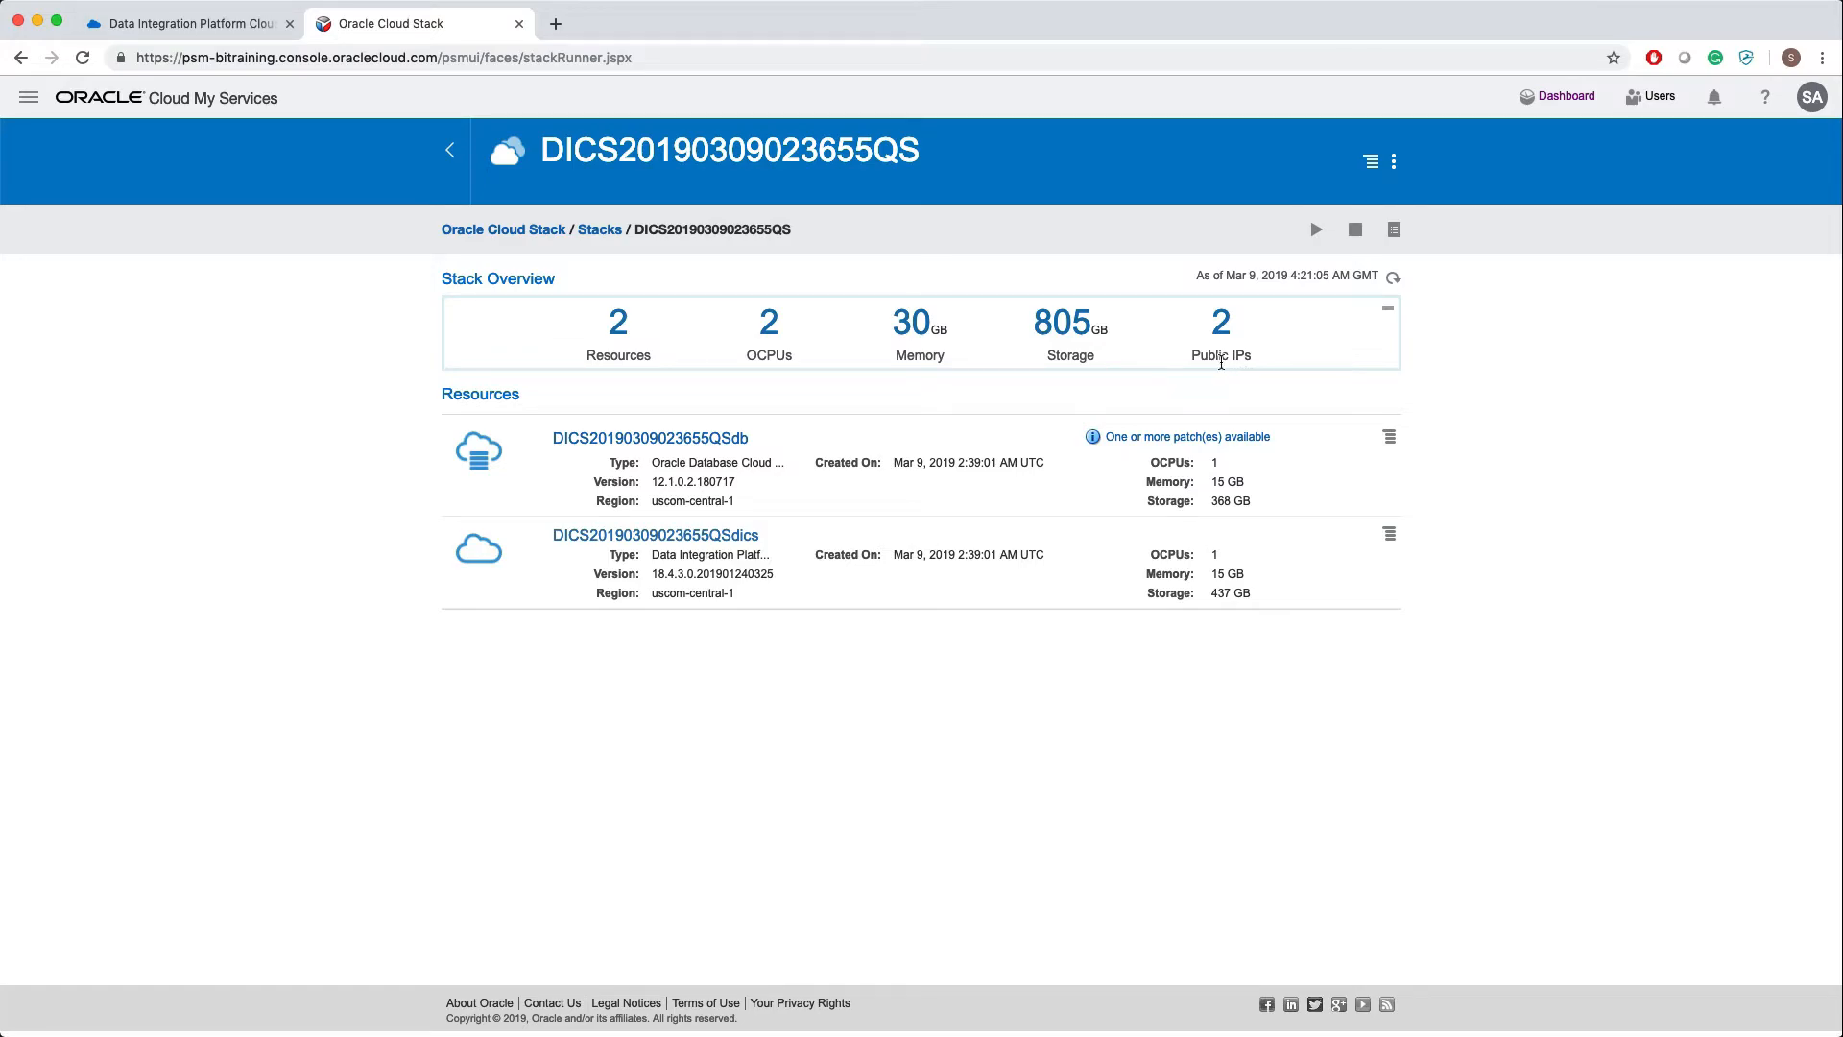
pyautogui.moveTo(908, 484)
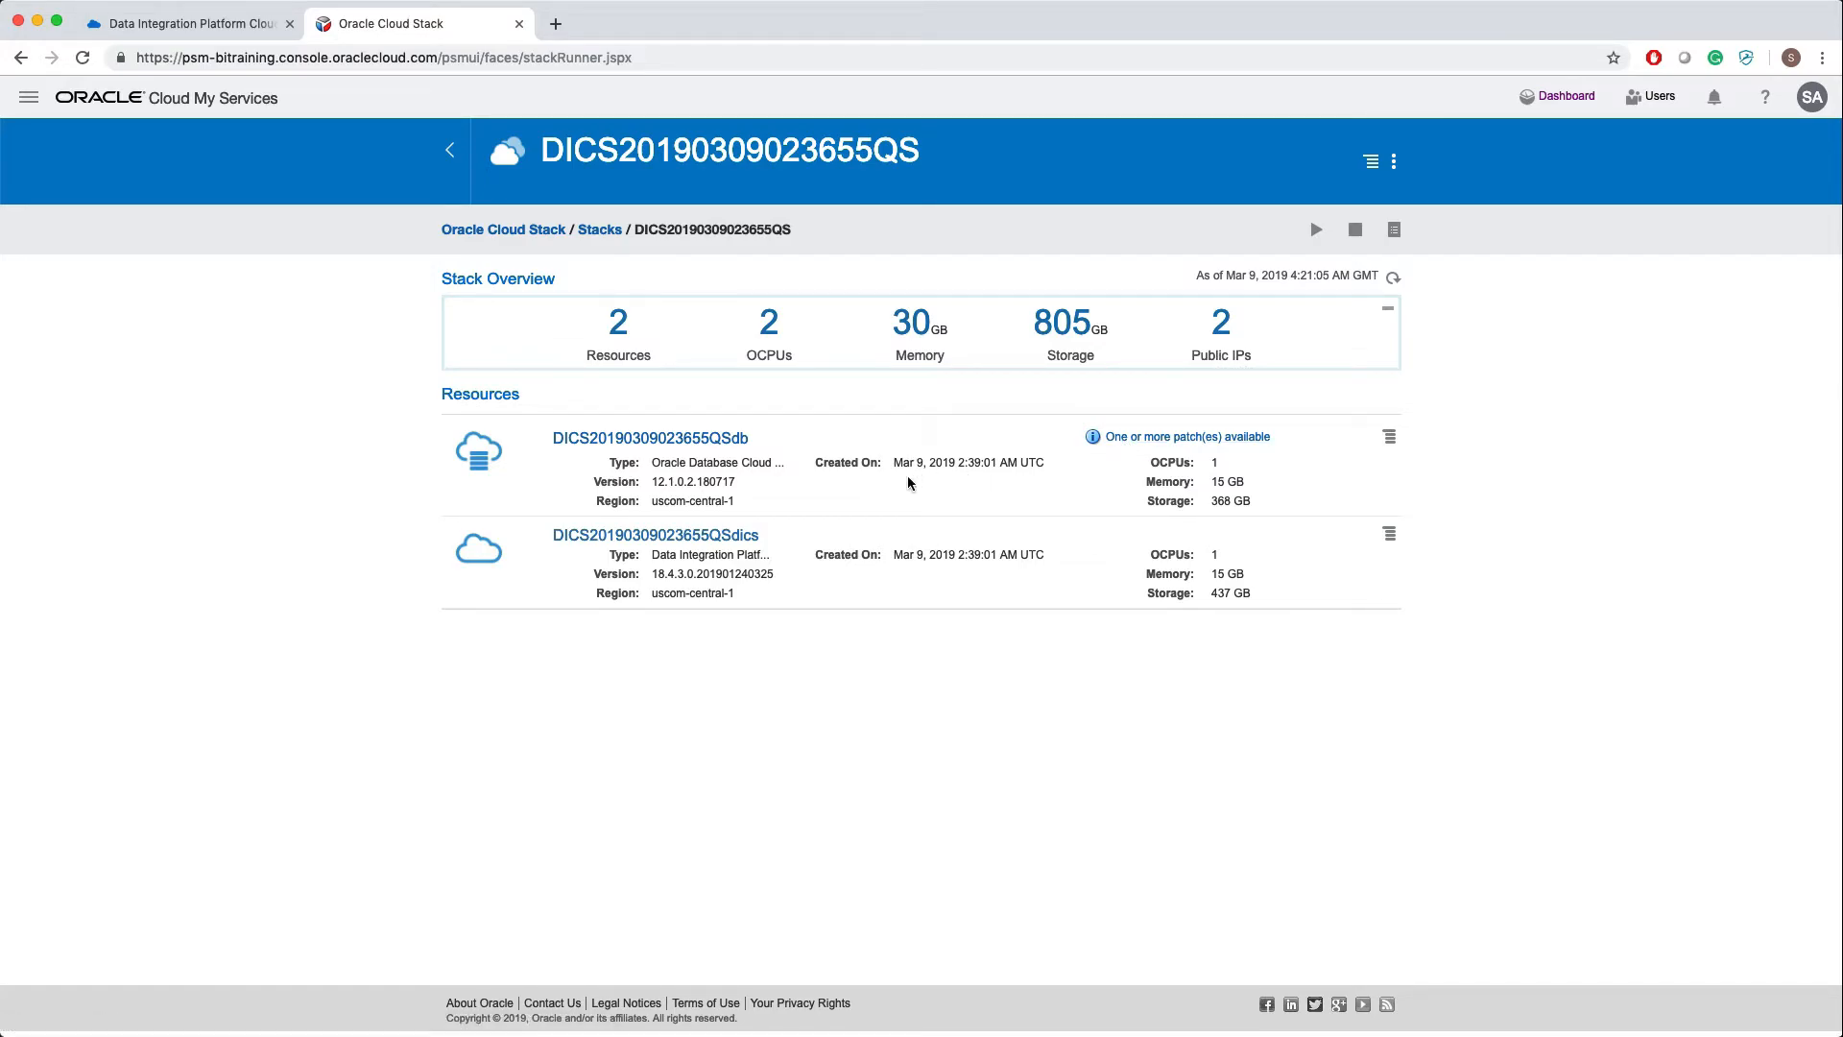
pyautogui.moveTo(651, 437)
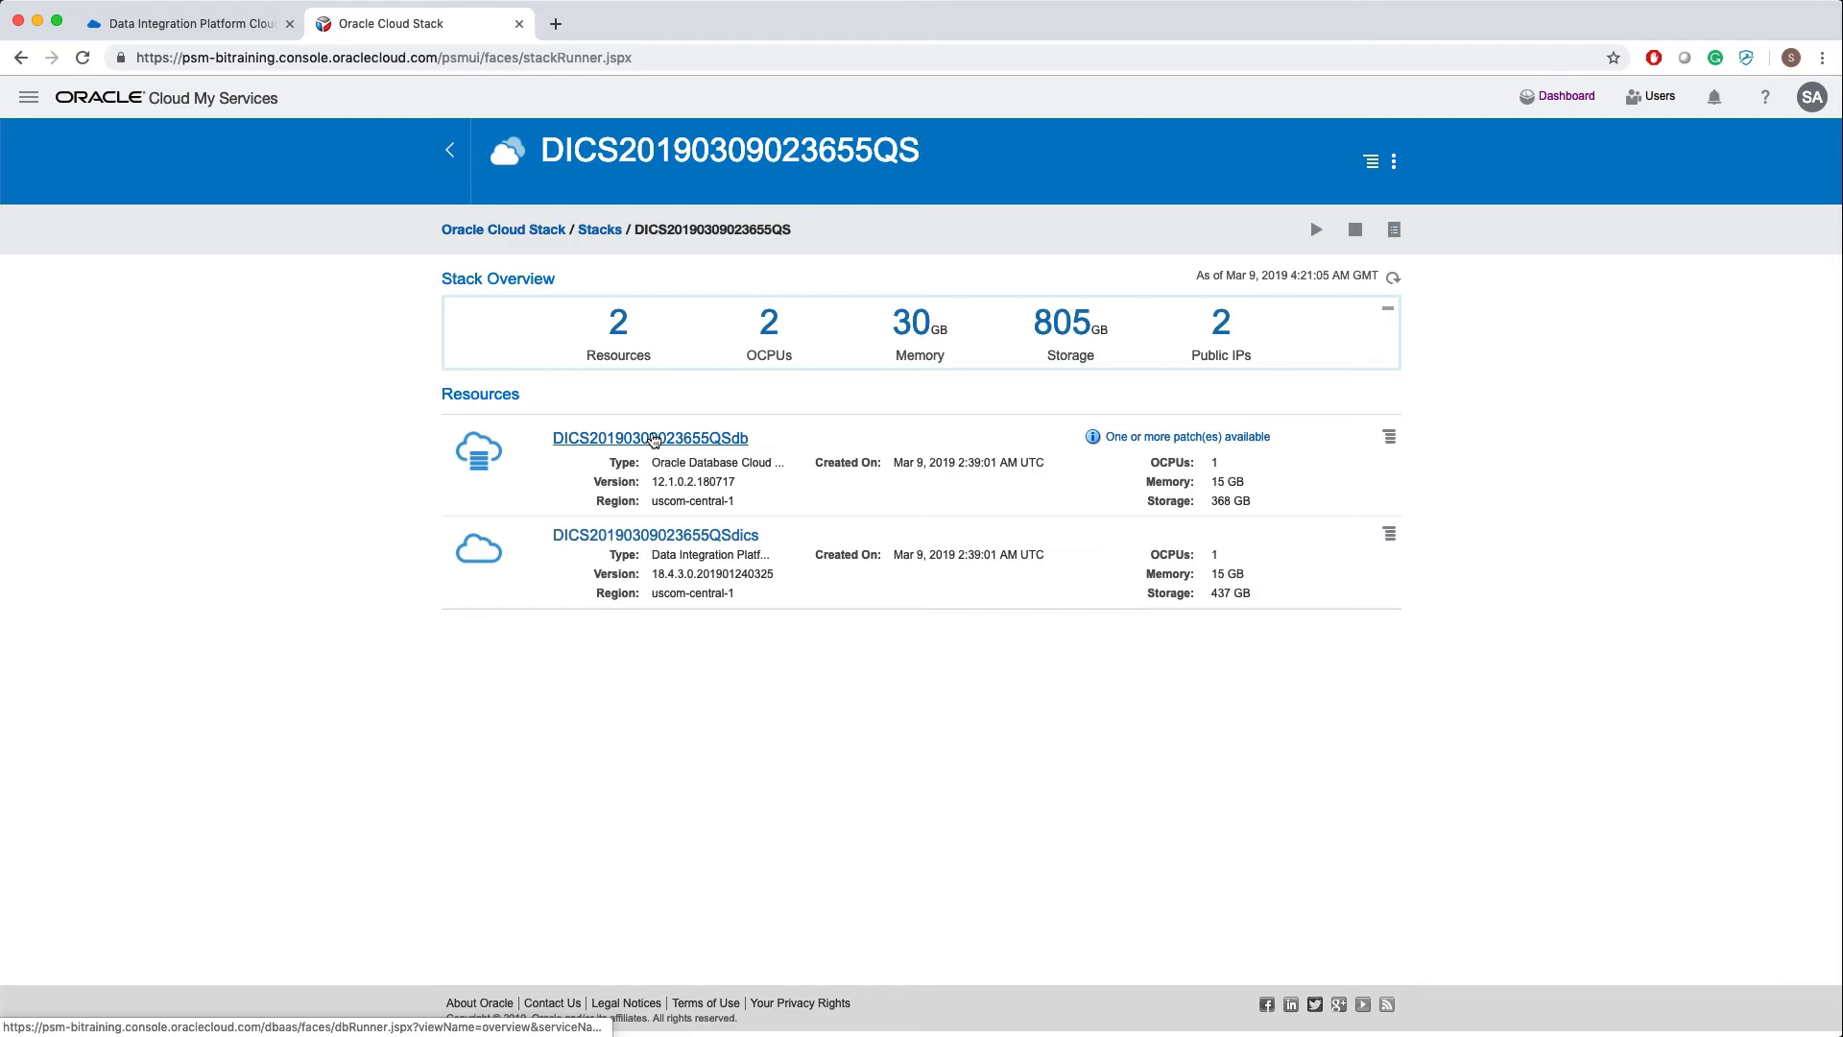
pyautogui.click(651, 438)
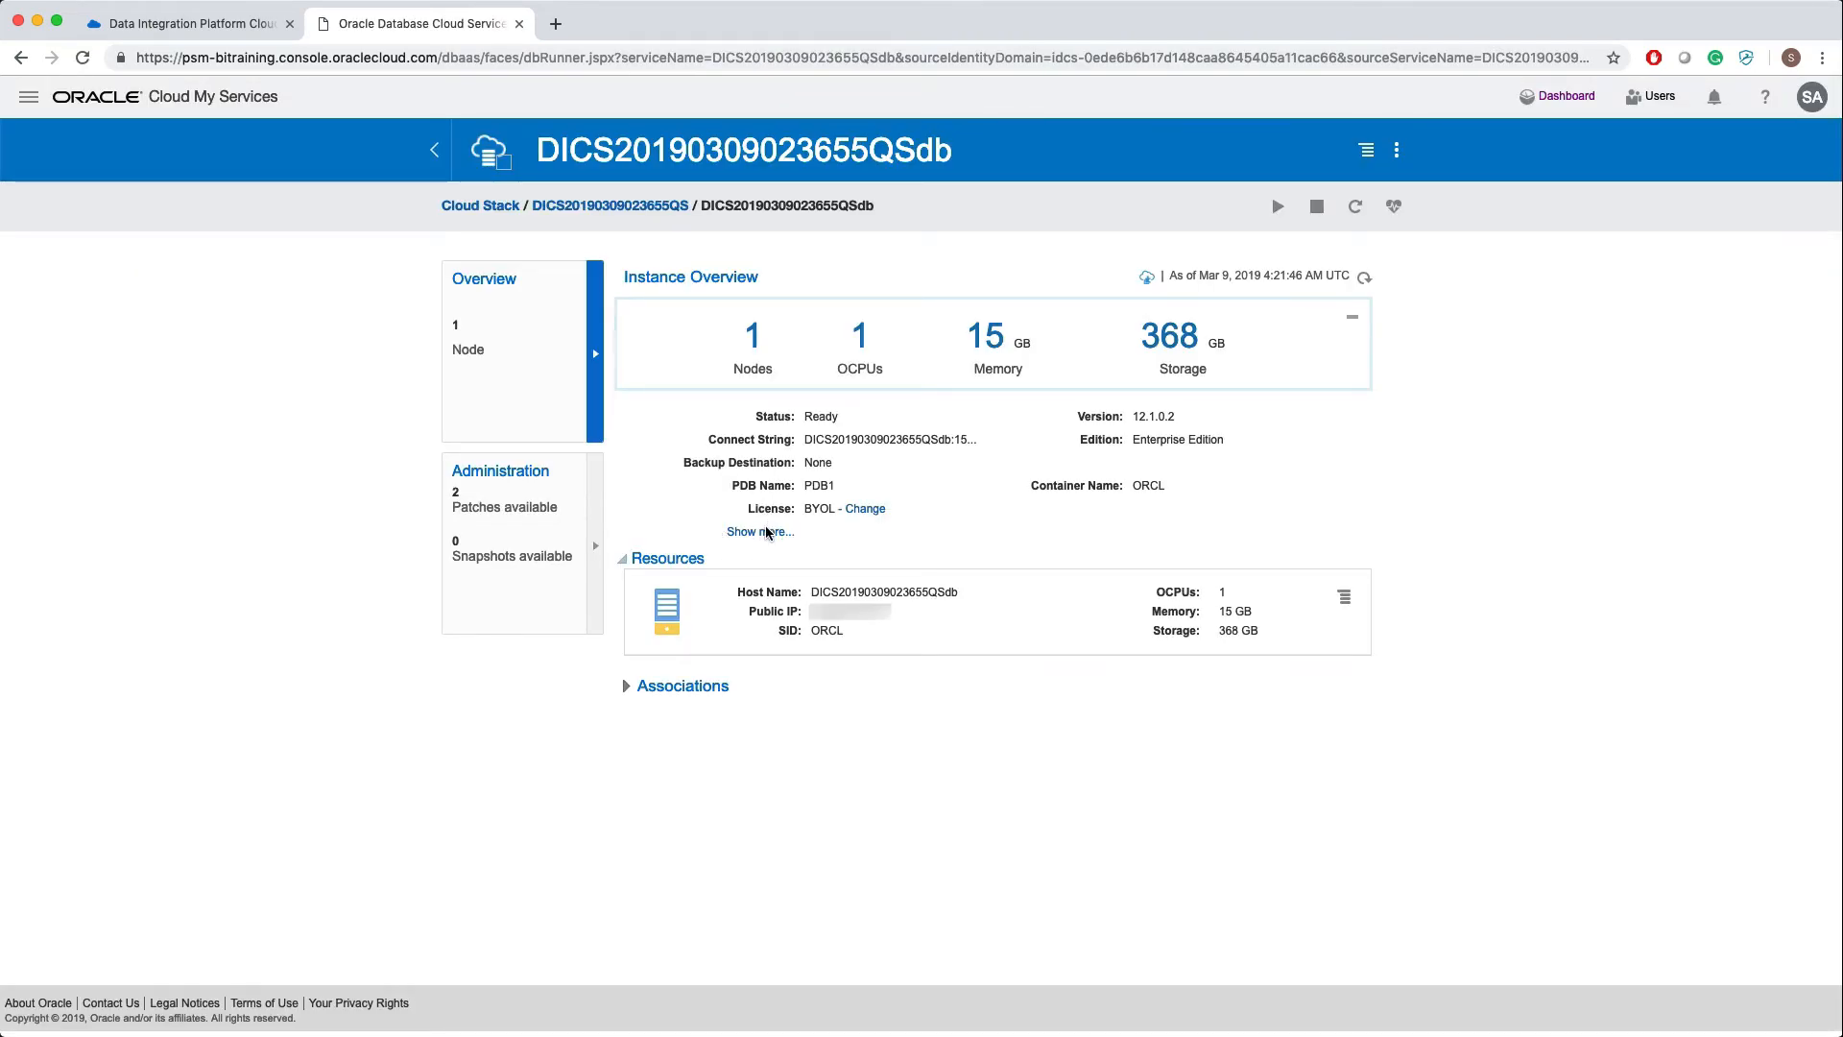
pyautogui.click(760, 532)
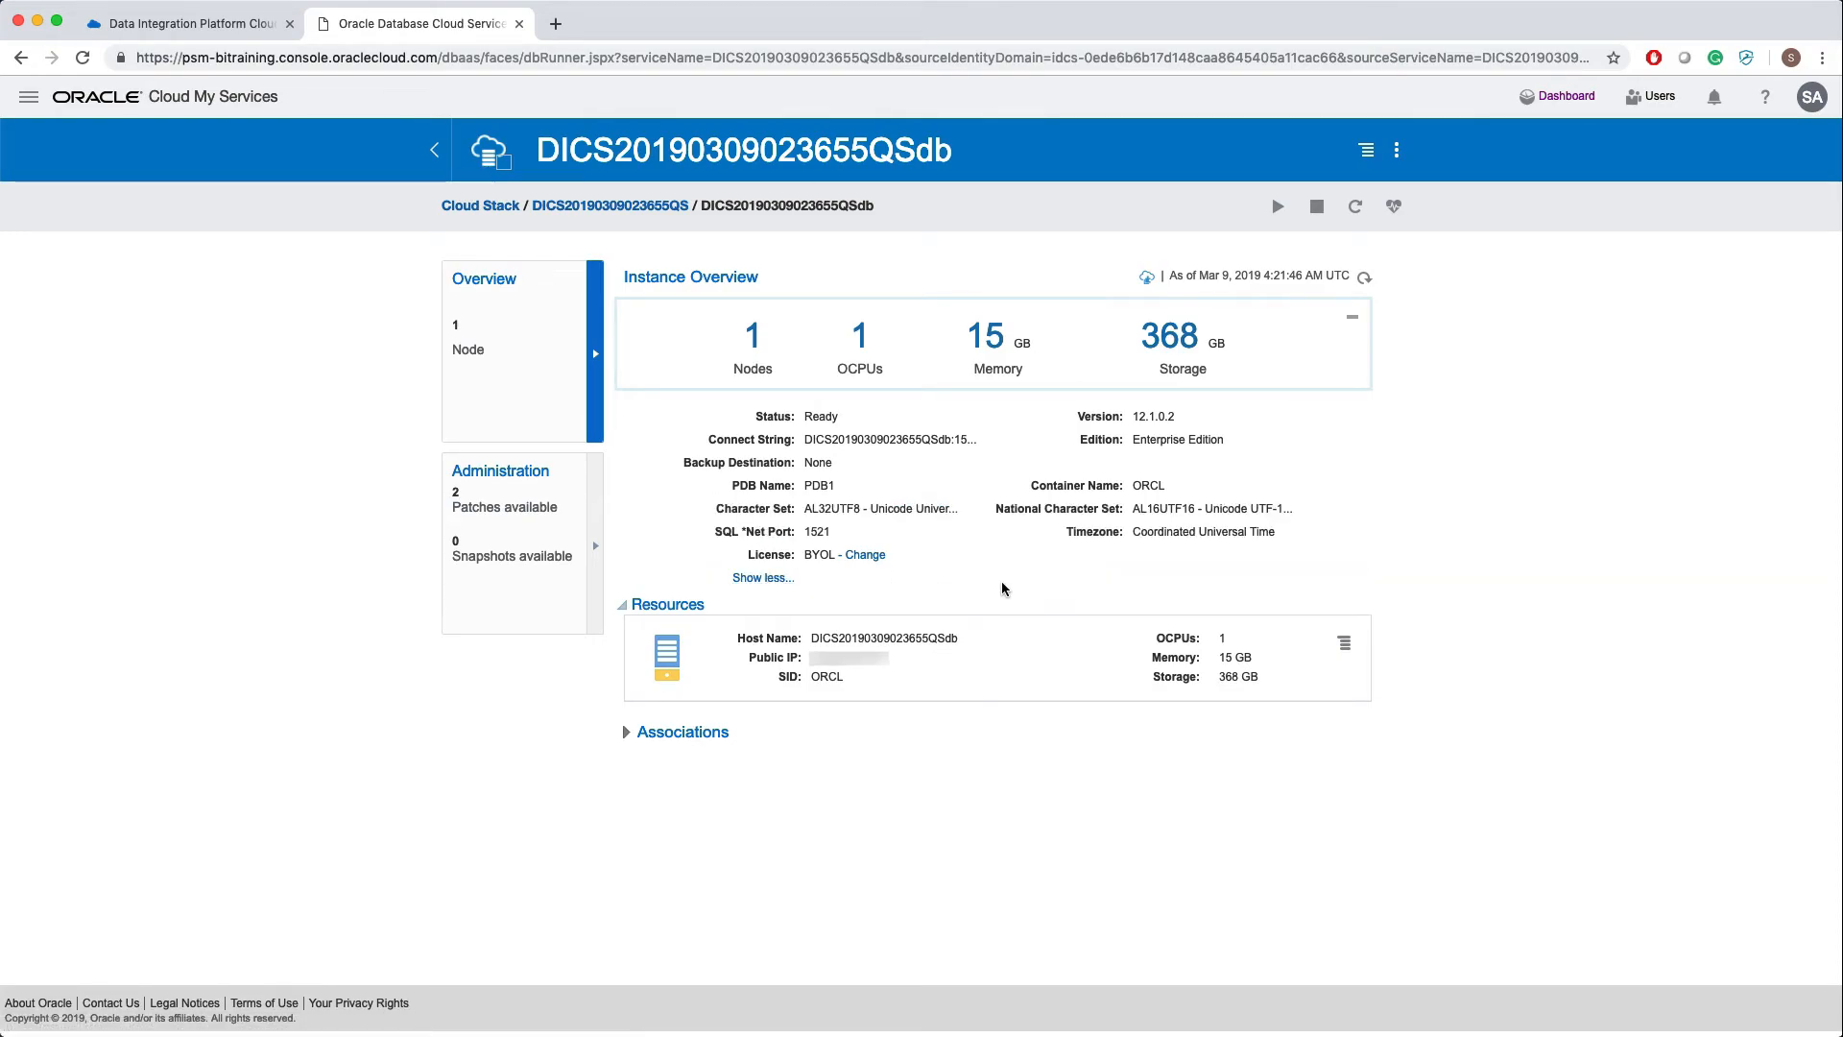
pyautogui.moveTo(673, 421)
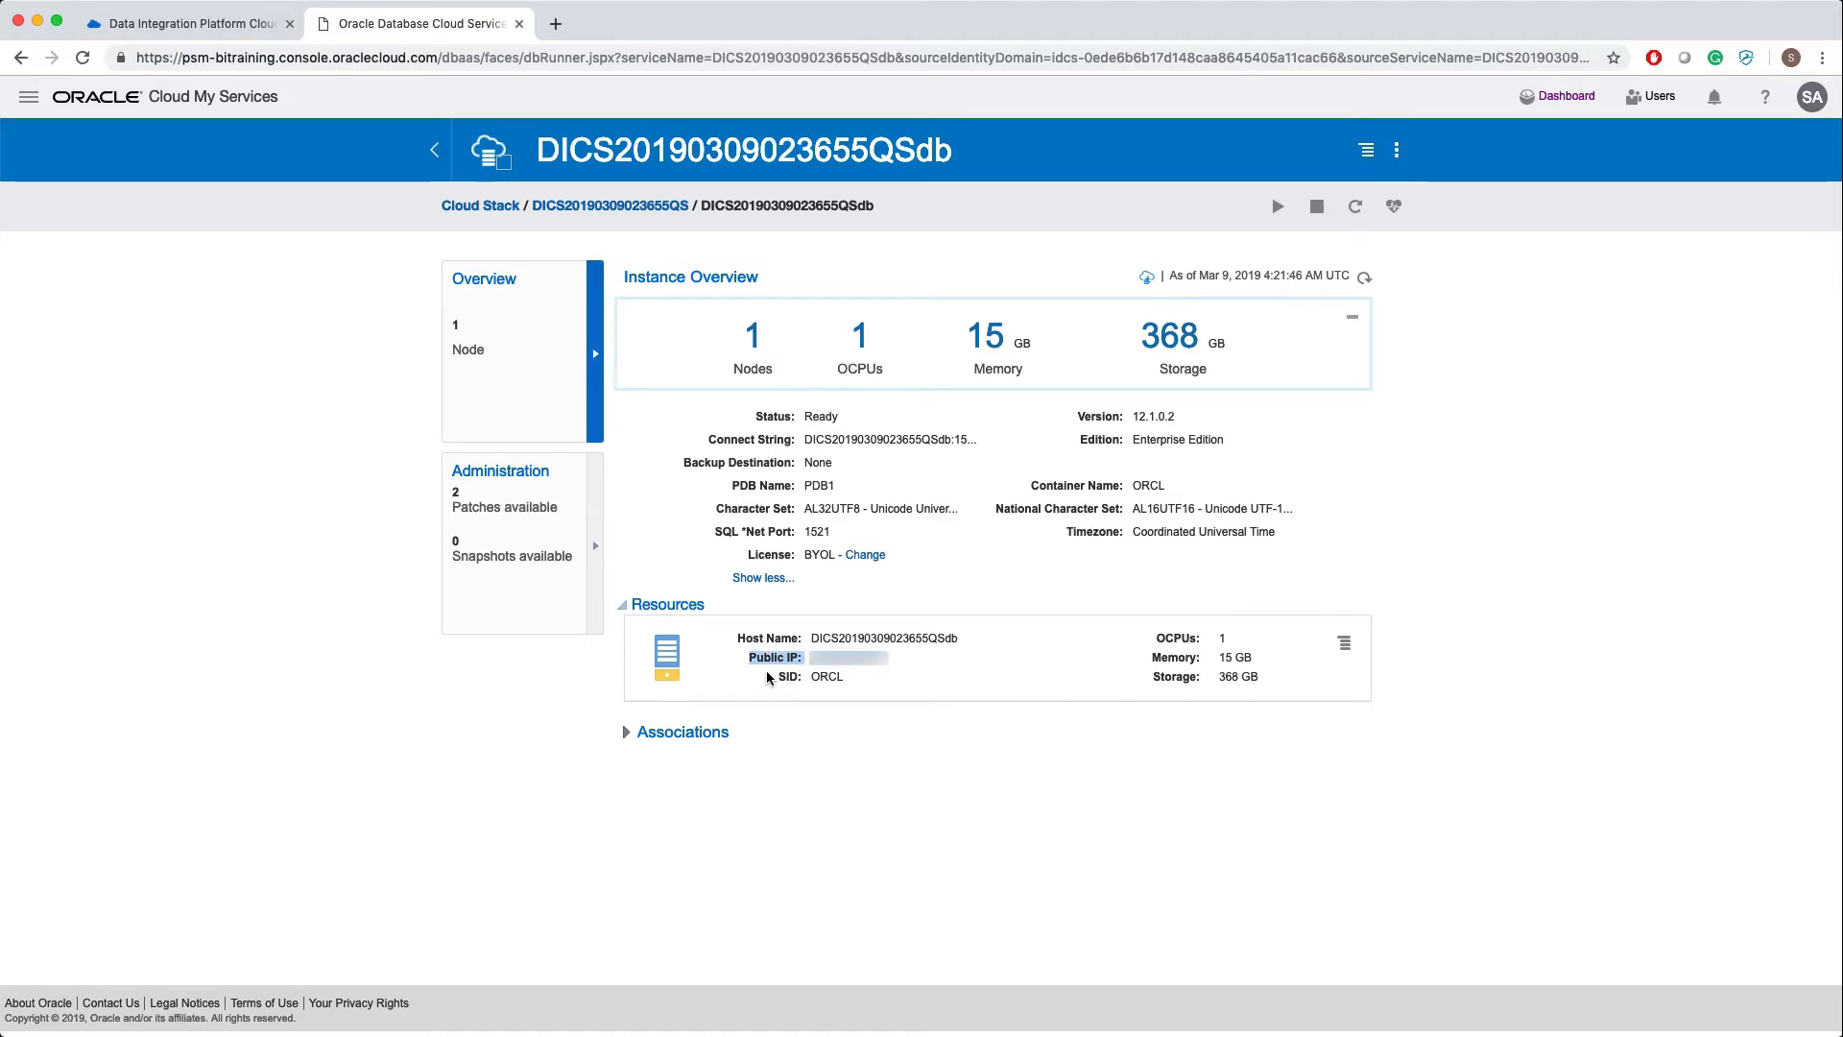
pyautogui.doubleClick(826, 675)
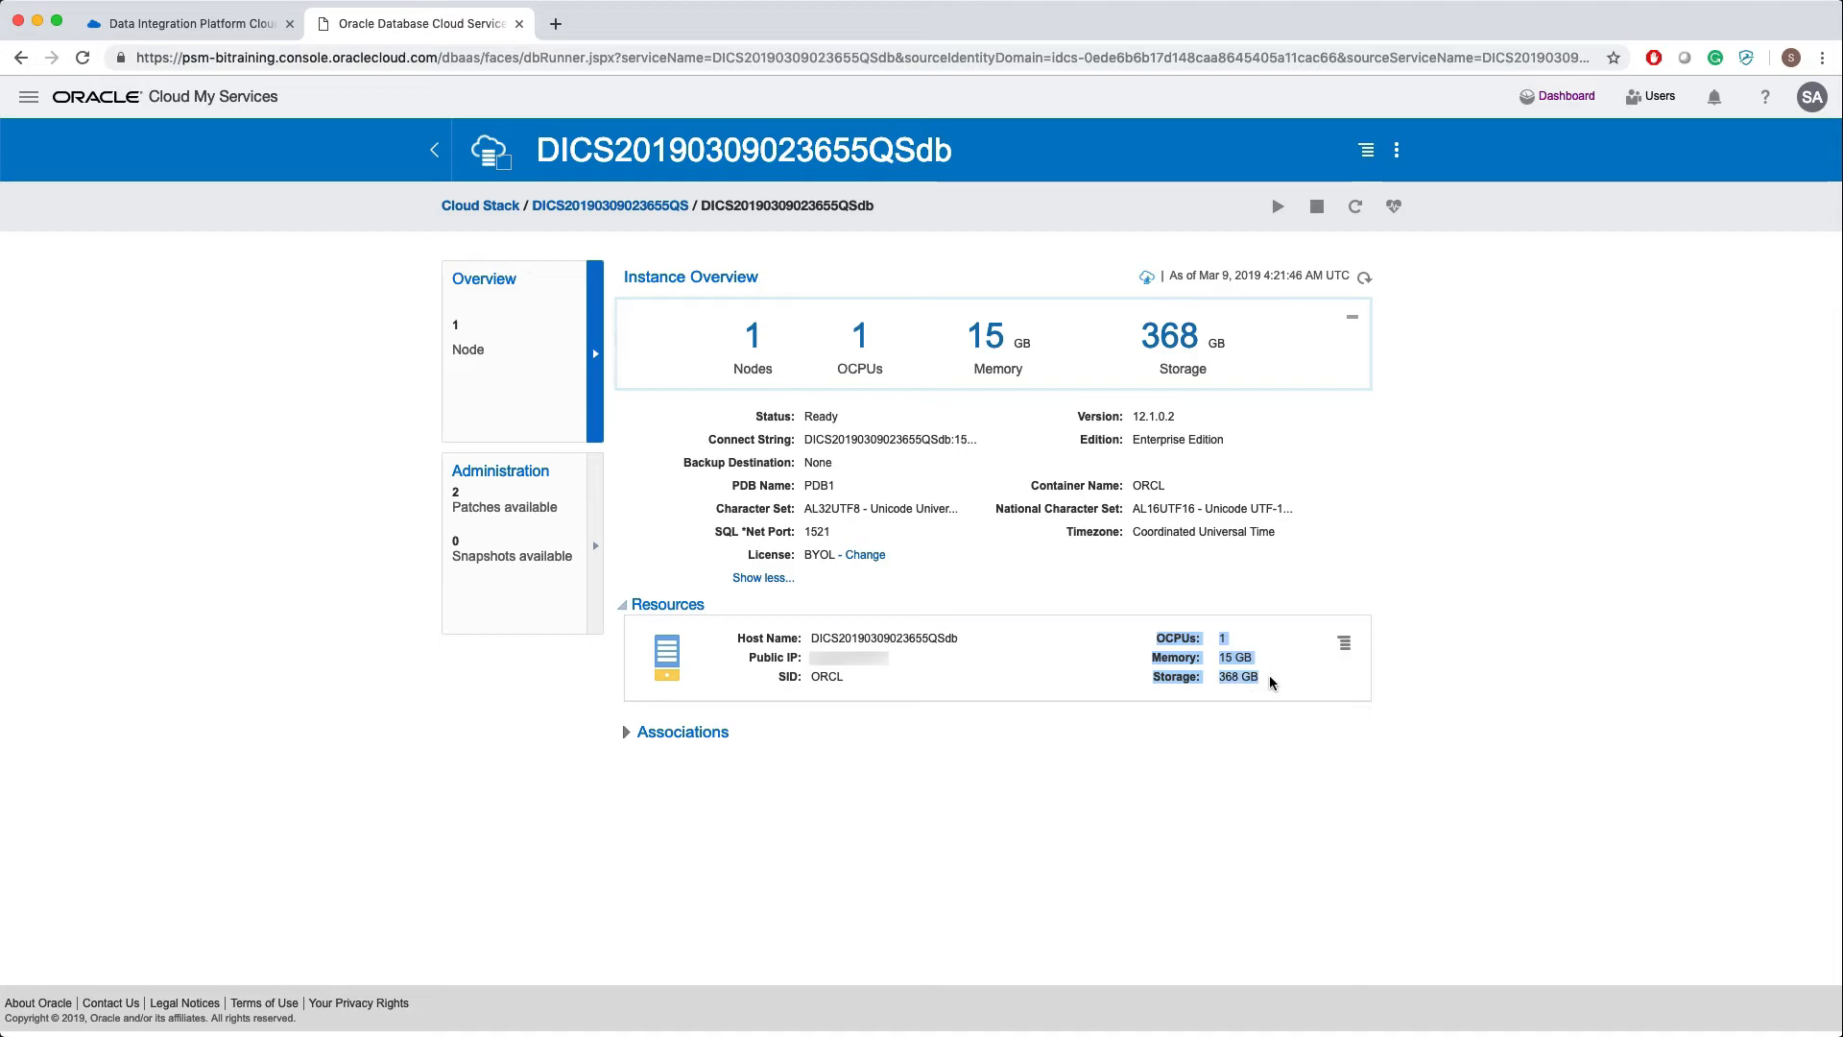
pyautogui.click(609, 205)
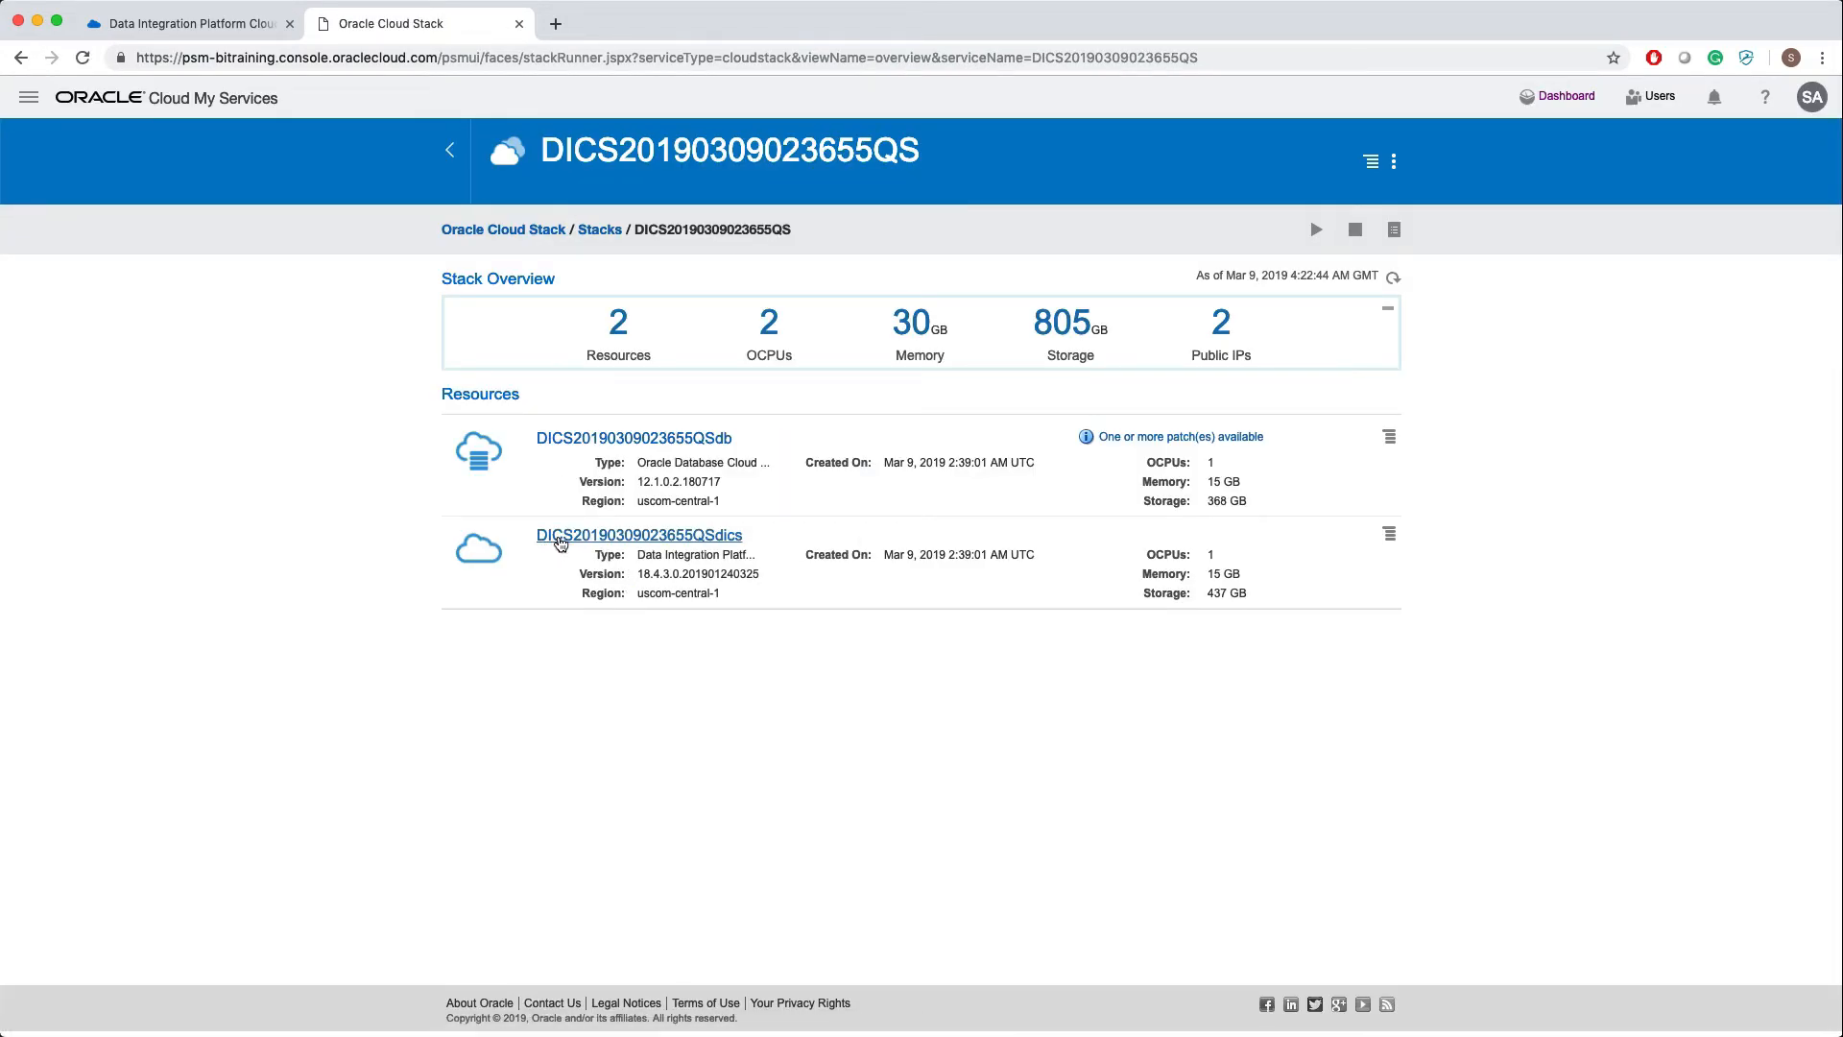
pyautogui.click(638, 536)
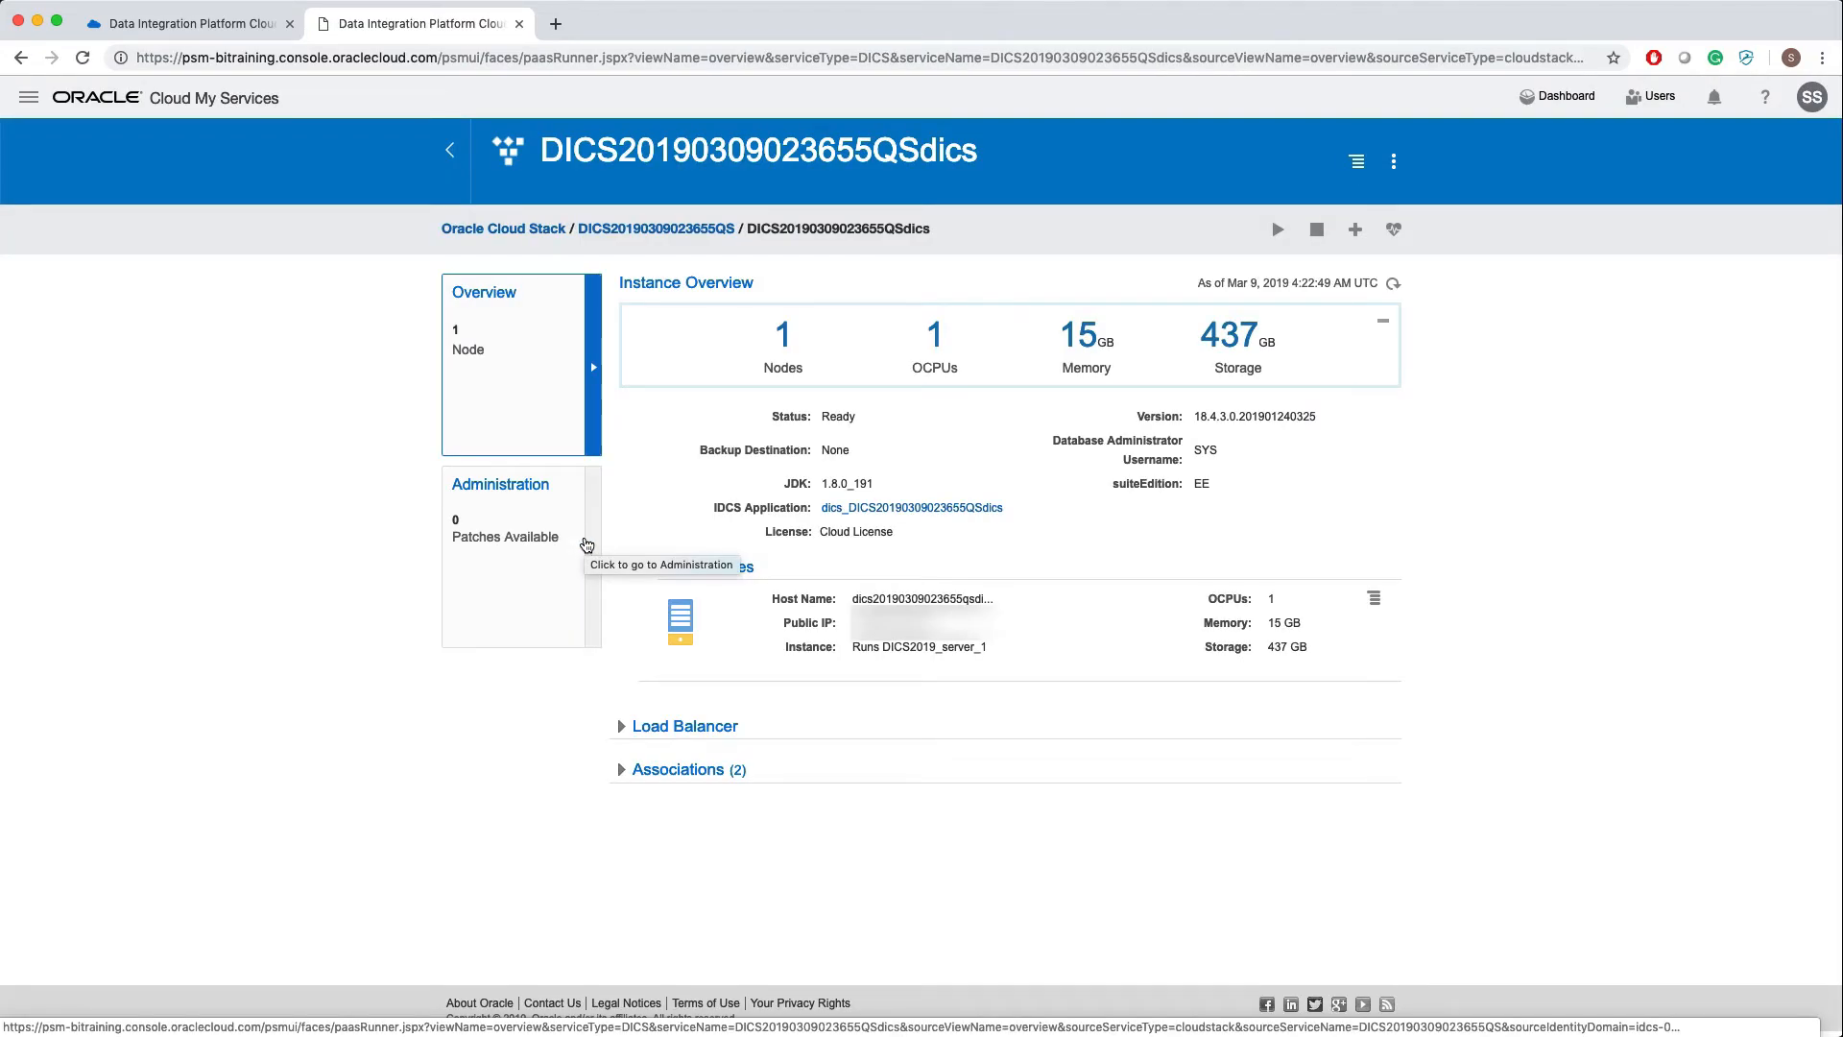
pyautogui.click(687, 768)
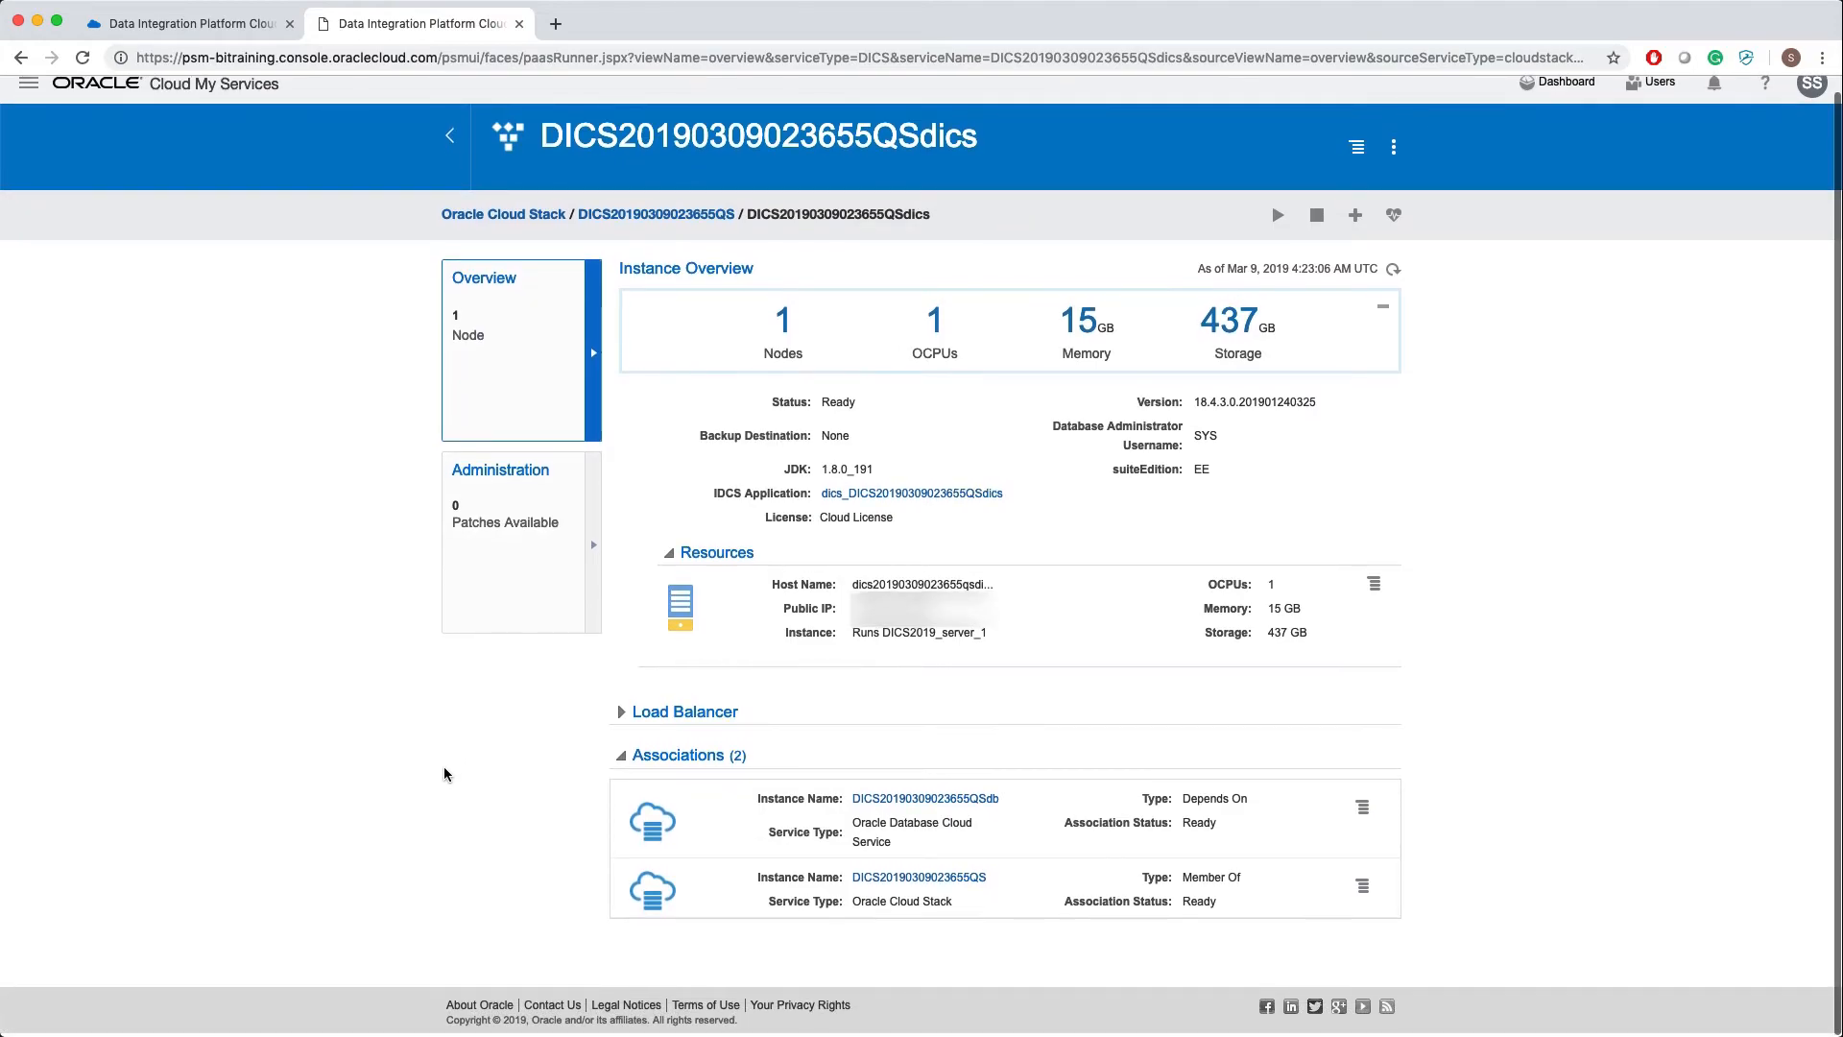
pyautogui.moveTo(1000, 810)
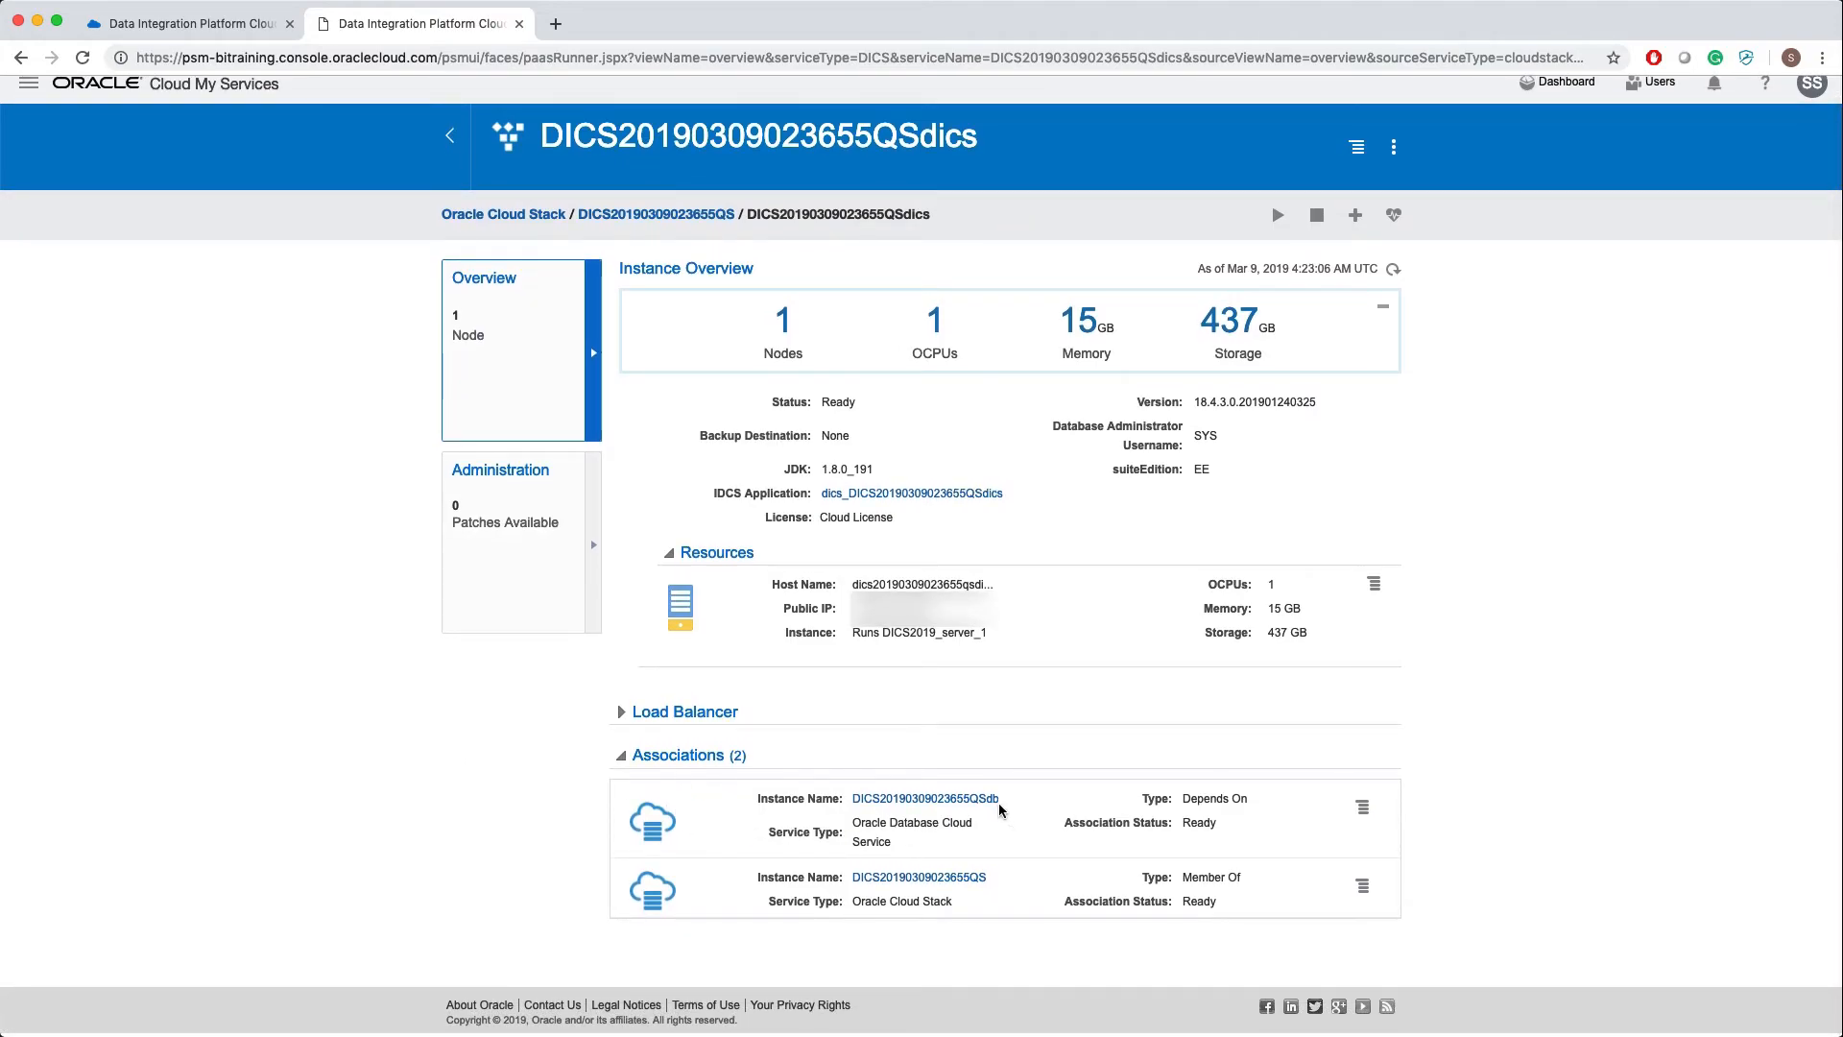
pyautogui.moveTo(1002, 883)
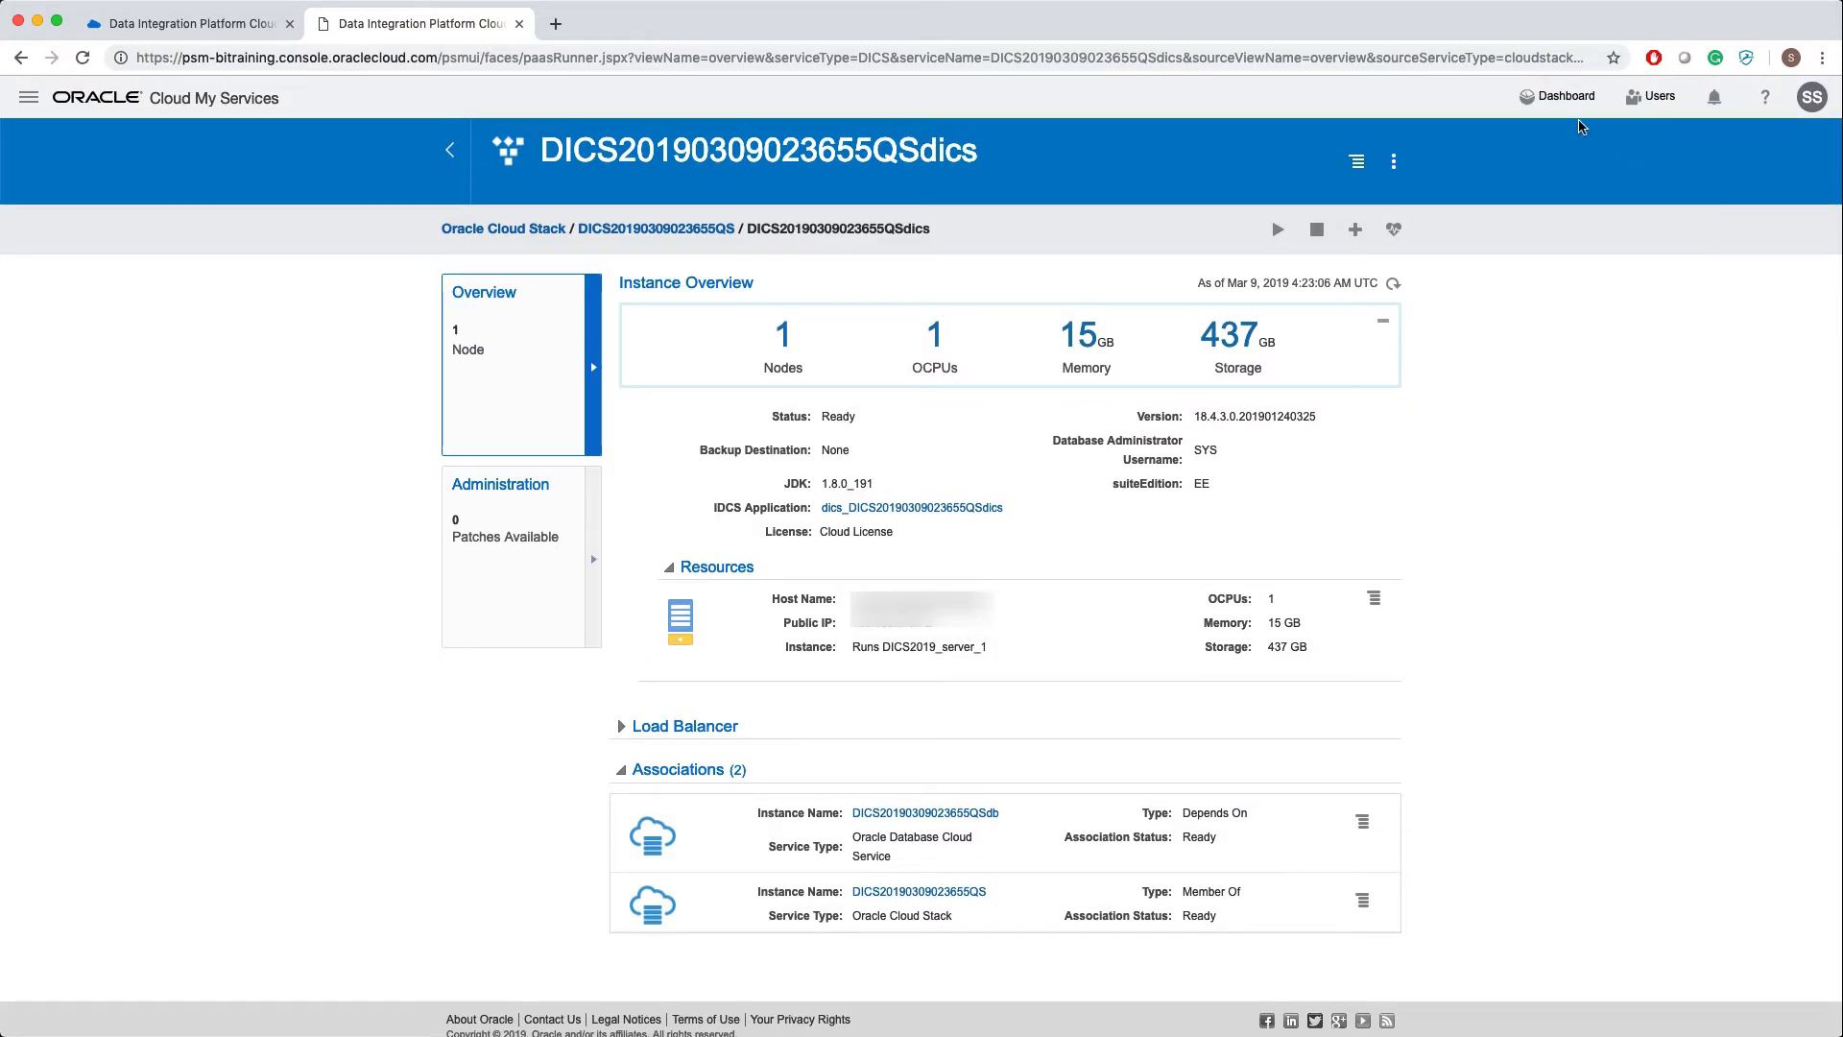
# Return to the dashboard and check the Services list, showing Data Integration Platform Classic and Database Classic instances
pyautogui.click(1567, 96)
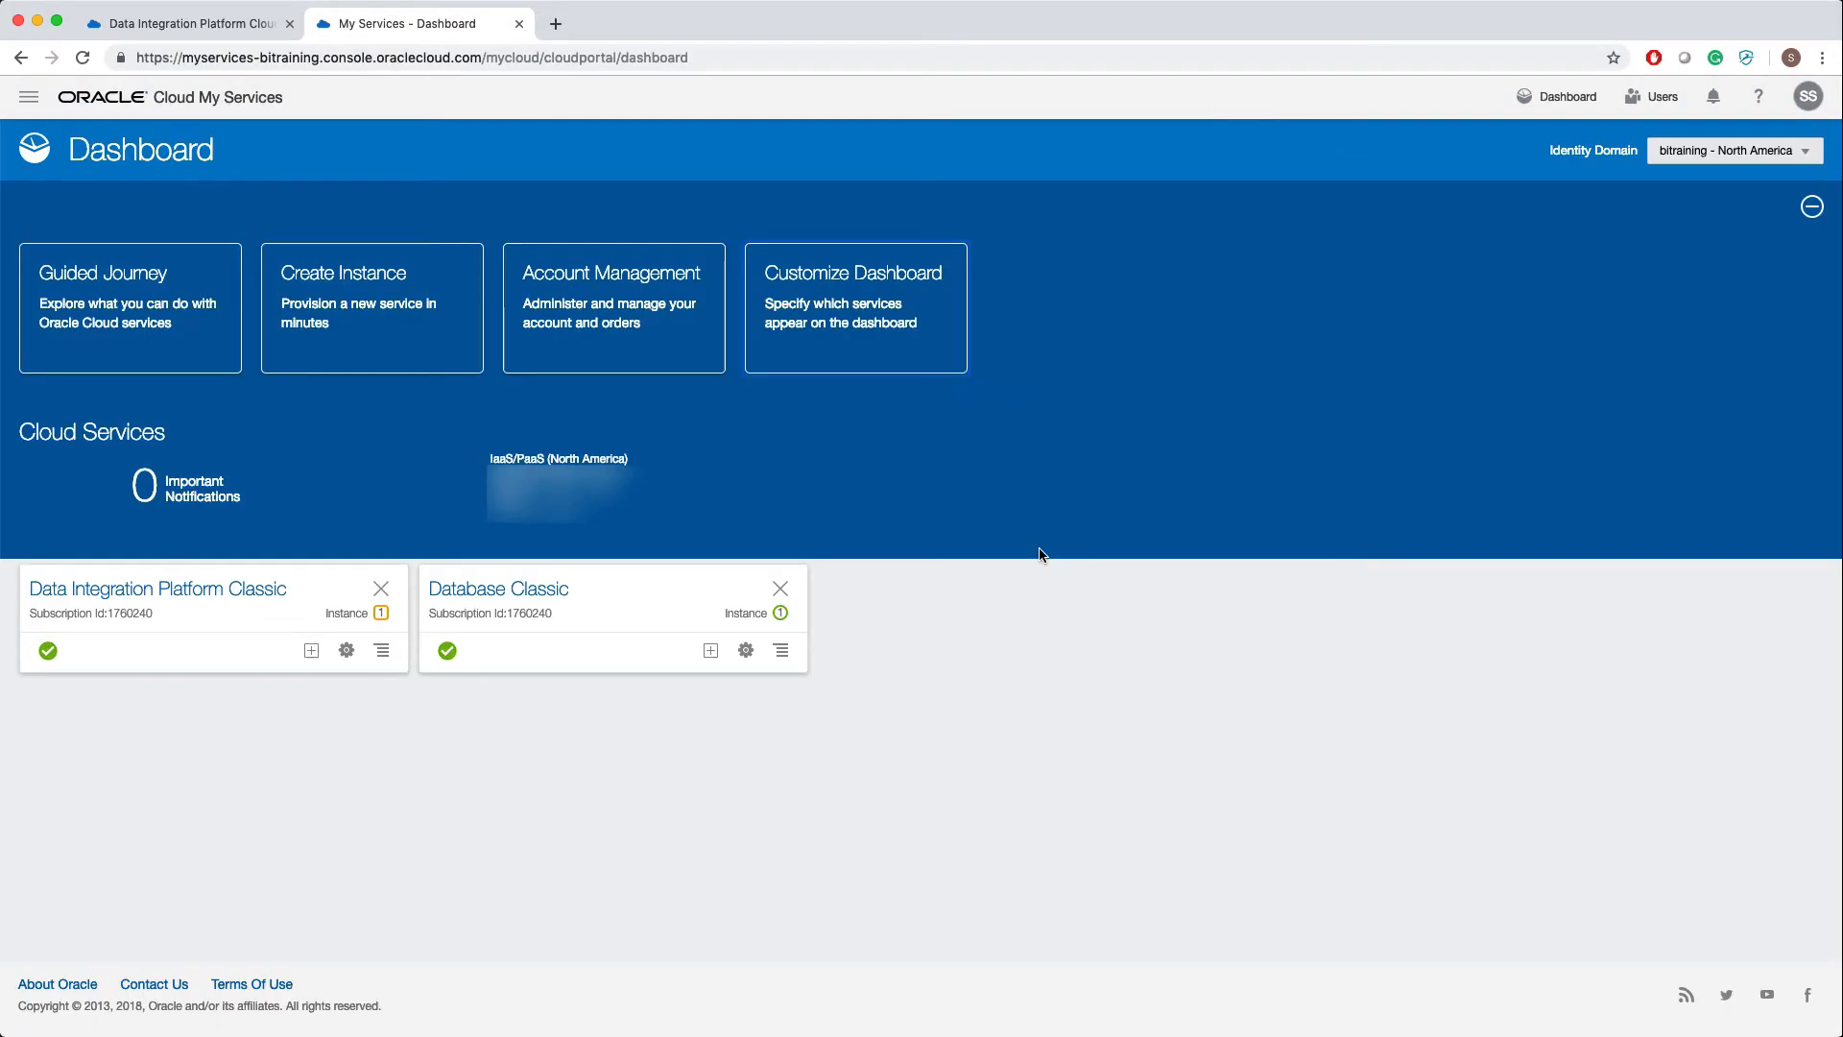
pyautogui.moveTo(856, 674)
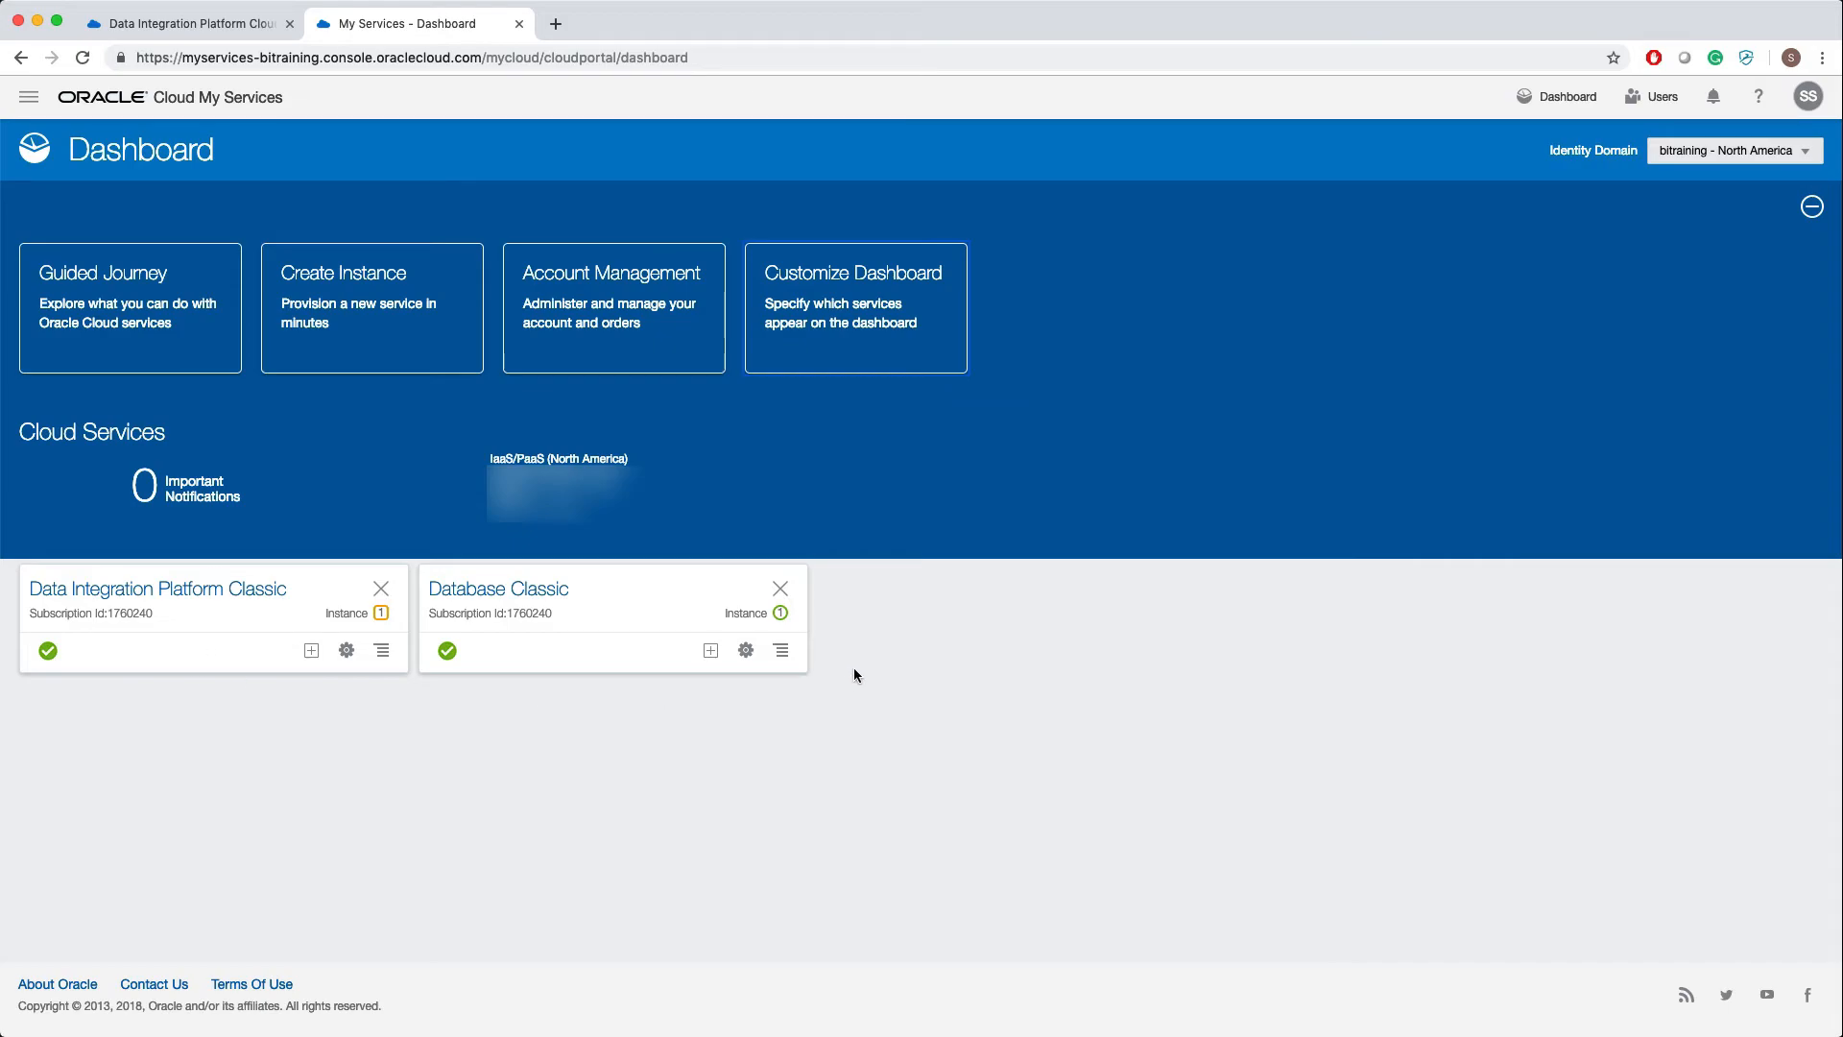
pyautogui.moveTo(672, 795)
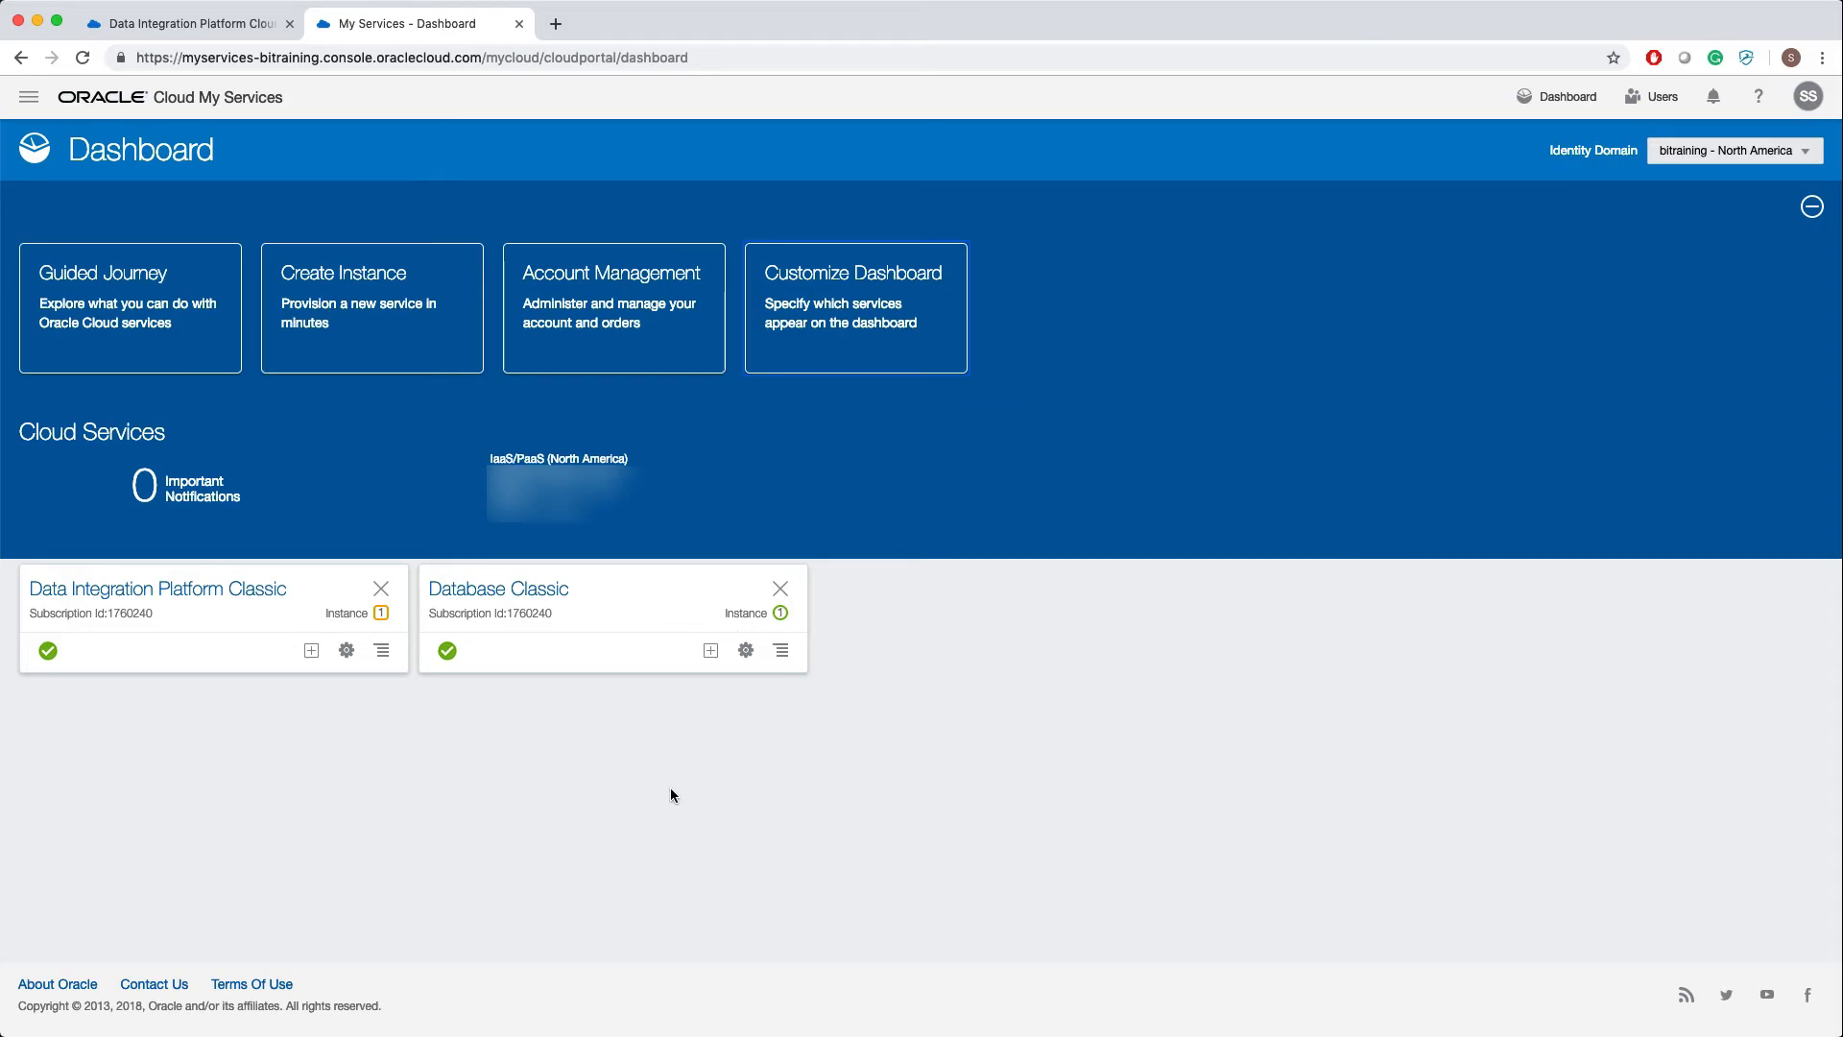
pyautogui.moveTo(215, 614)
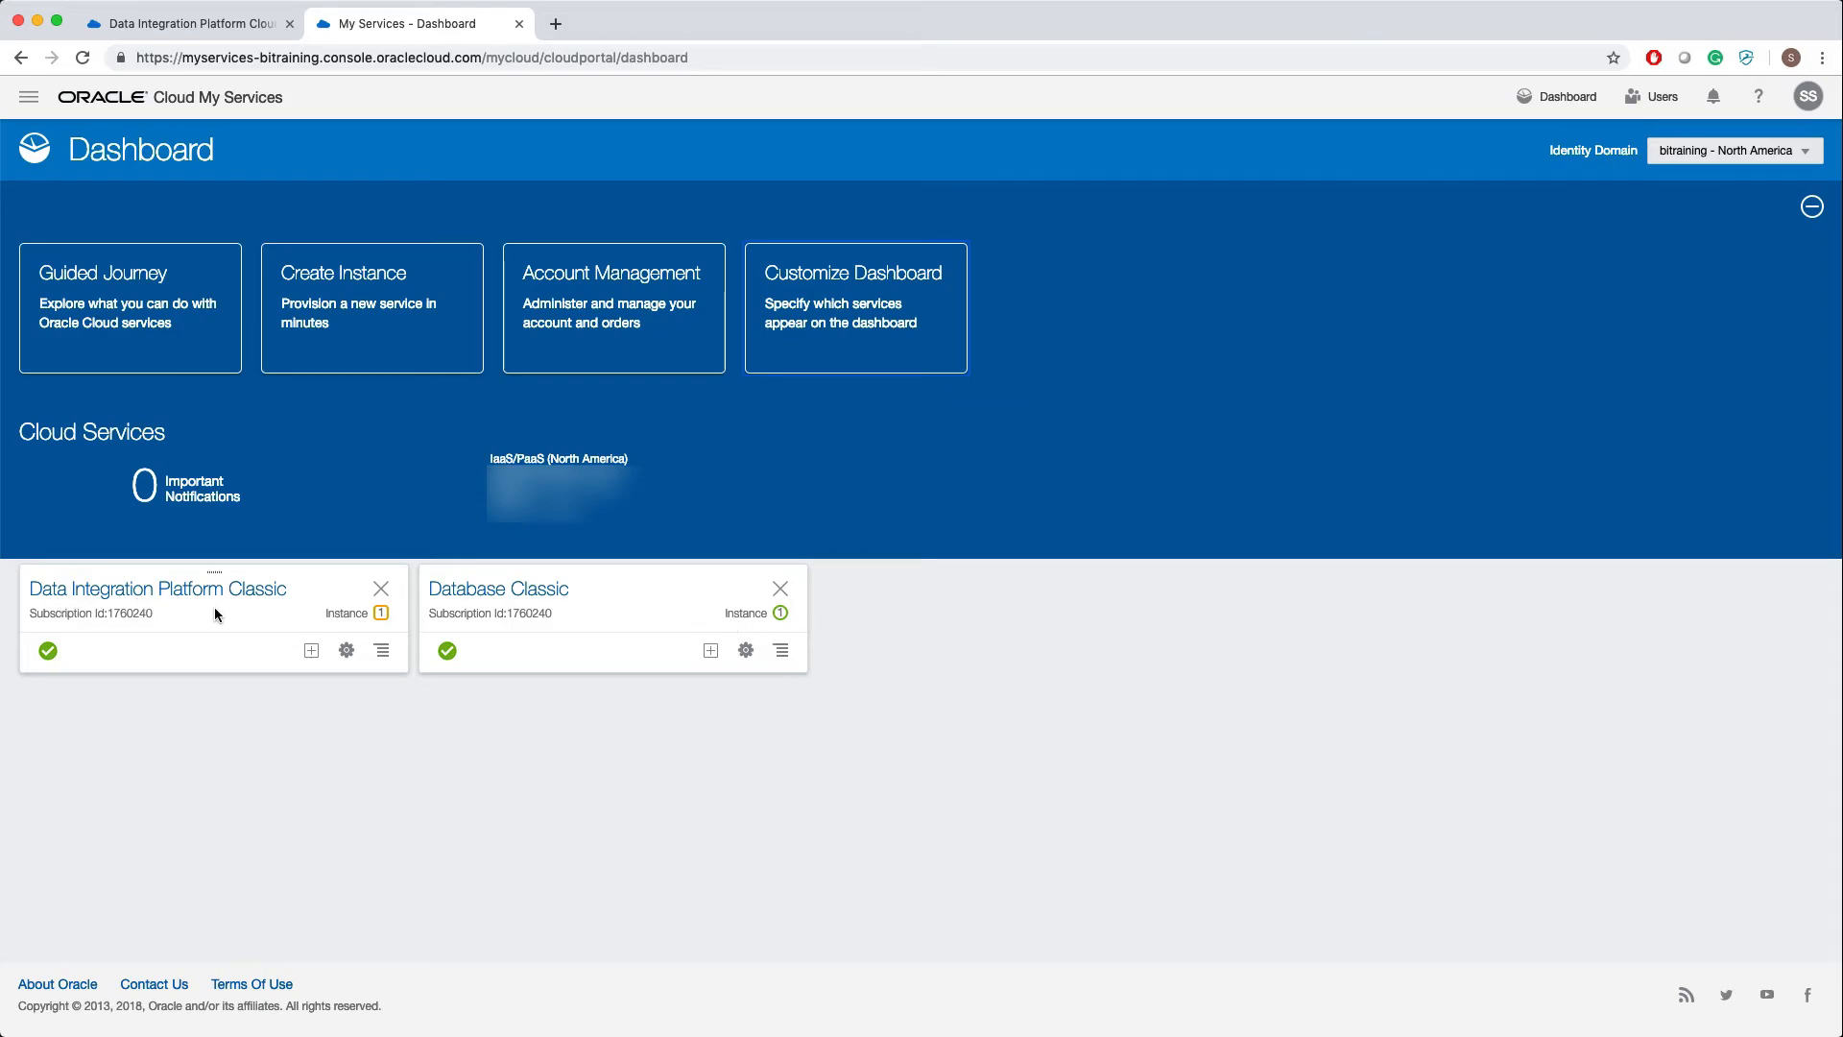
pyautogui.moveTo(649, 615)
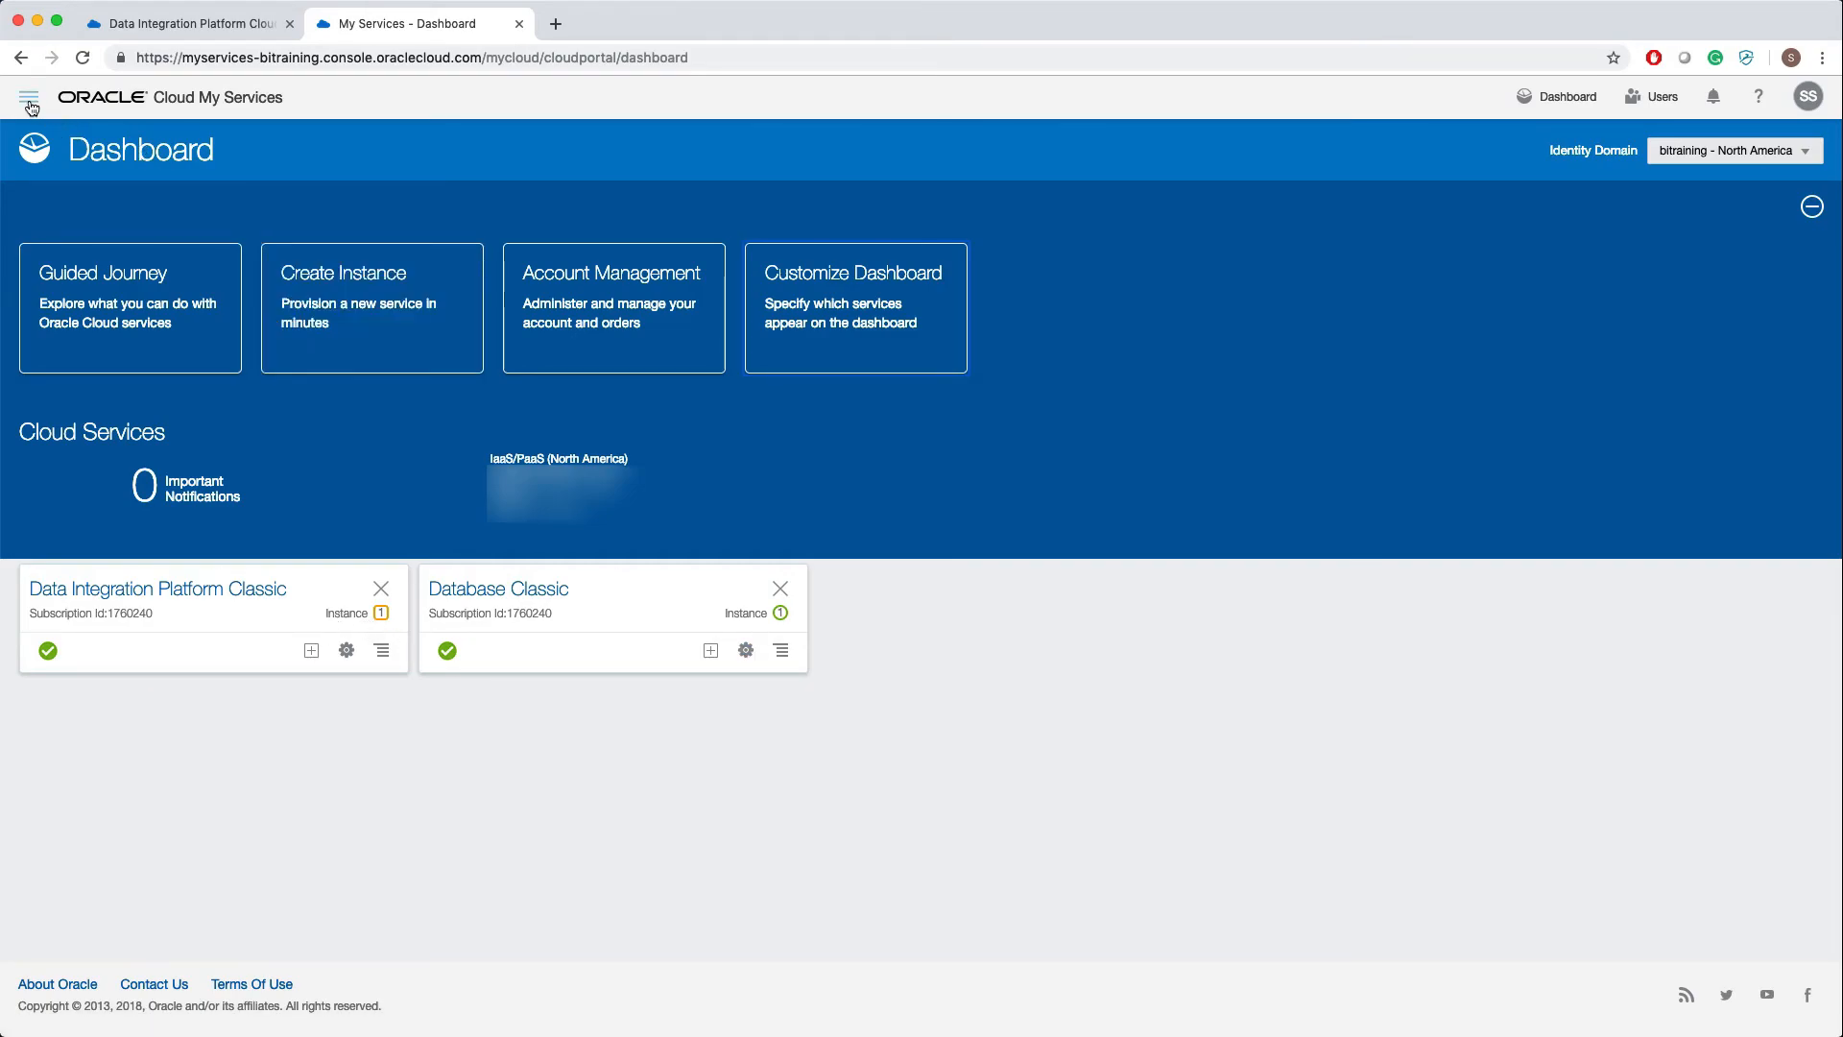
pyautogui.click(29, 98)
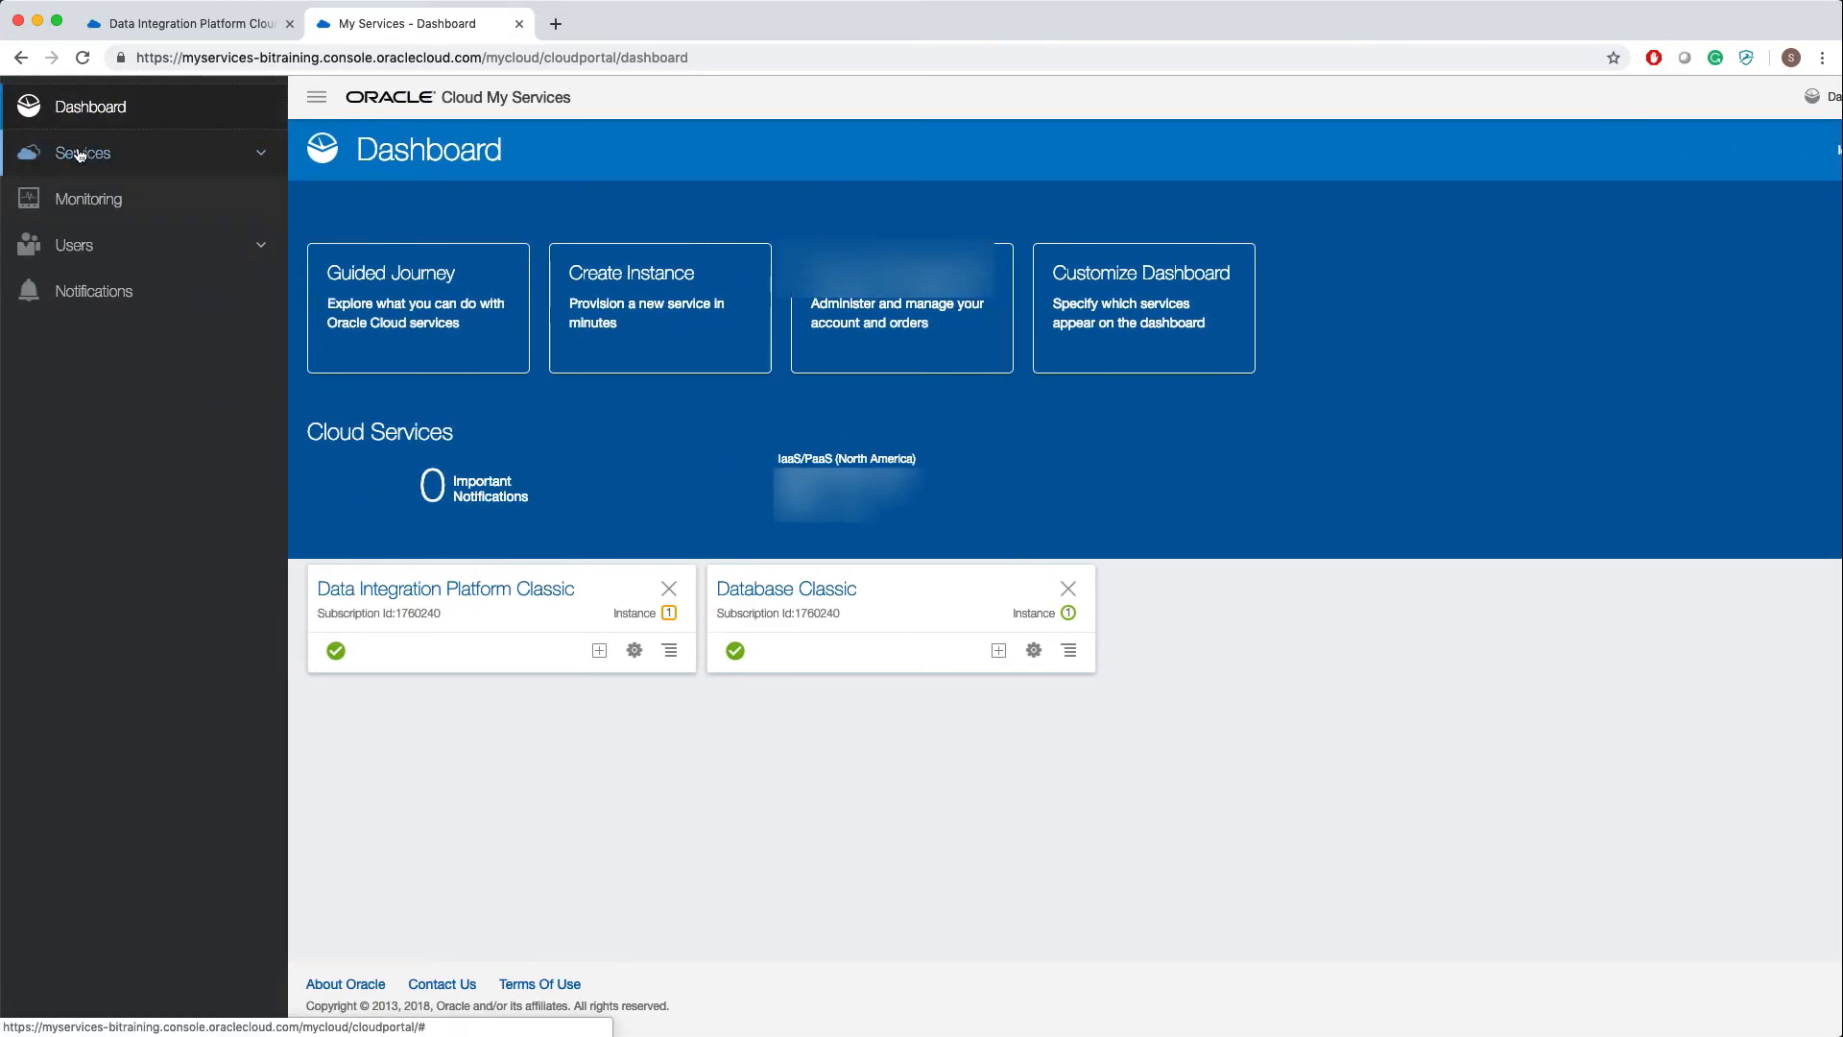
pyautogui.click(83, 153)
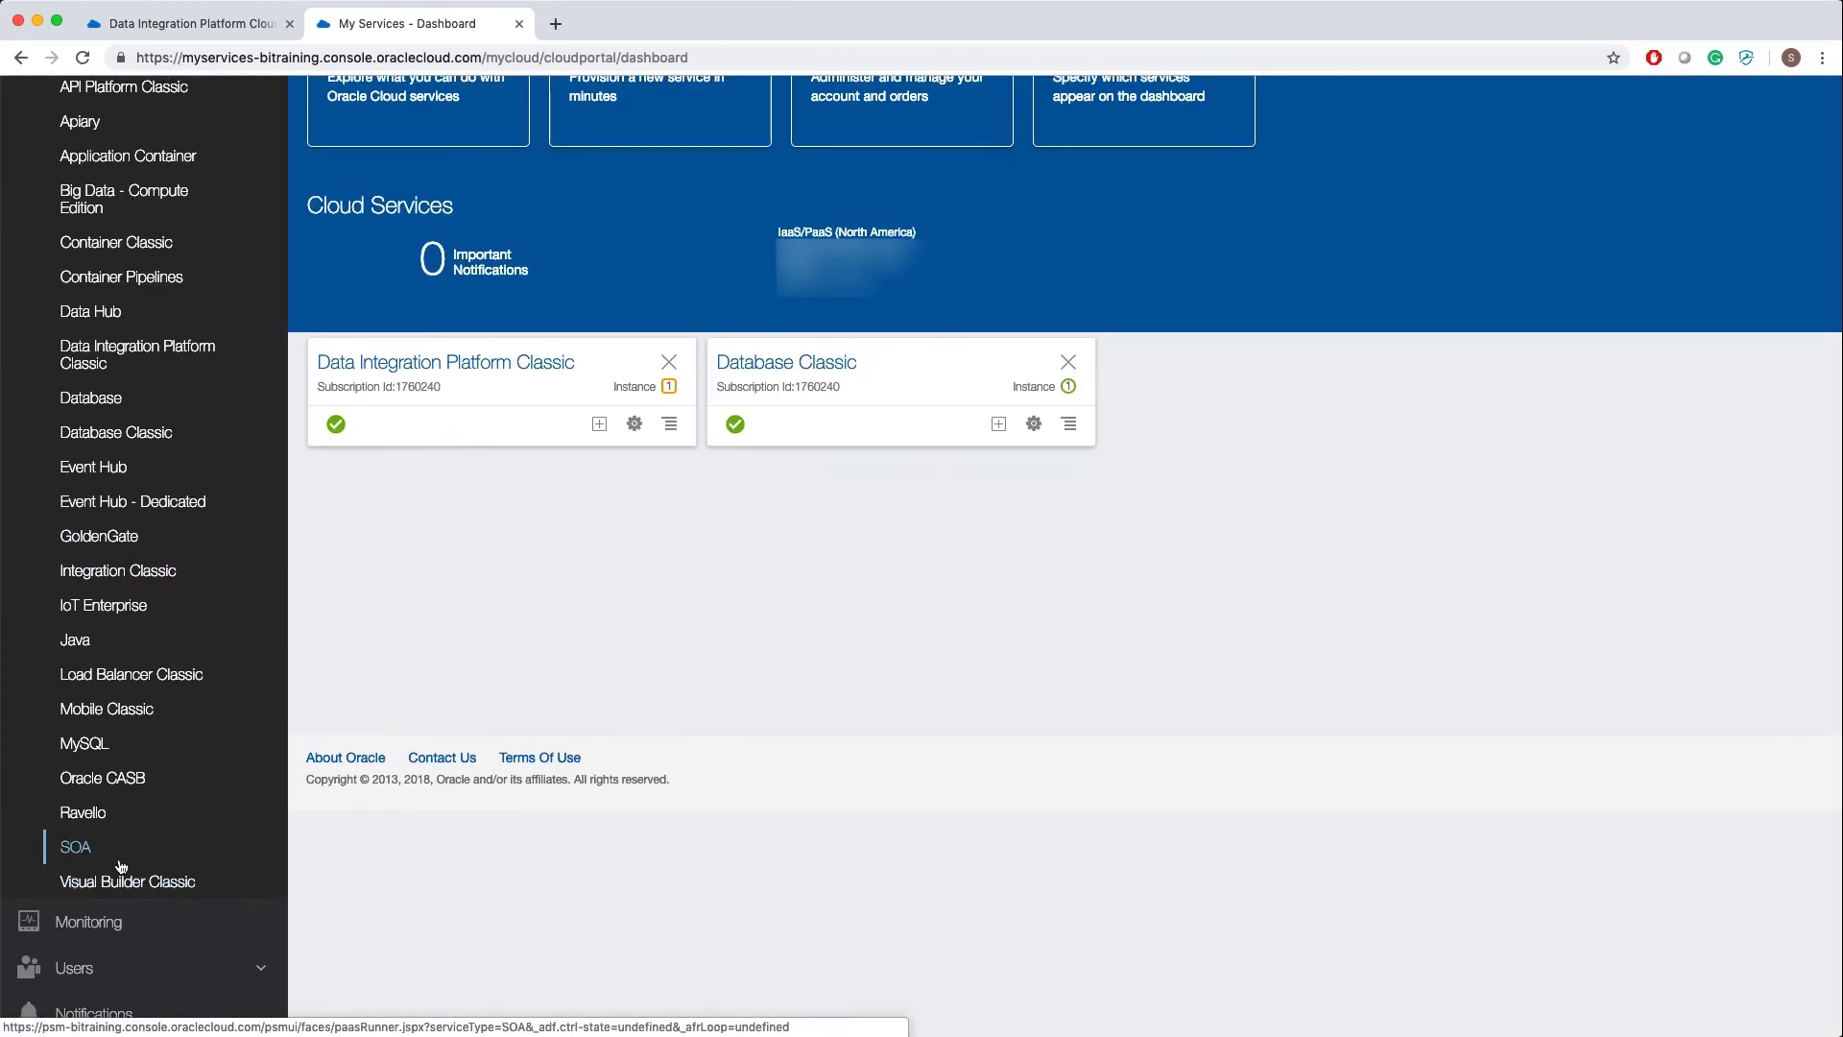
pyautogui.moveTo(129, 882)
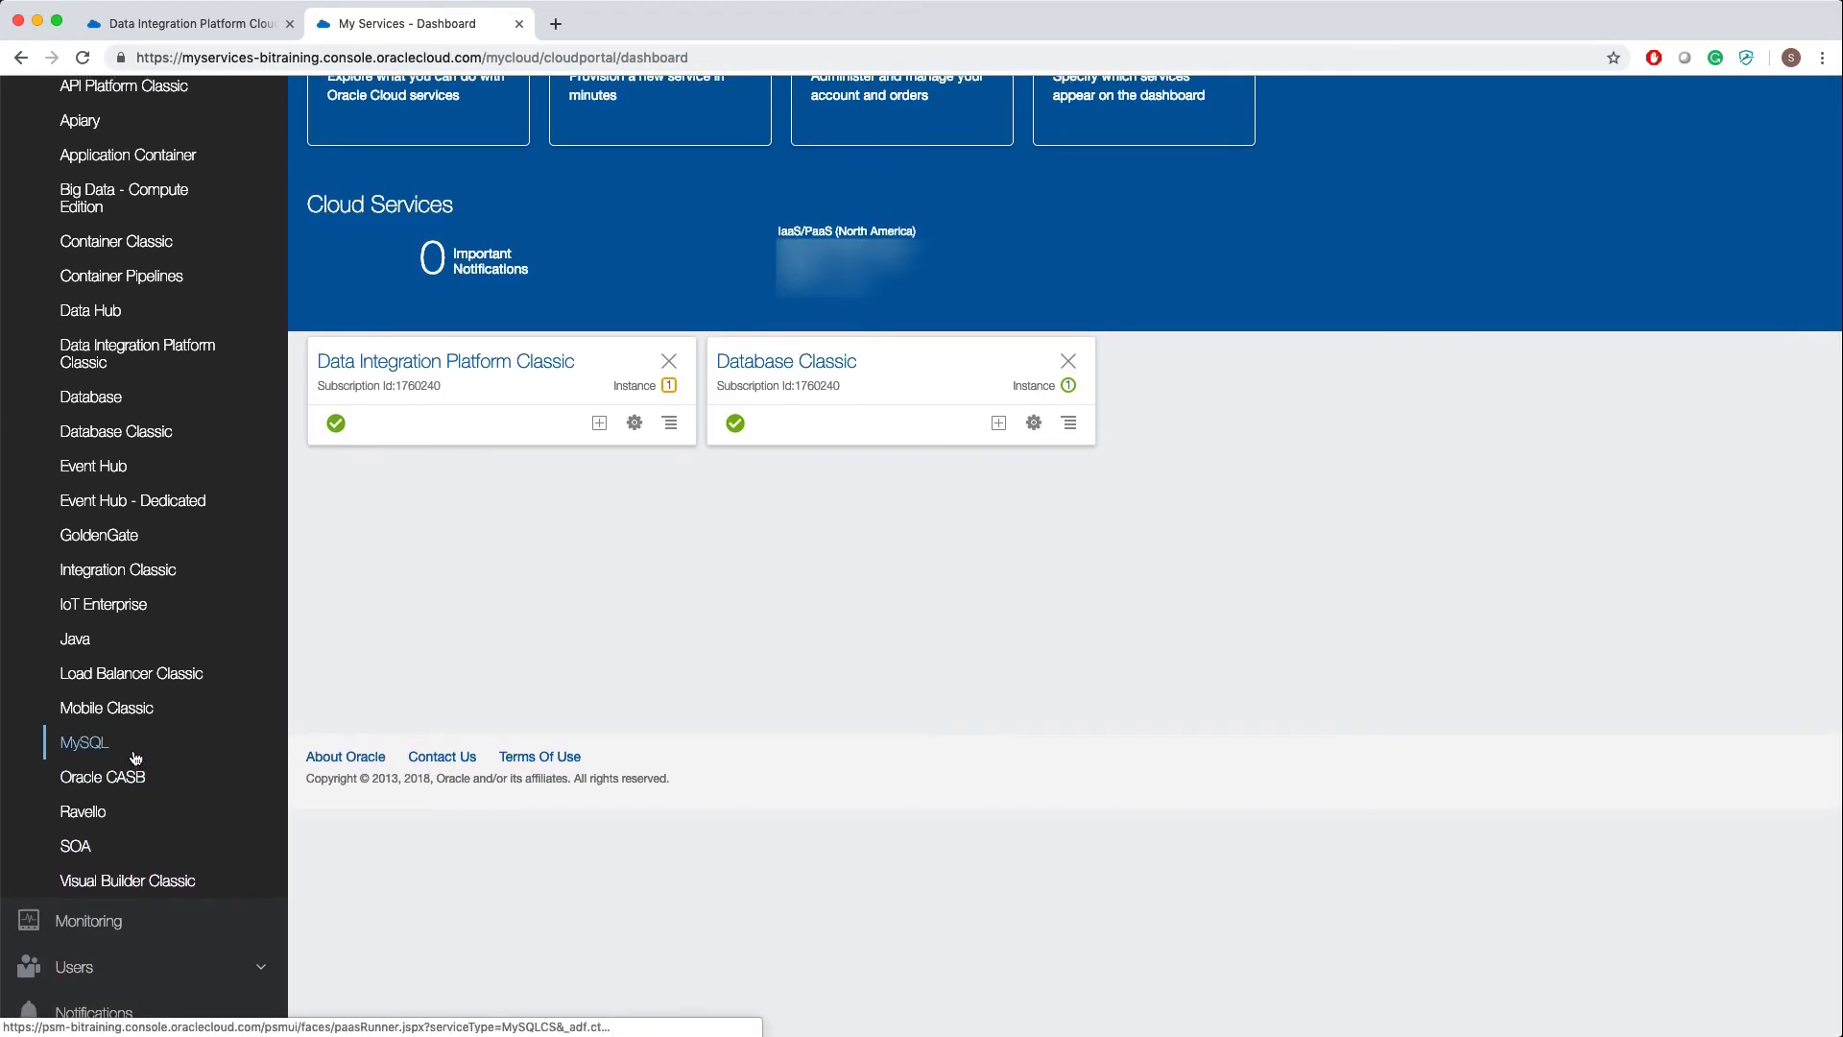
pyautogui.click(29, 96)
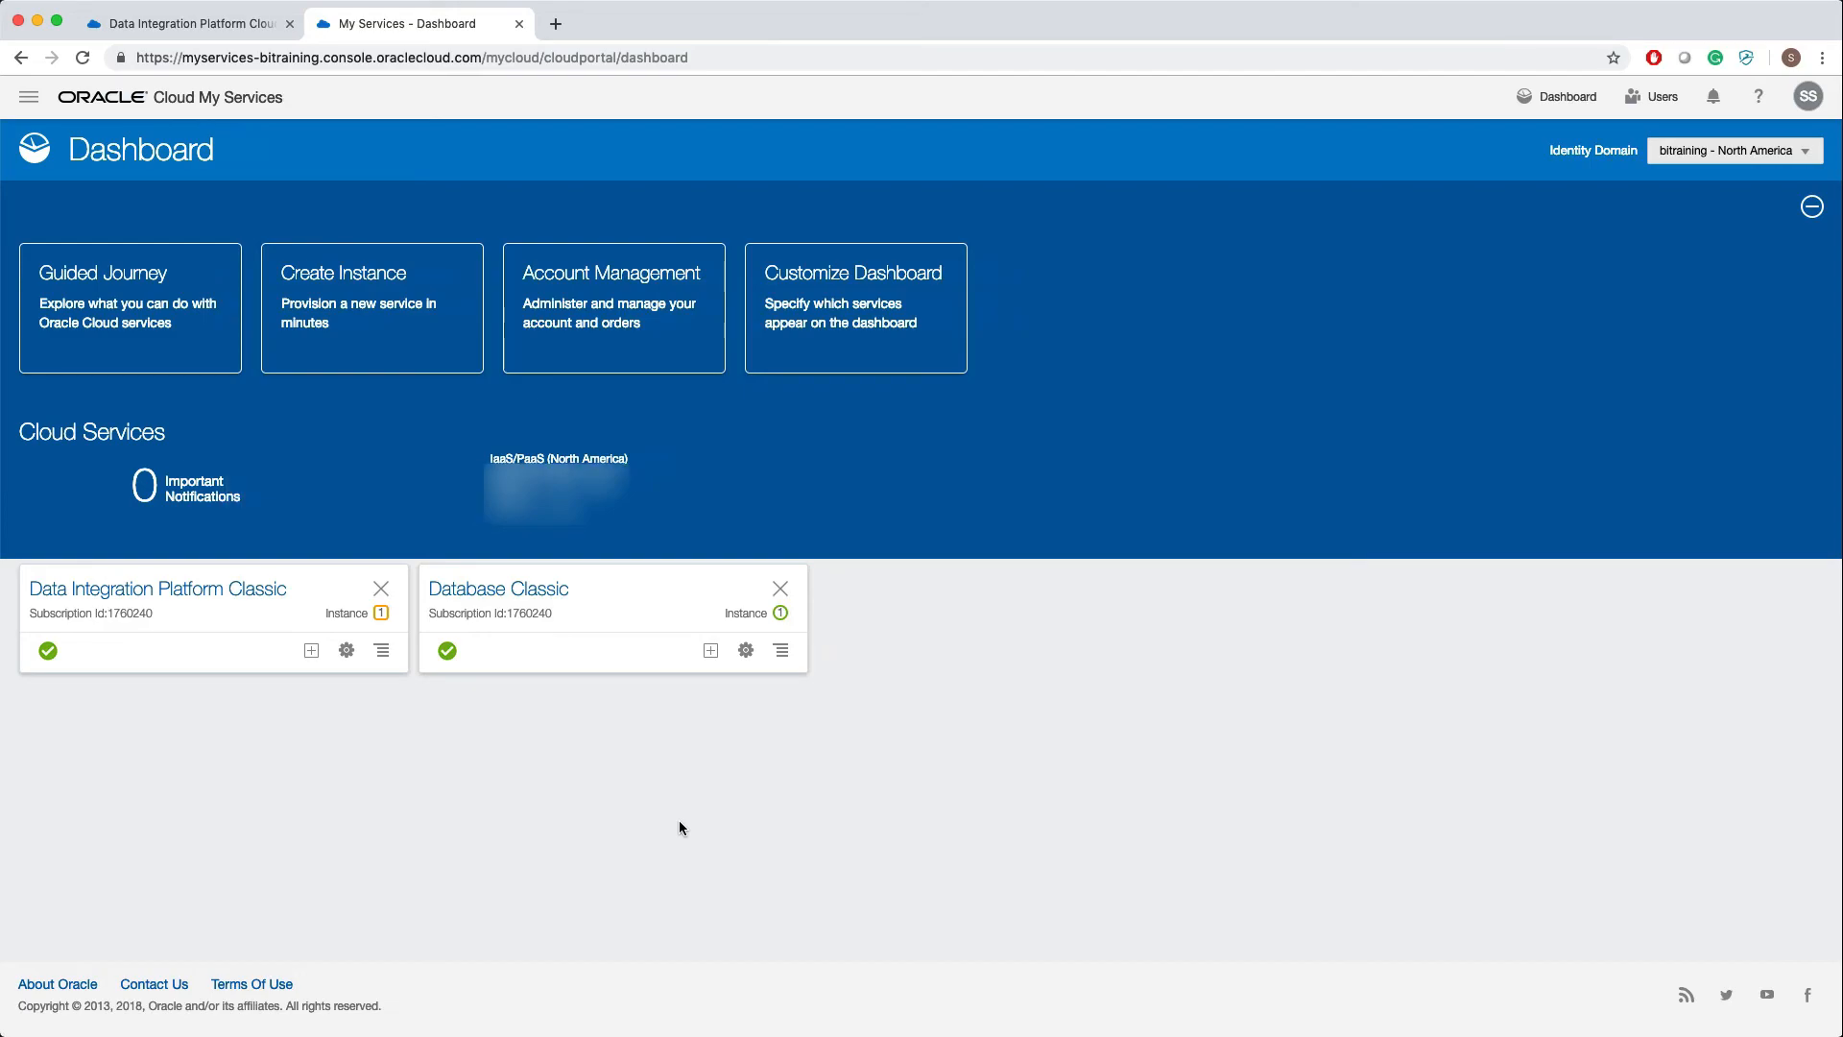
pyautogui.moveTo(1081, 789)
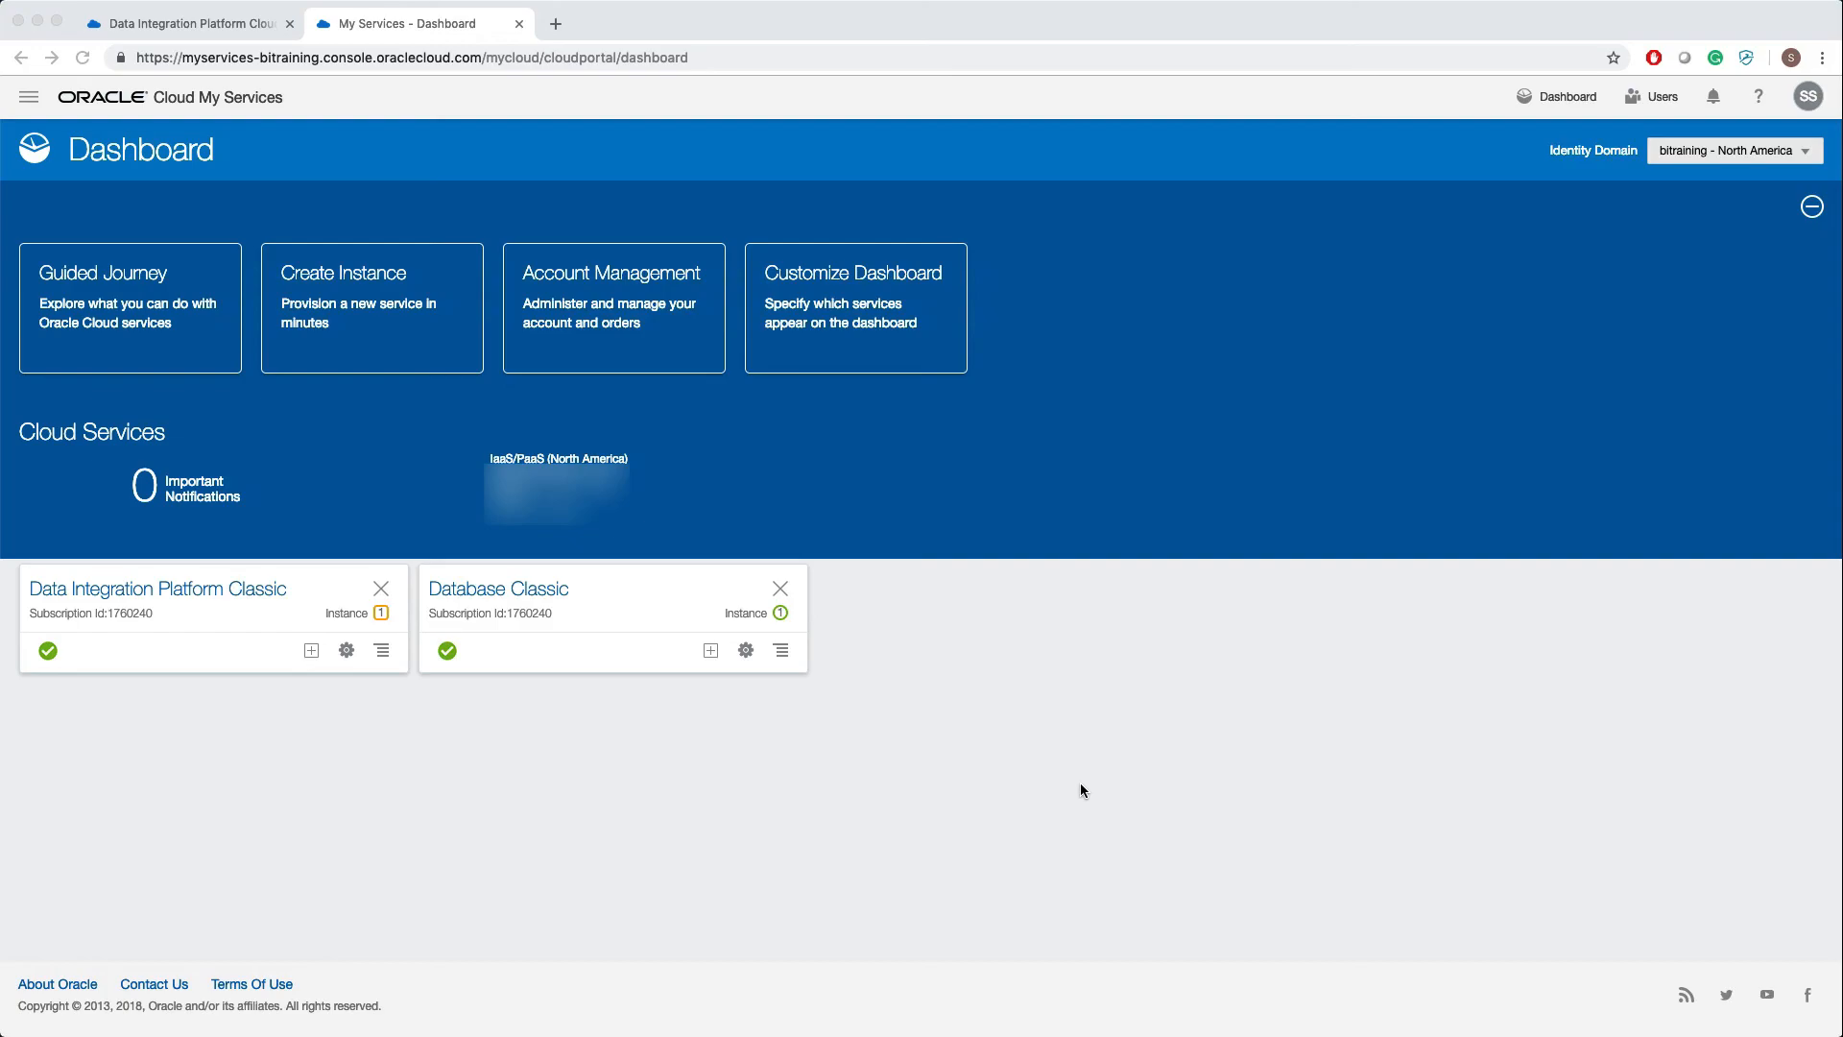